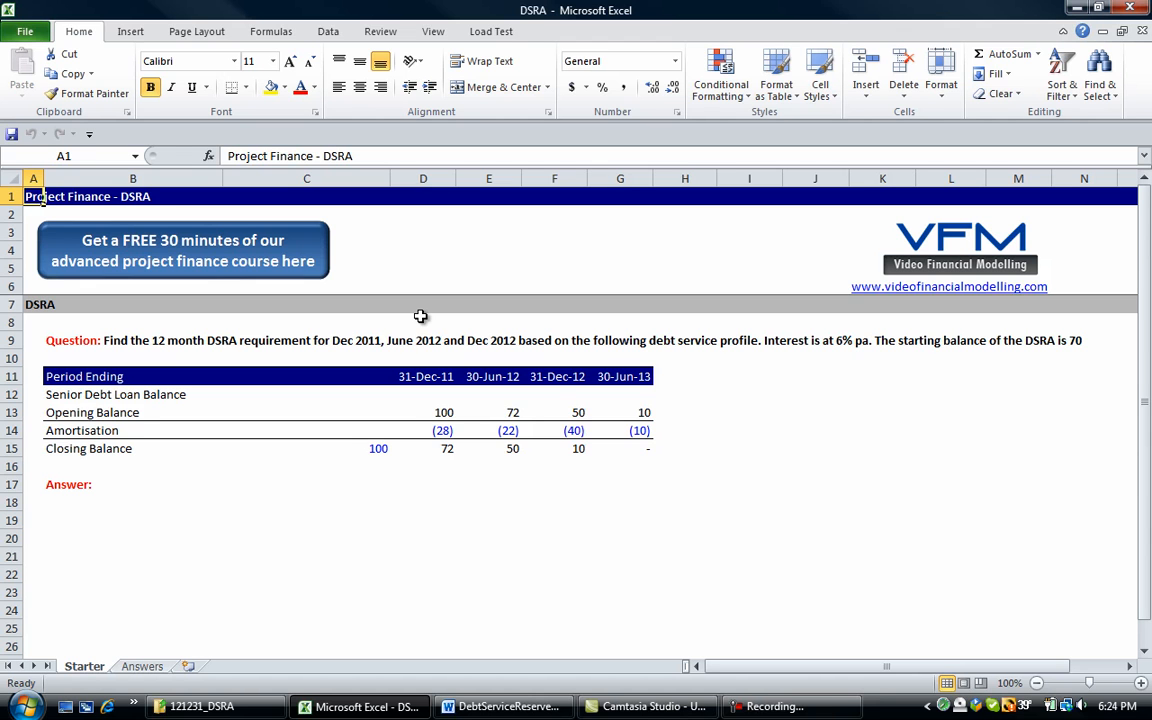
- Bold the Senior Debt Loan Balance label in B12 and review the amortisation values
click(133, 340)
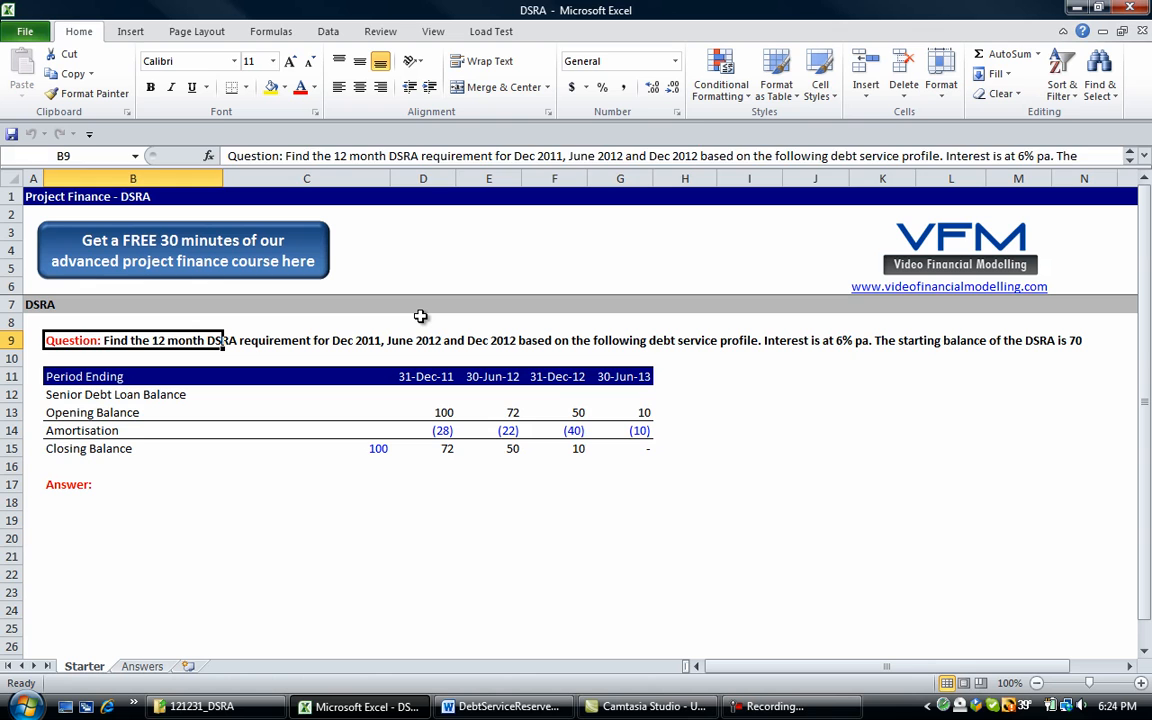
click(33, 340)
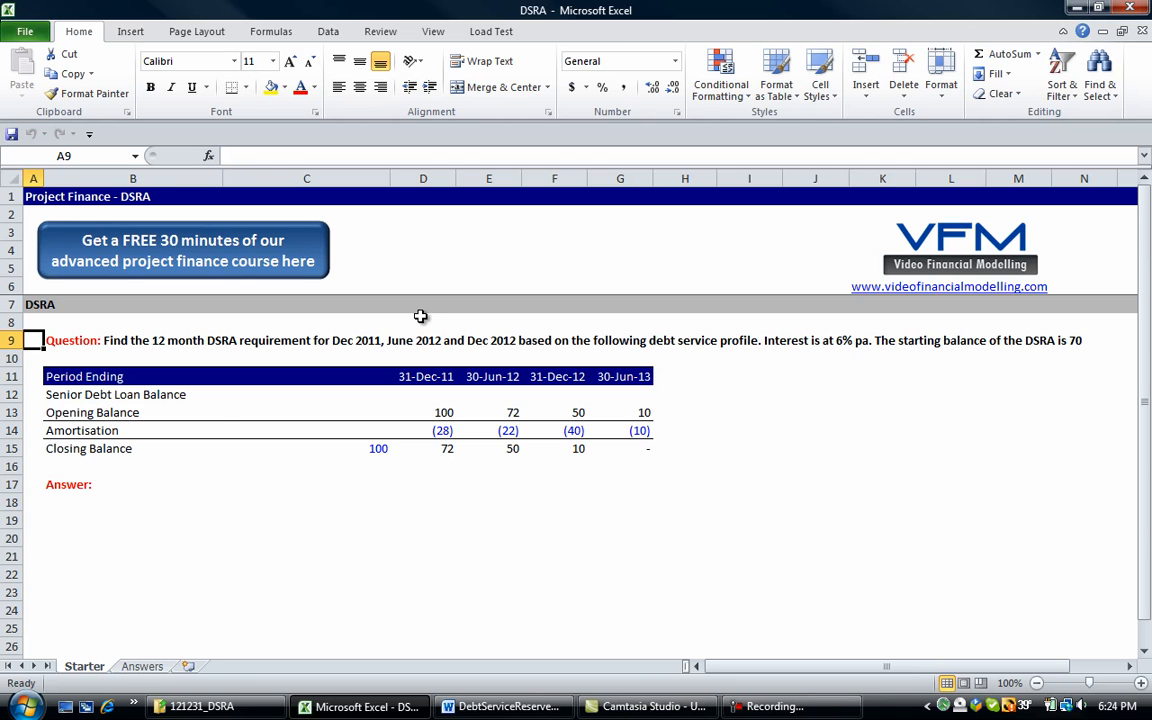
click(132, 430)
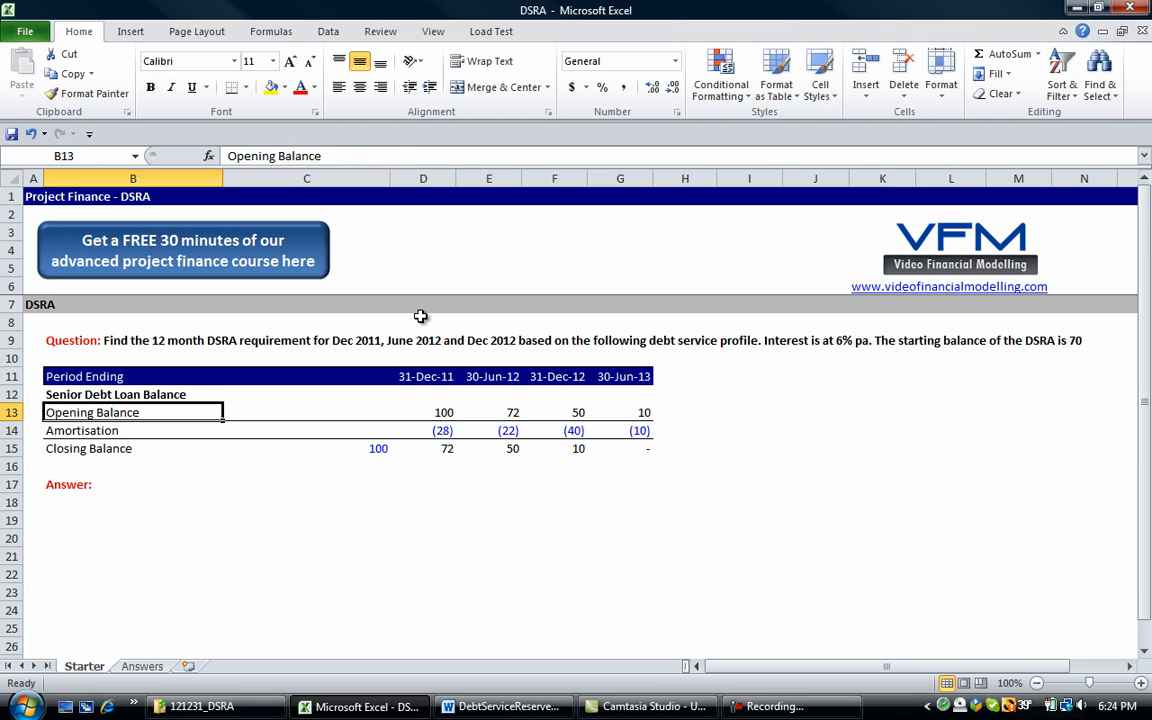
click(423, 430)
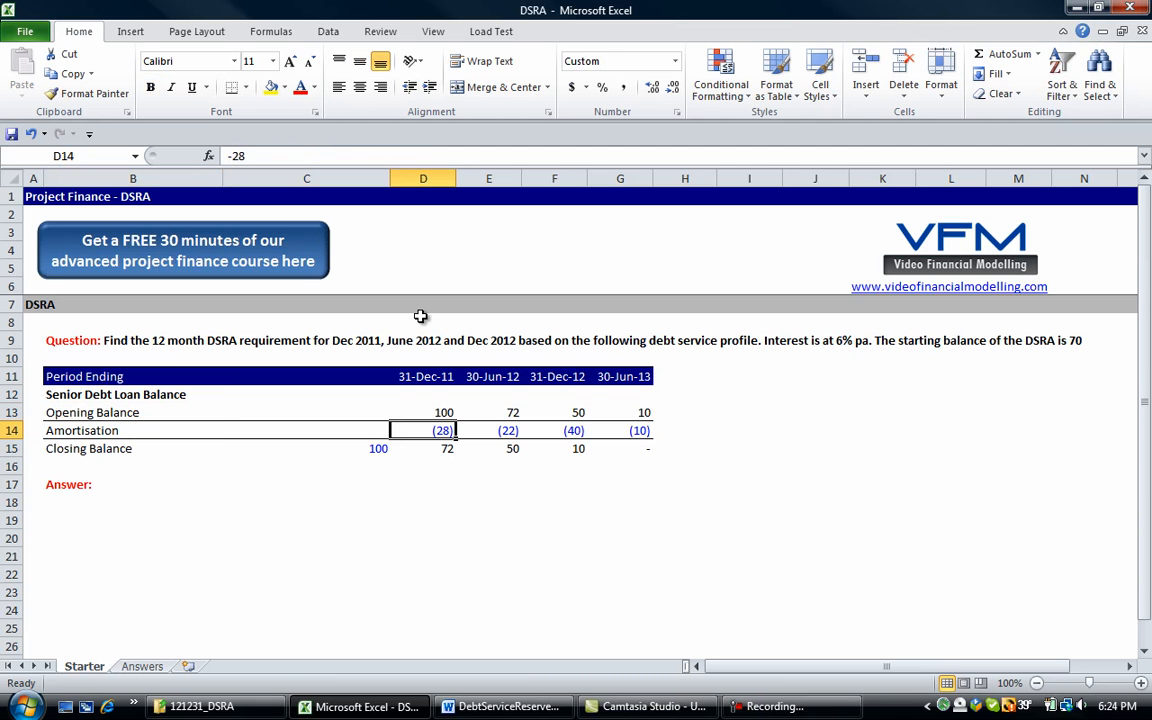
click(132, 519)
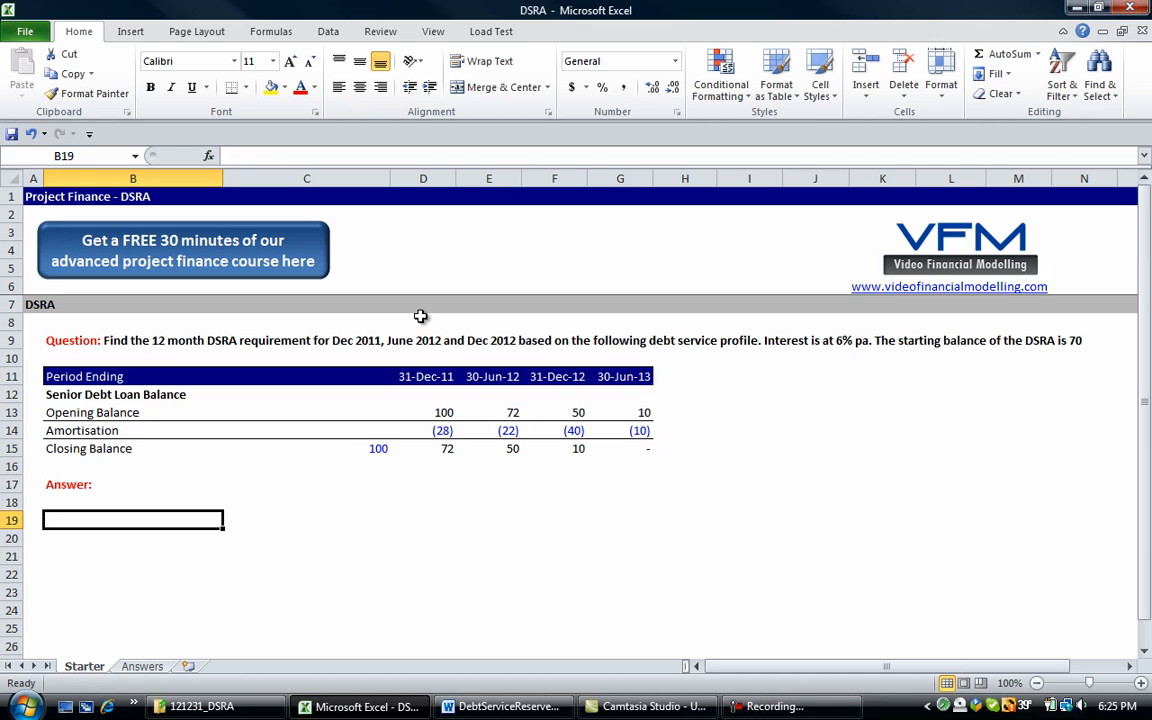
- Label B19 Interest and enter =D13*6%/2 in D19
text(Sn)
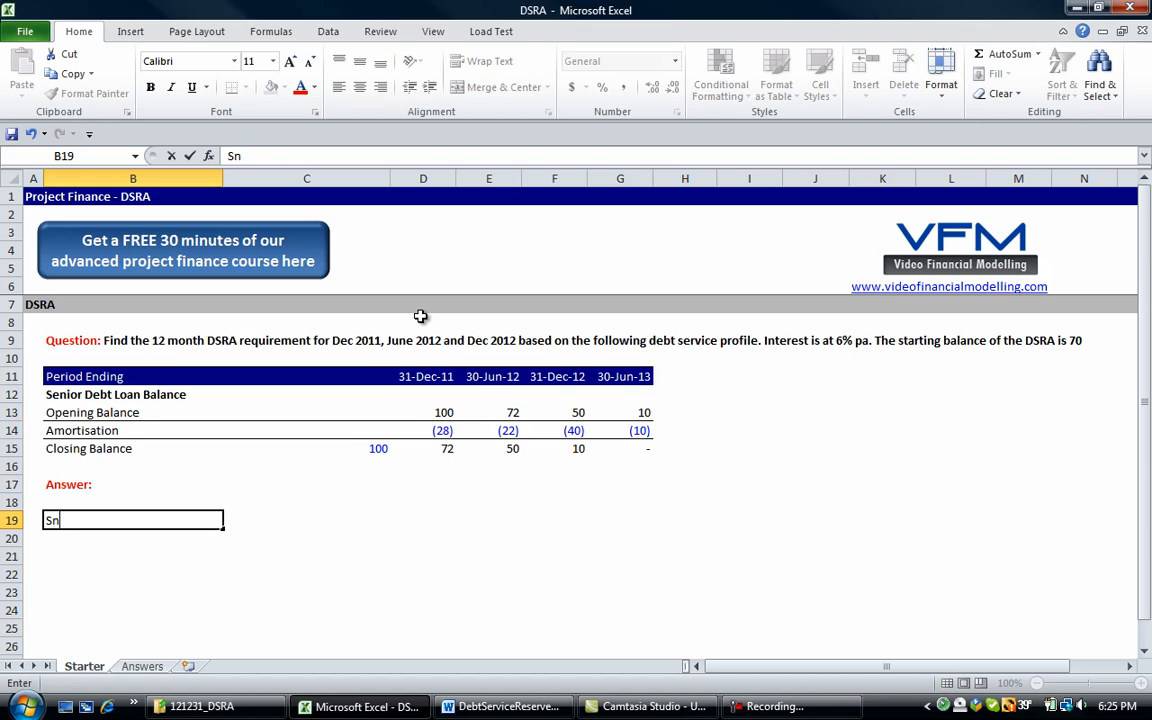
text(Interest)
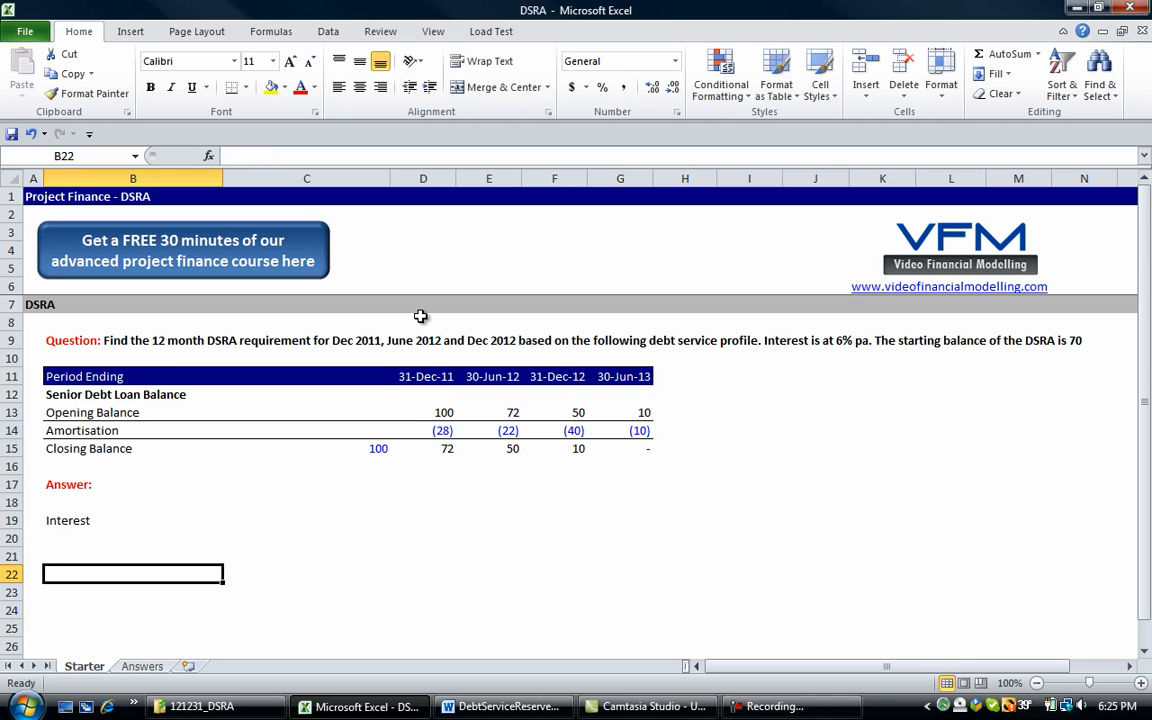
click(422, 520)
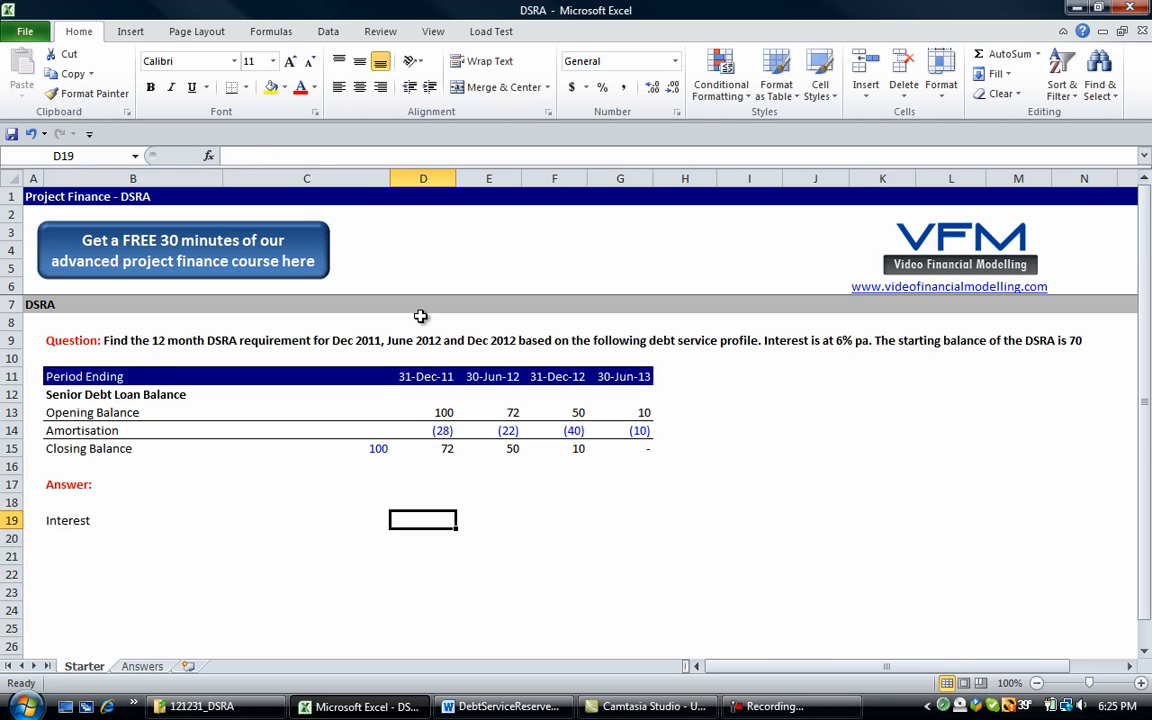
text(=)
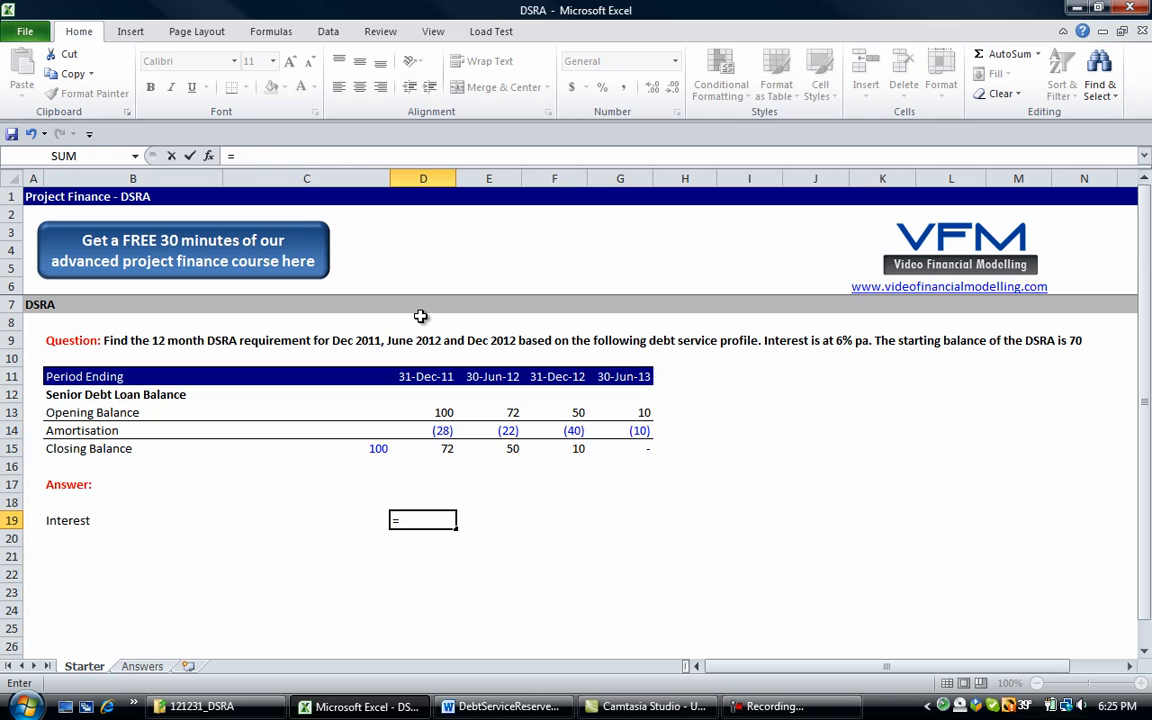
click(443, 412)
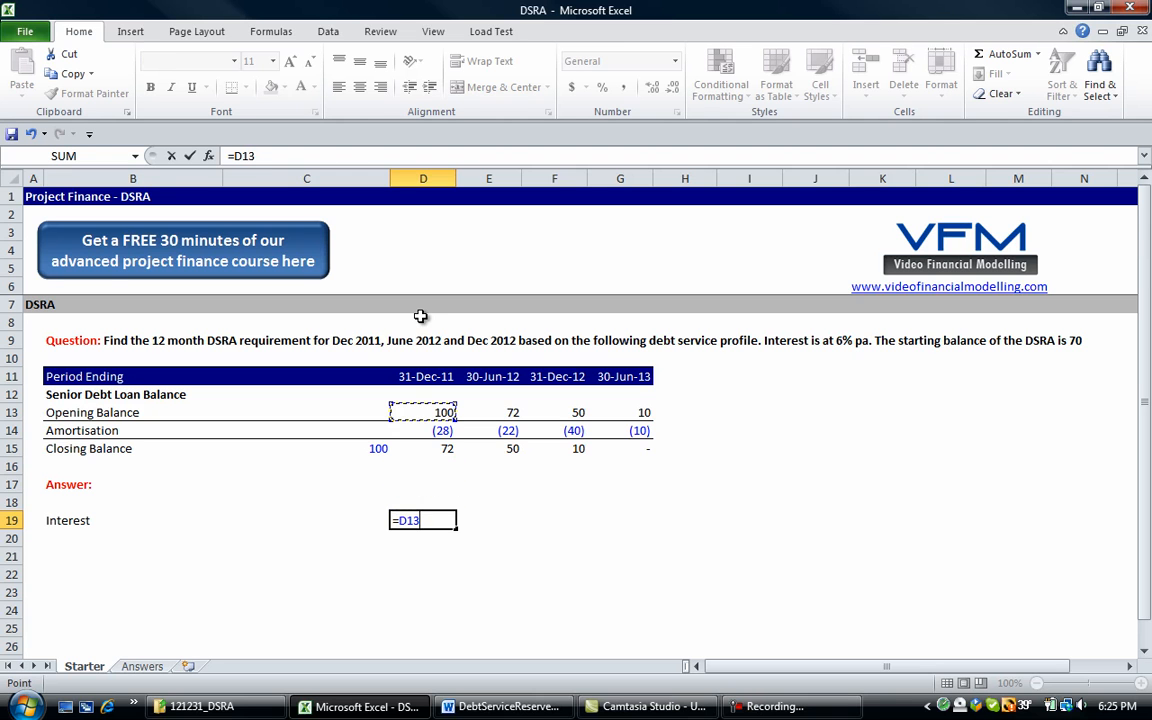
text(*)
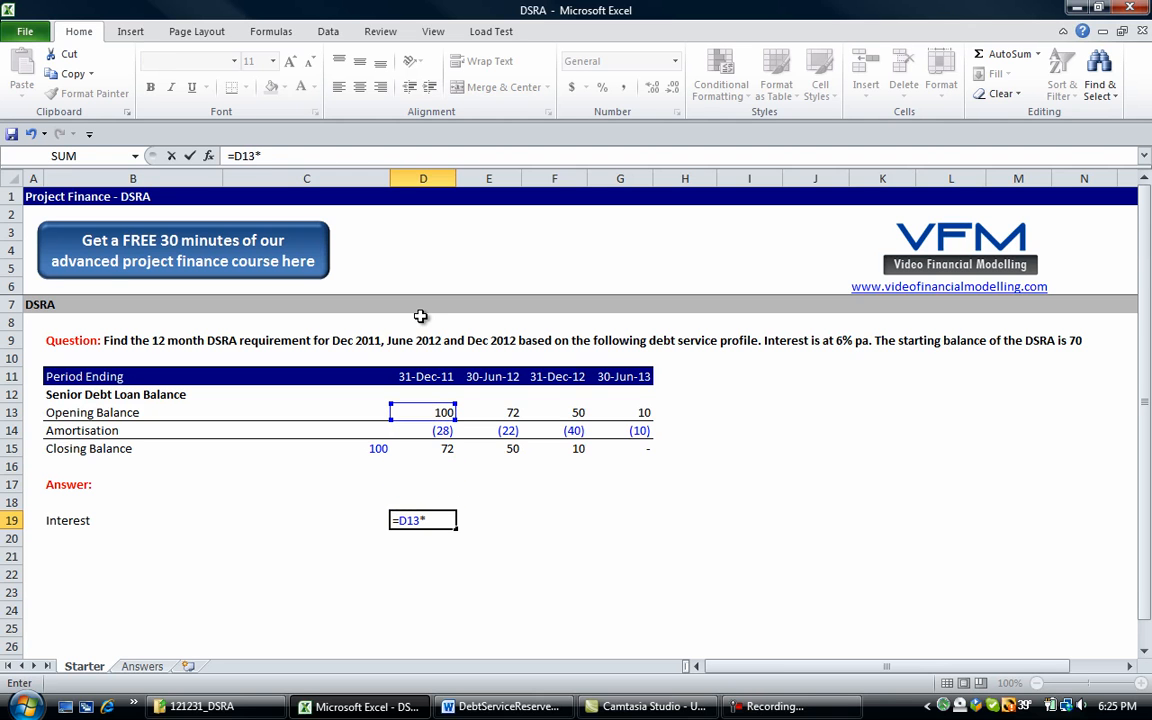
text(6%)
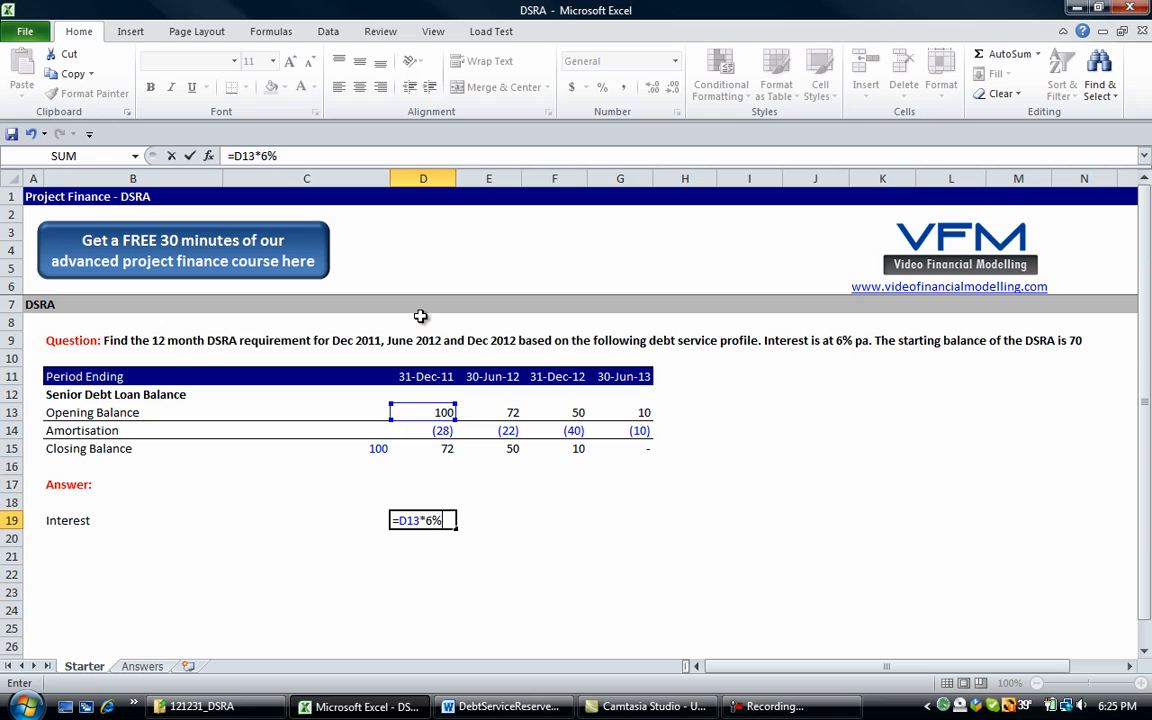
text(/)
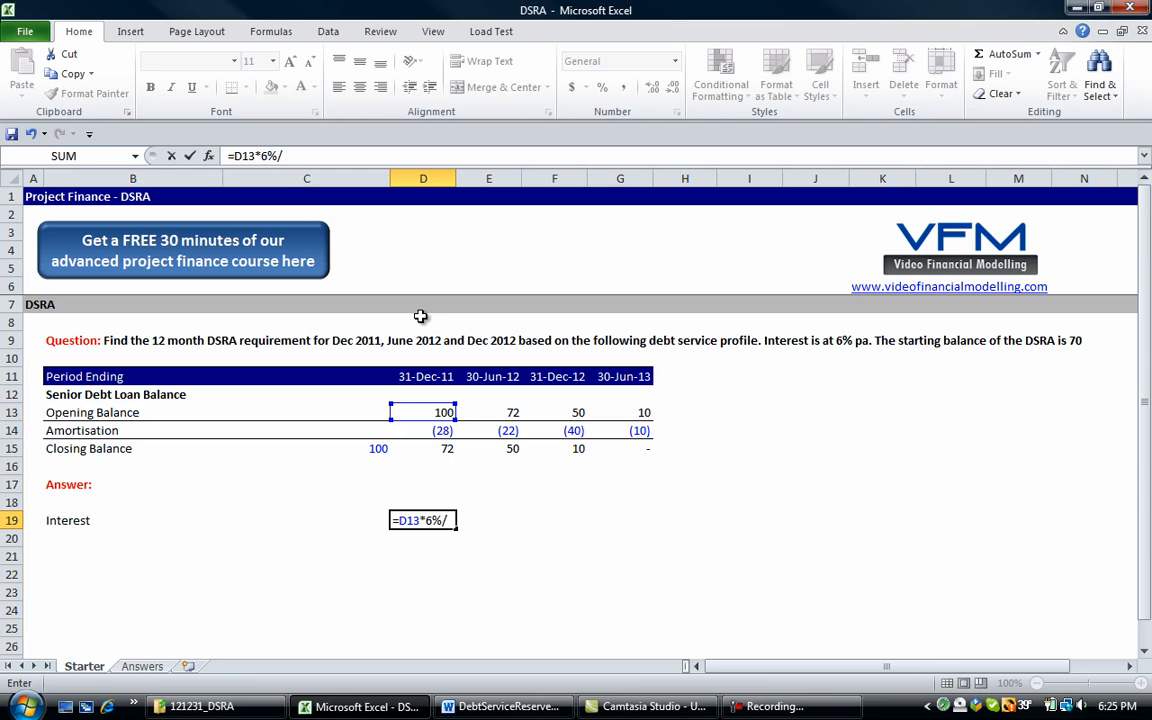
text(2)
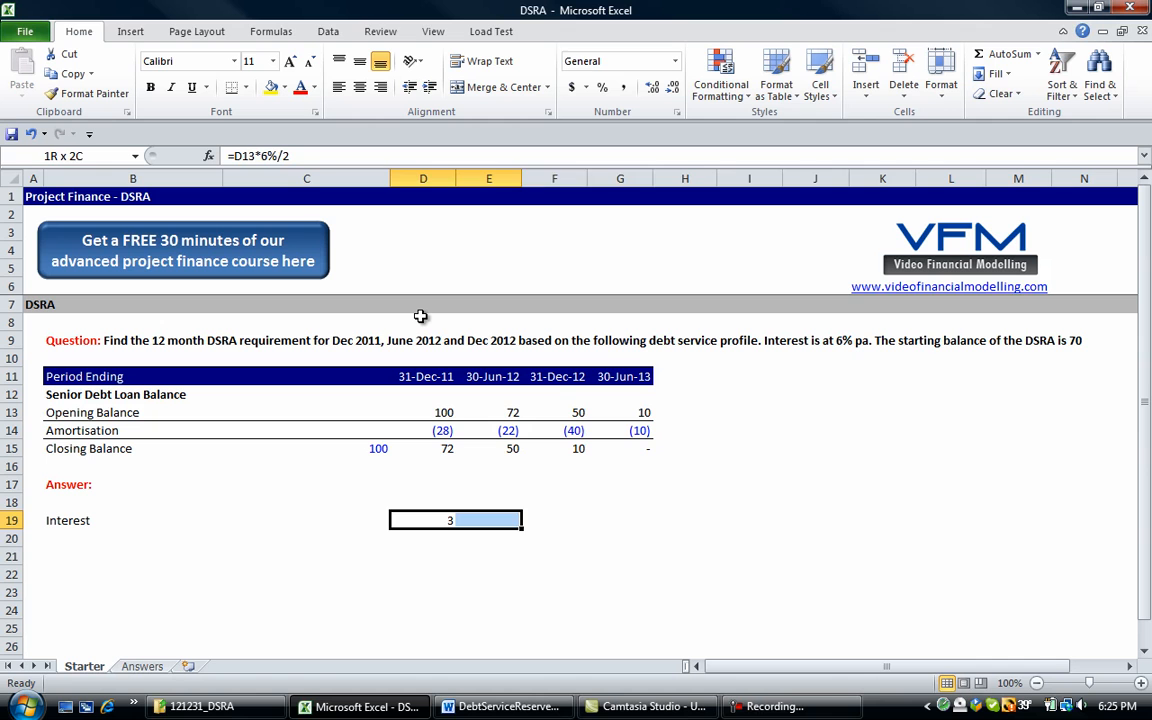
- Fill the interest formula right to G19, giving 3, 2.16, 1.5 and 0.3
click(423, 412)
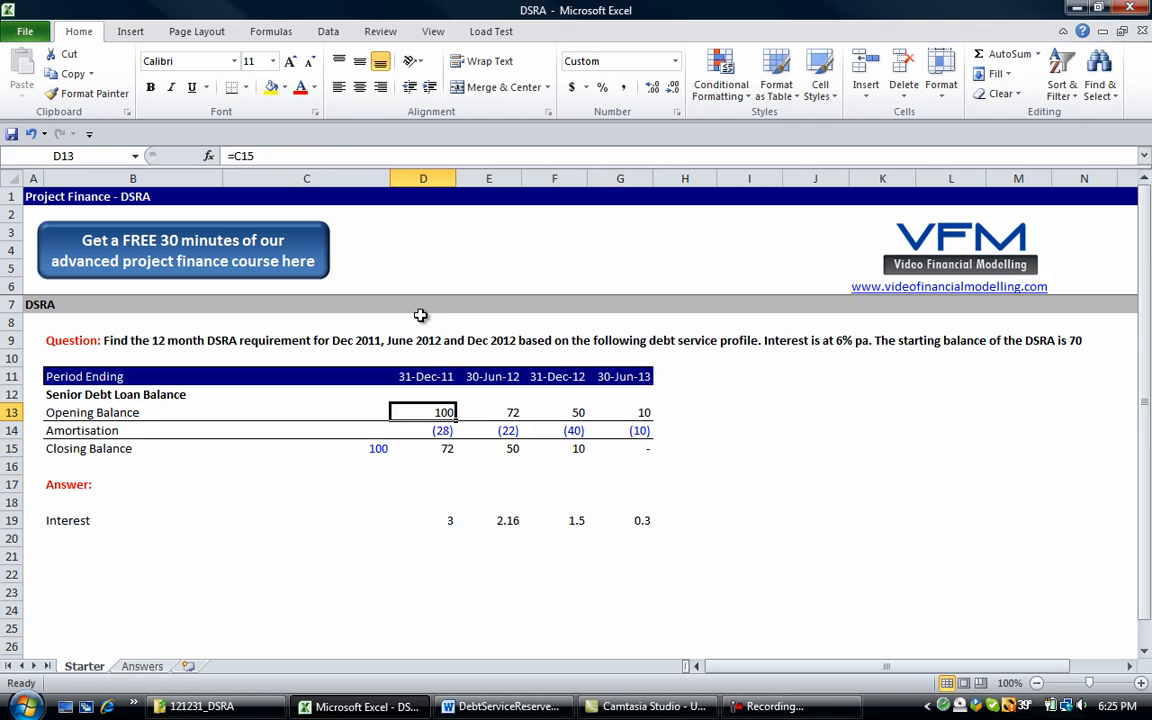
click(423, 376)
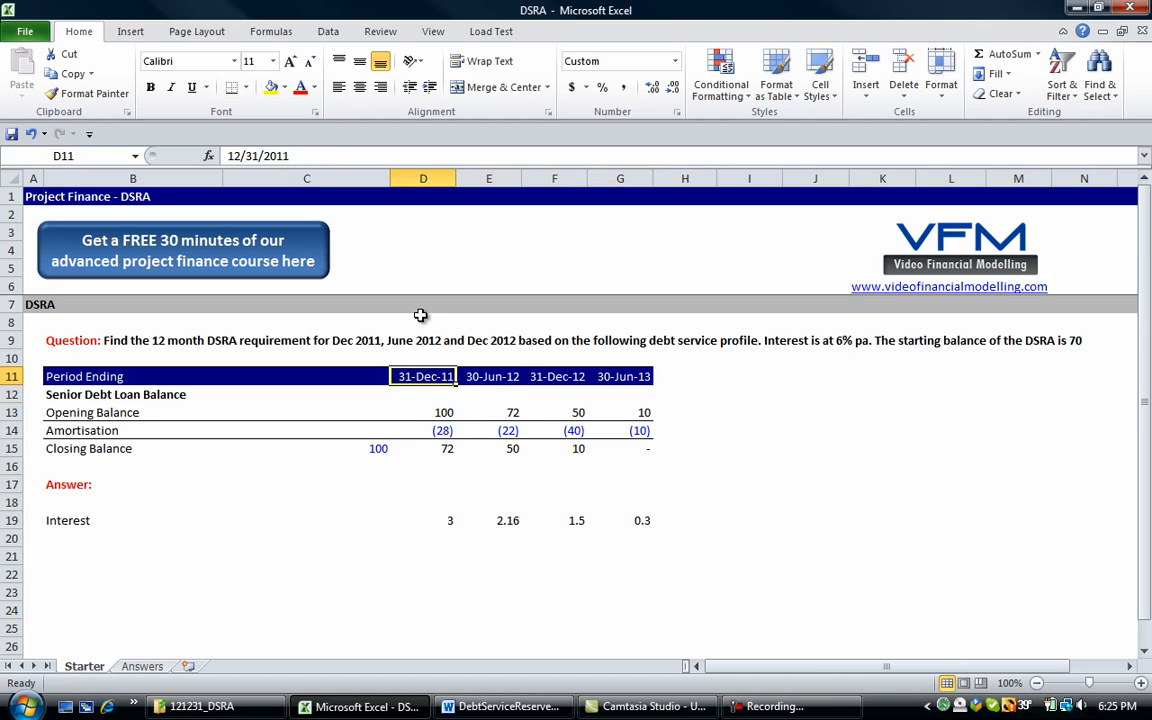
click(489, 502)
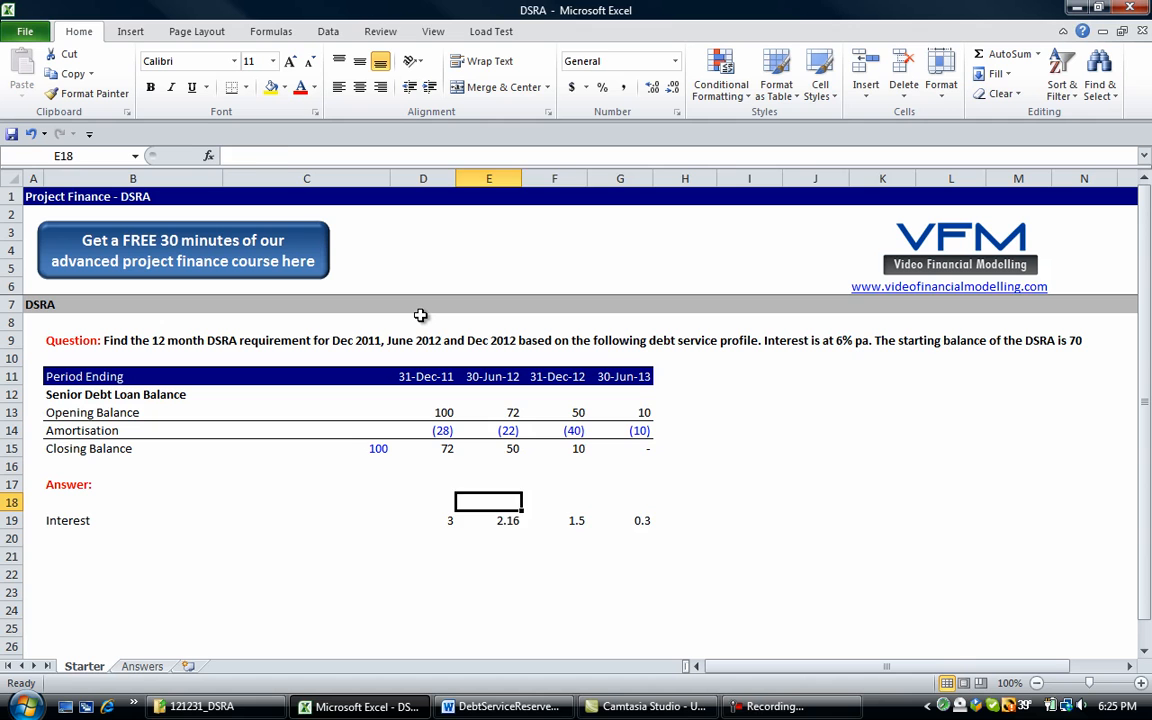
click(306, 520)
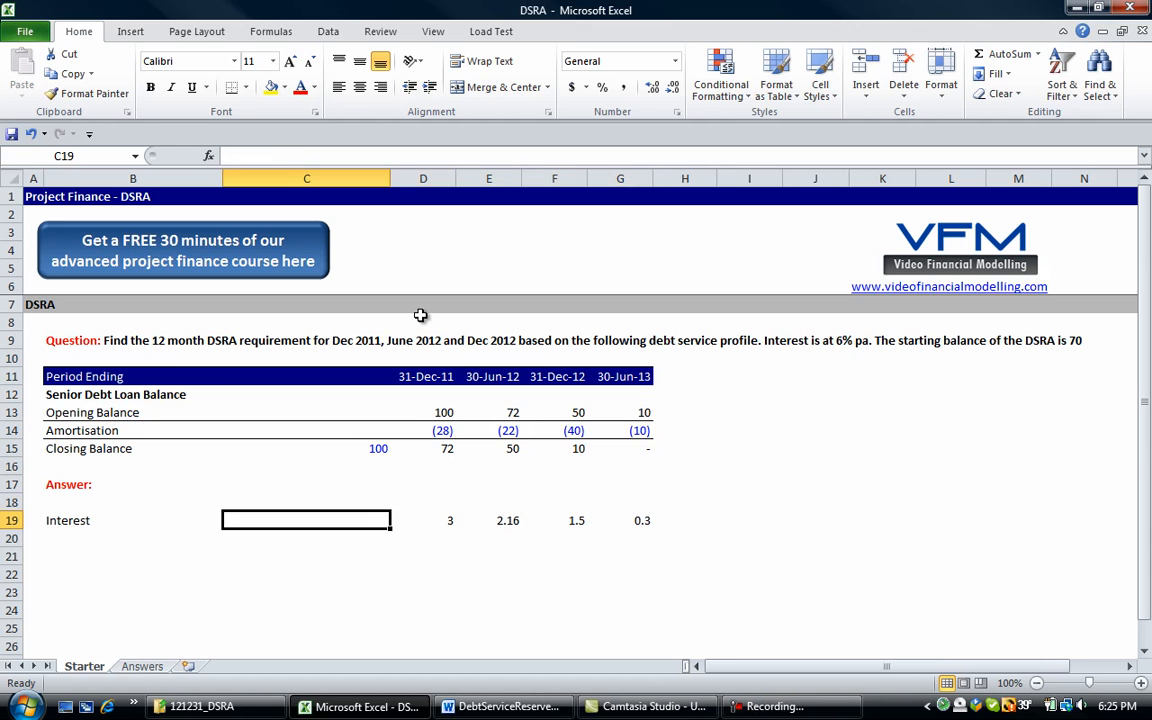
- Label B20 Principal and add a bold Debt Service heading in B18
text(Principal)
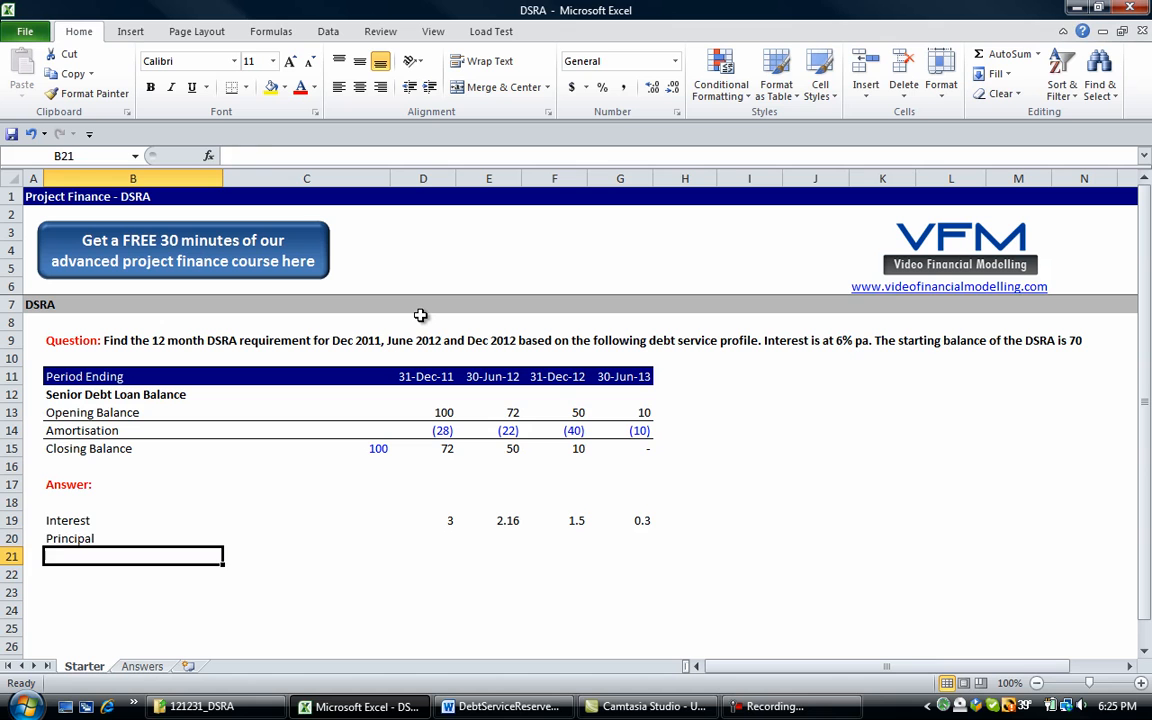
click(133, 502)
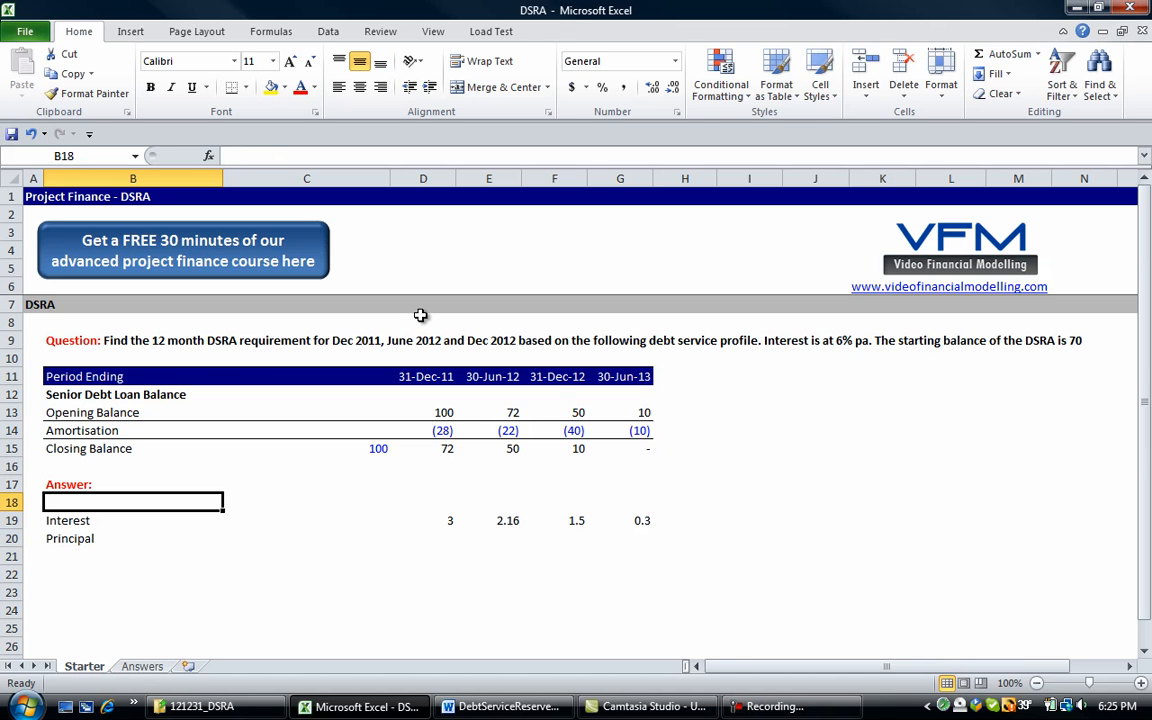
text(Debt)
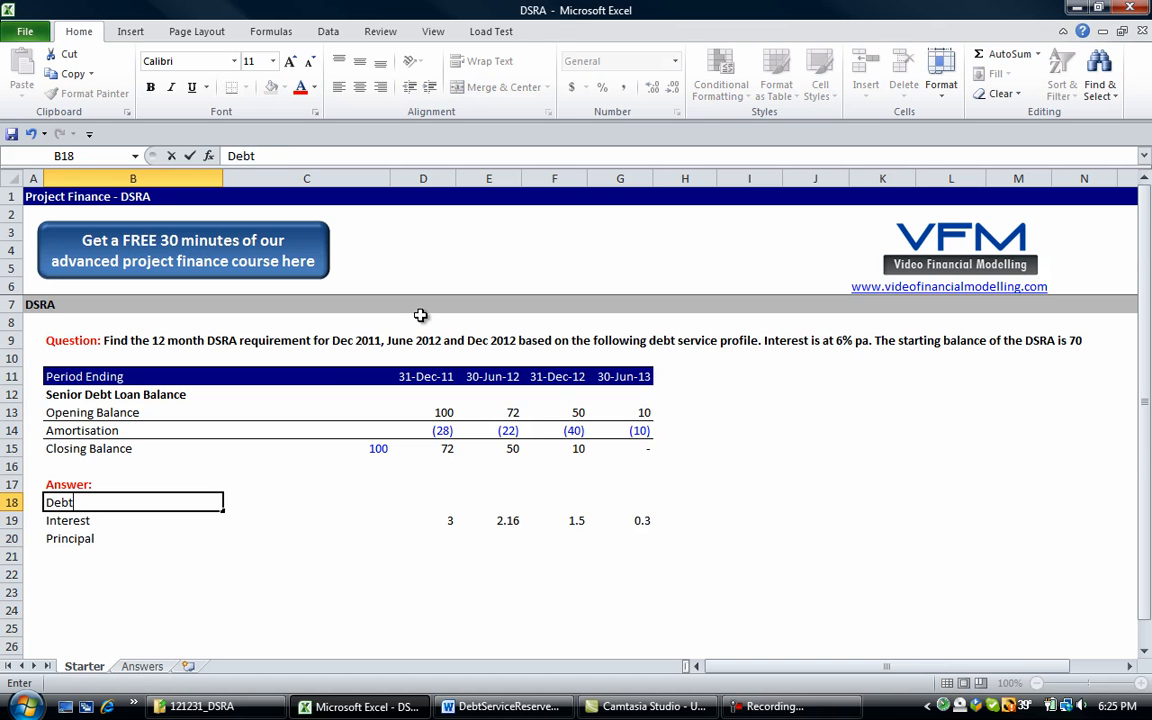
key(Return)
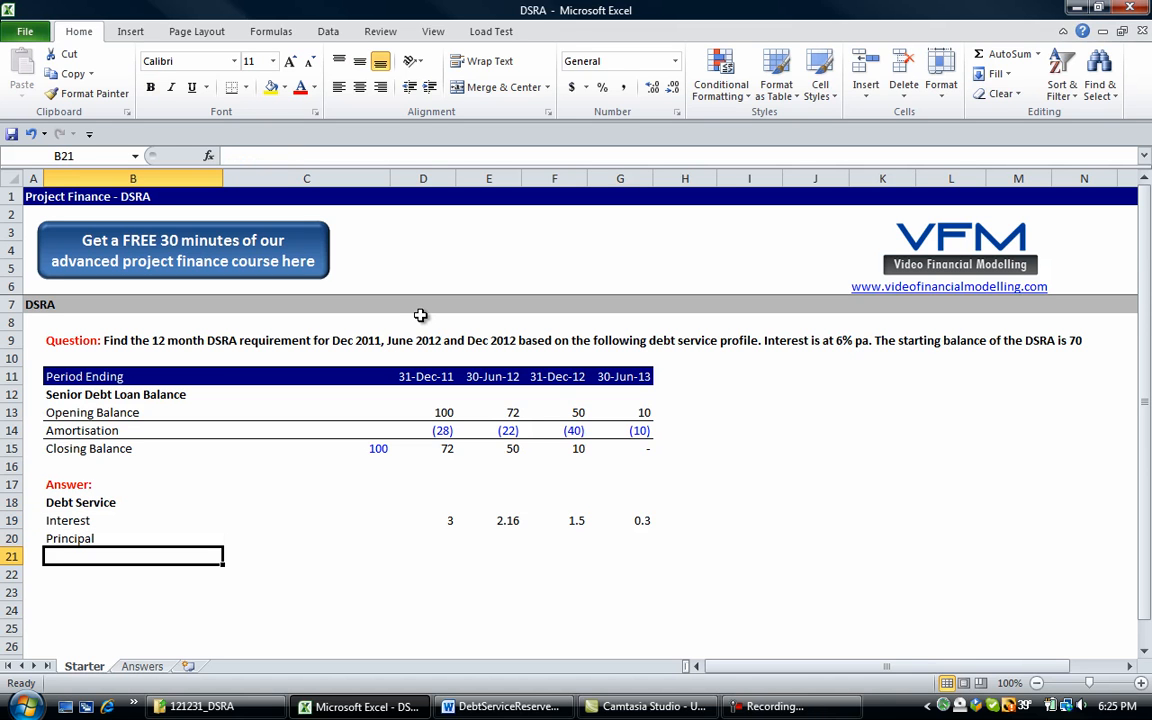
- Add a Total Debt Service row in B21 with =SUM(D19:D20) across periods
text(Tota)
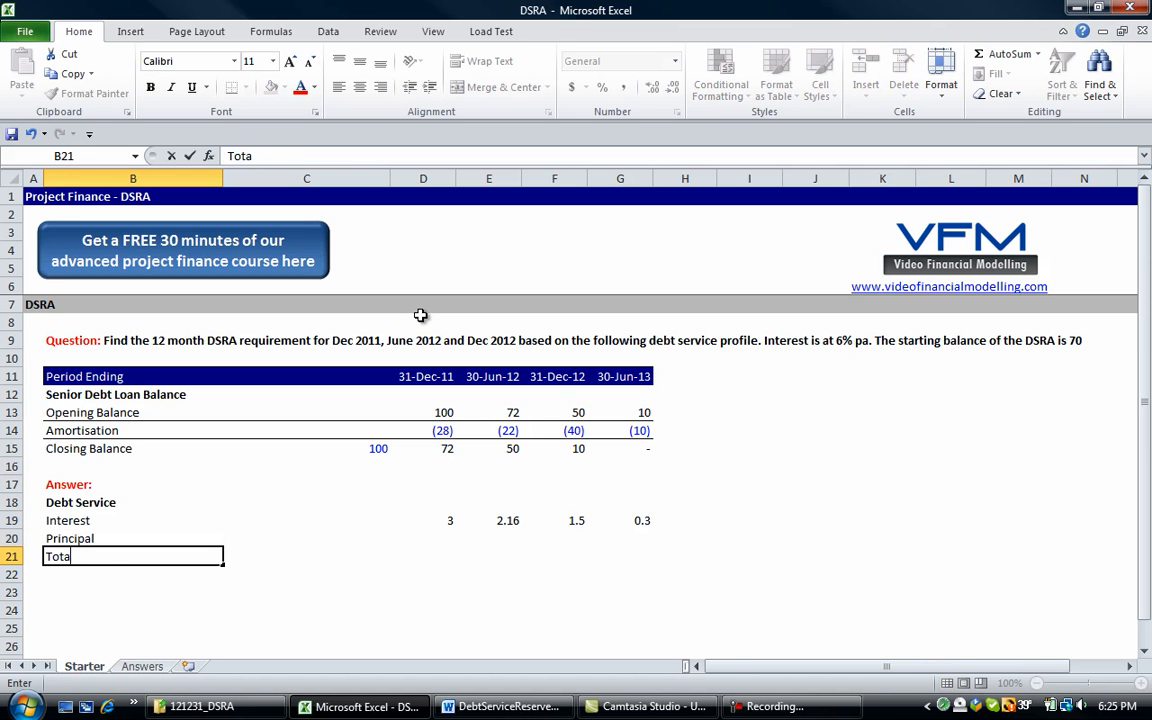
text(l Debt Service)
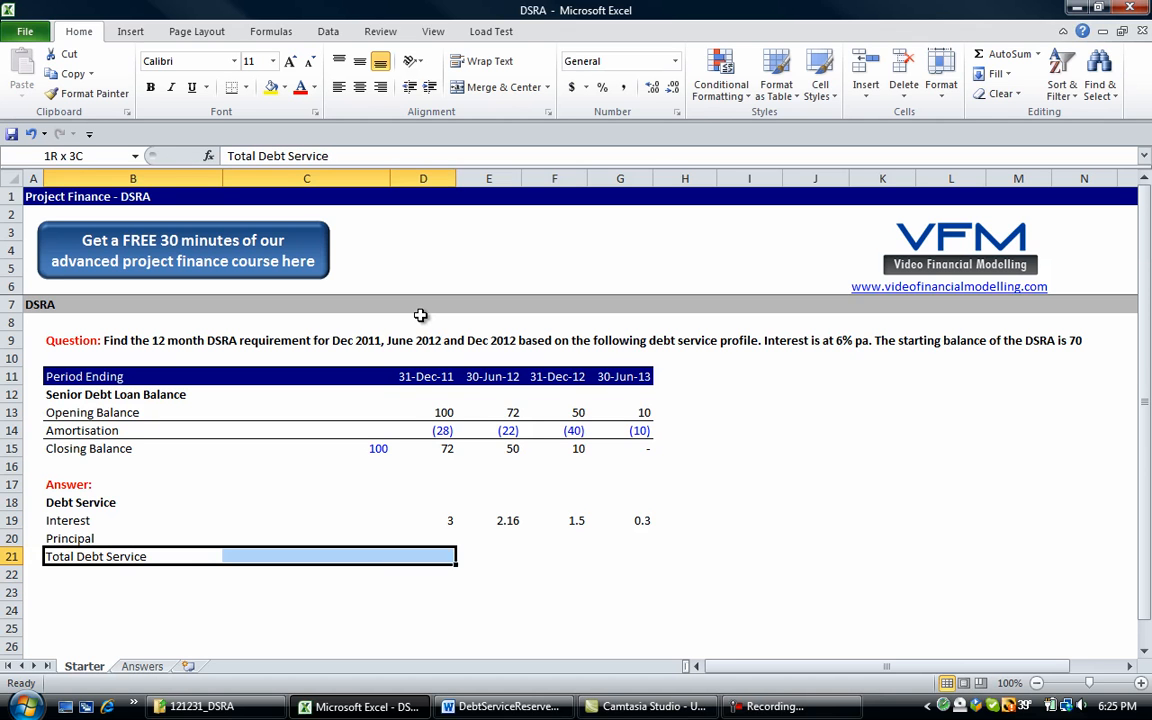
click(306, 556)
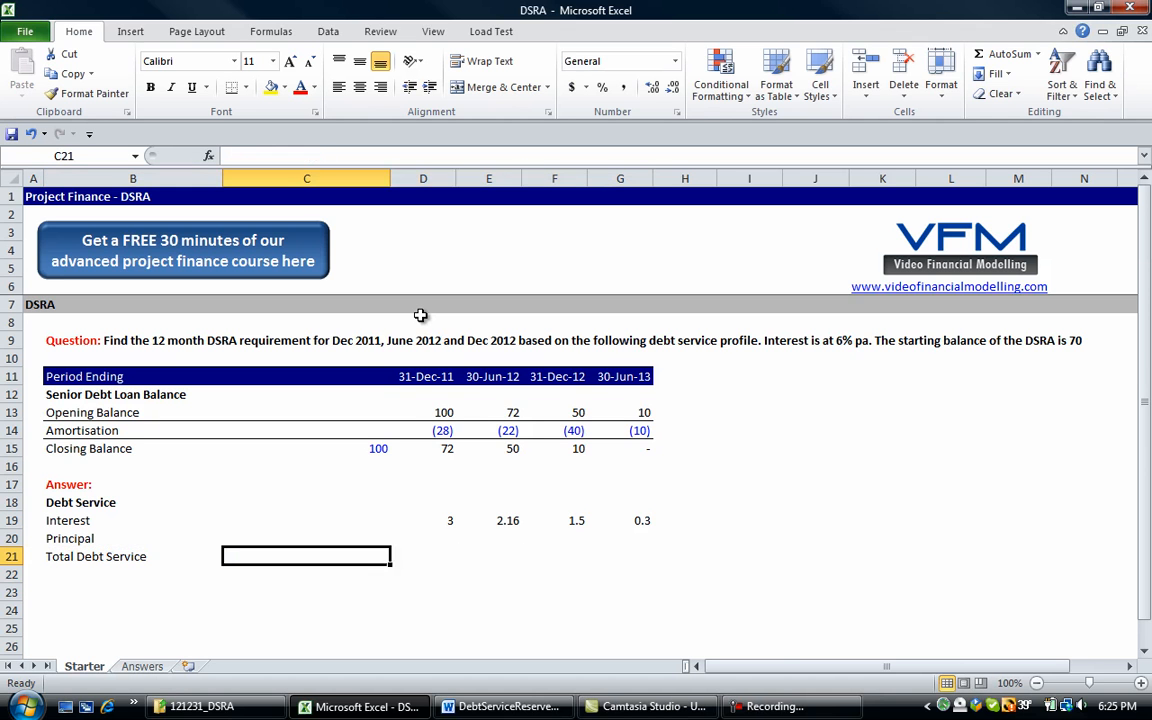
text(=SUM(D19:D20)
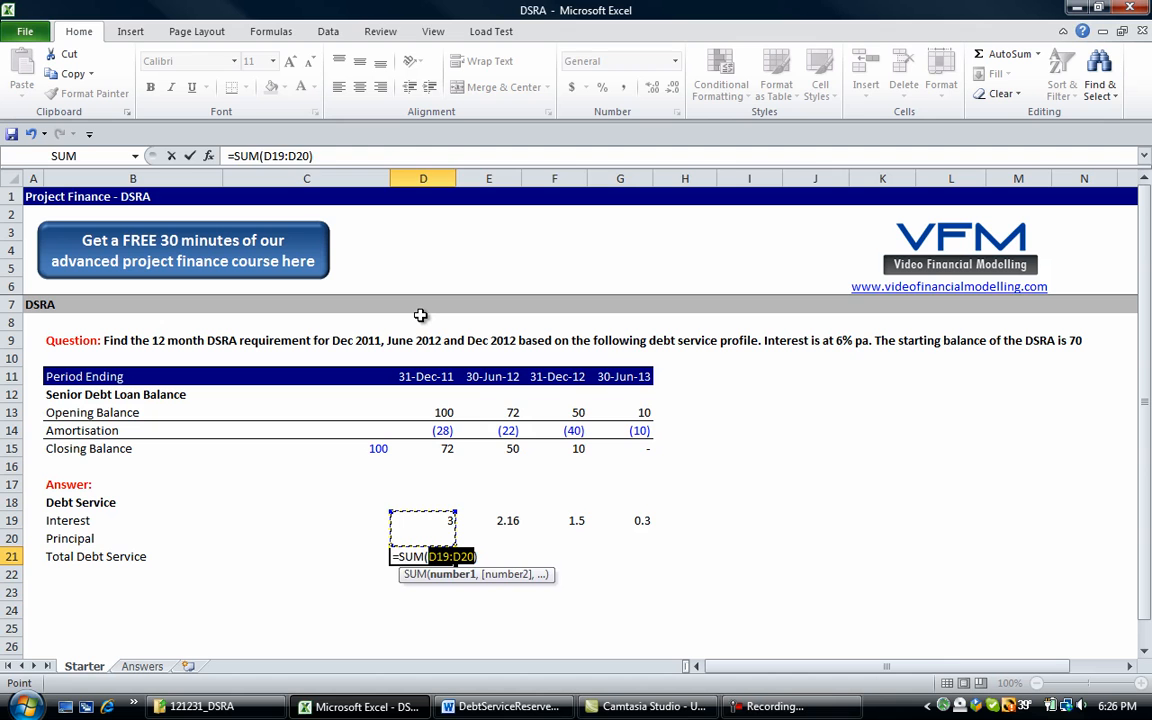
key(Return)
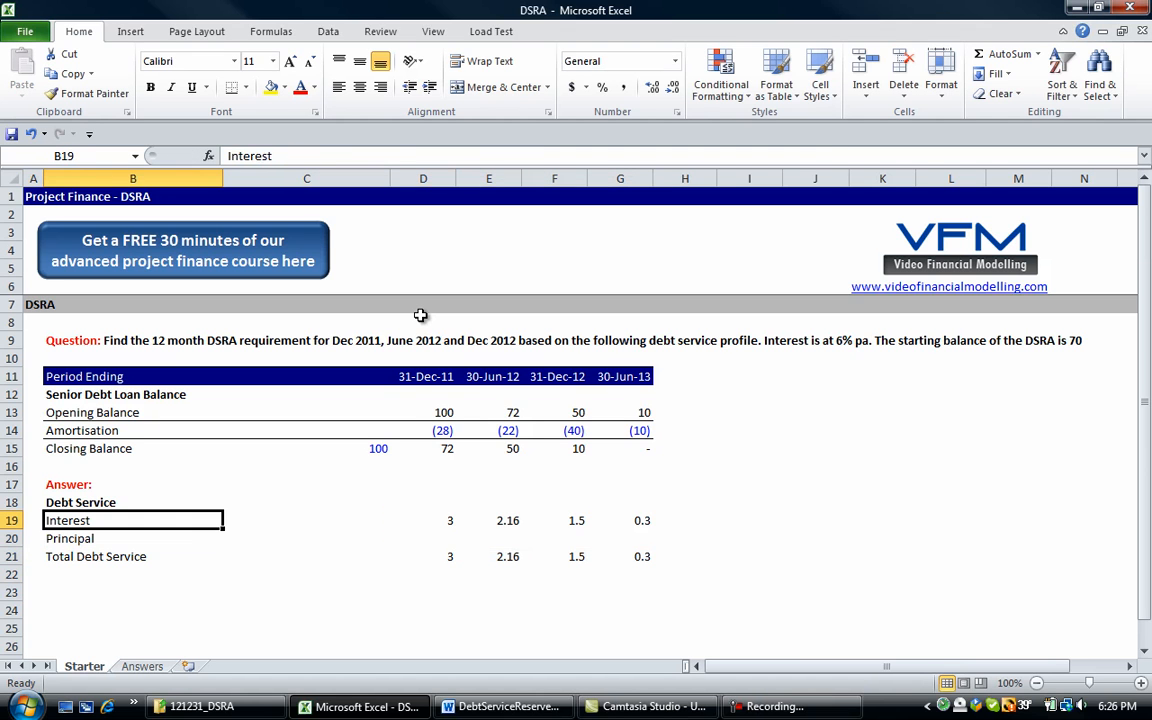
- Link the principal figures, bold the Total Debt Service row, and start the DSRA label
click(423, 538)
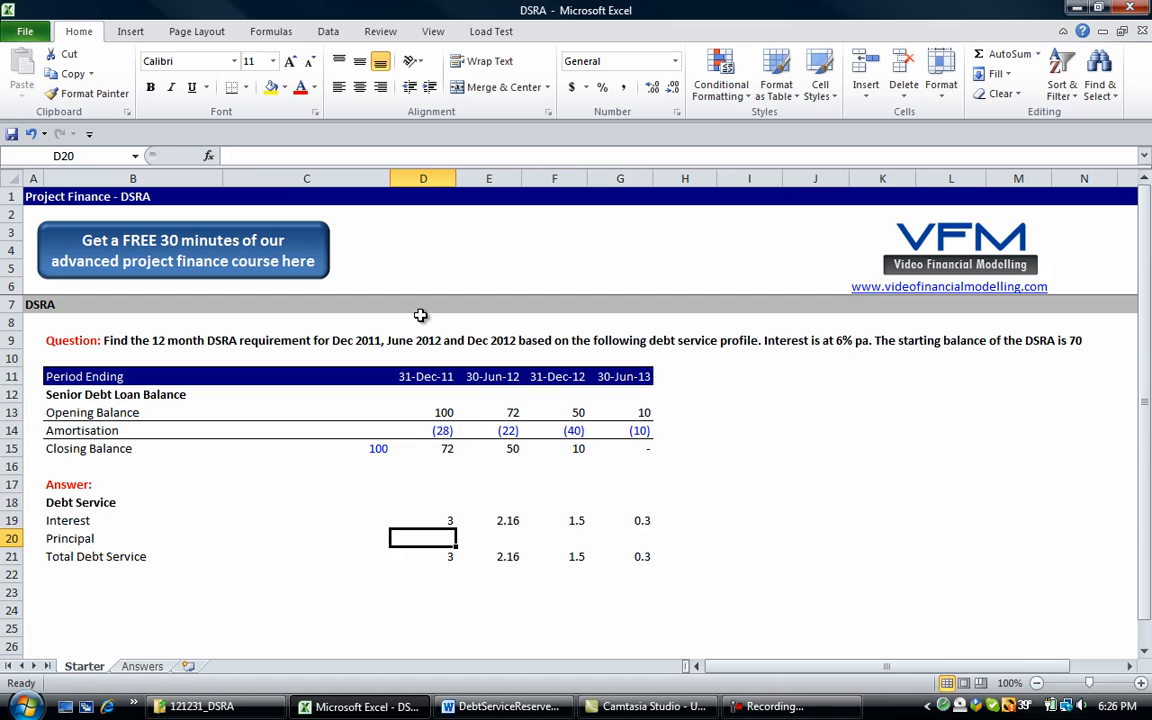
text(=-D14)
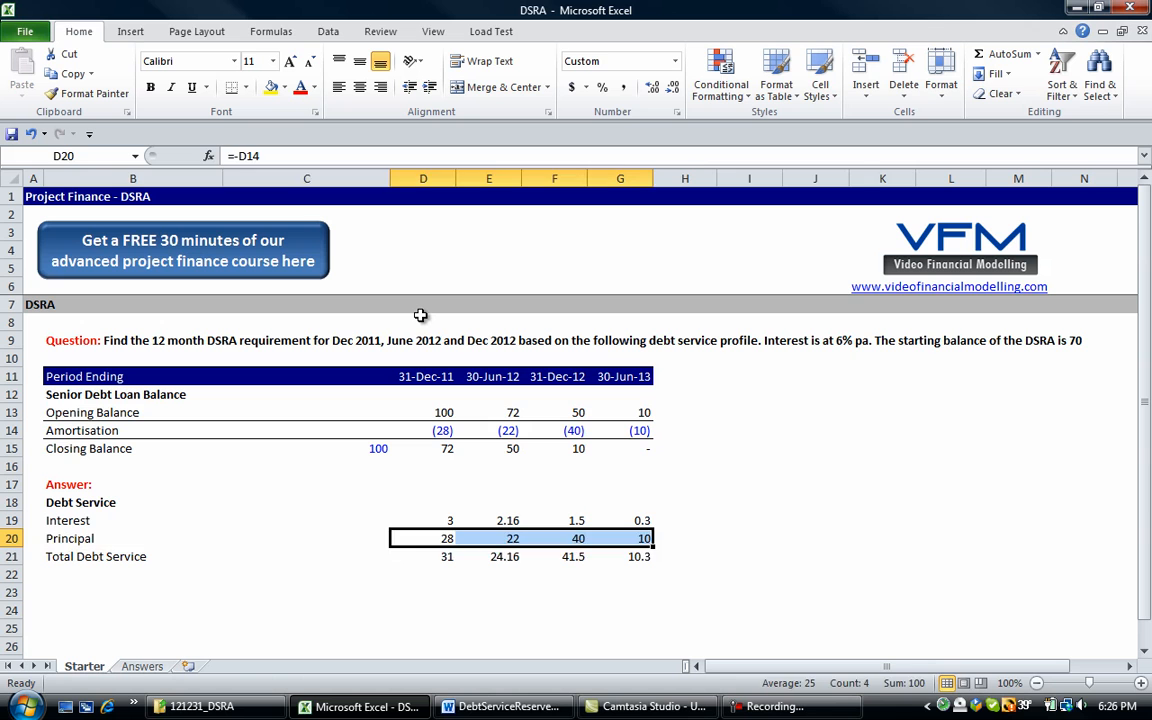
click(132, 556)
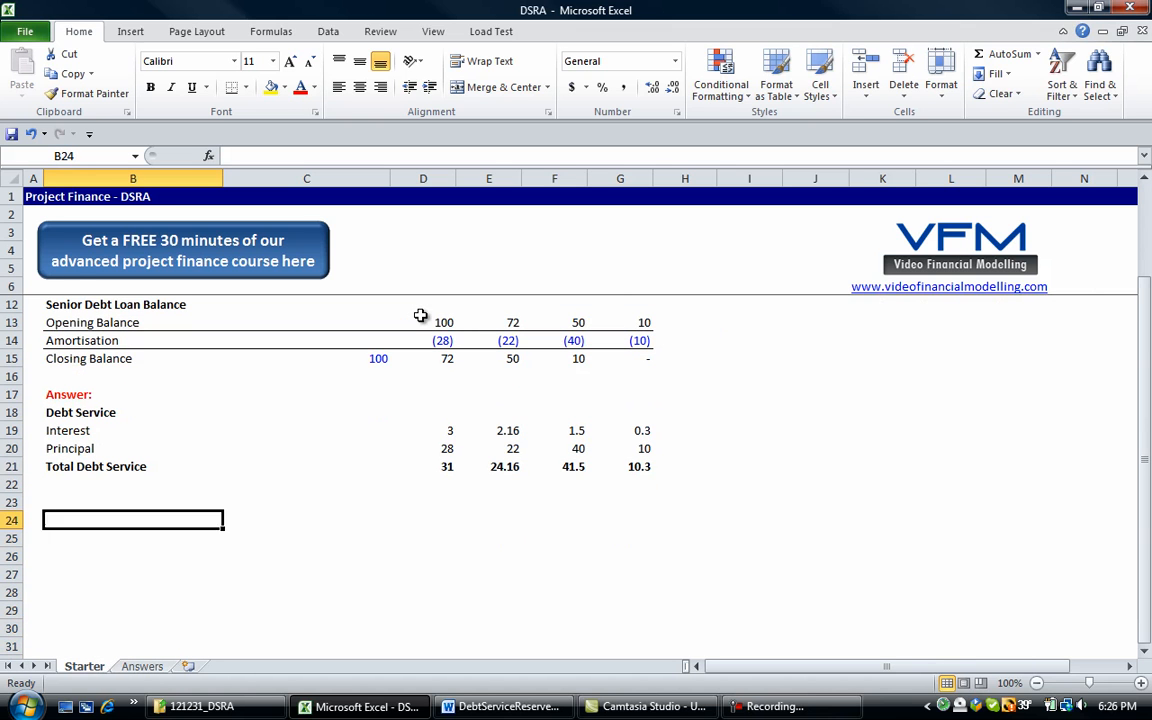
click(132, 502)
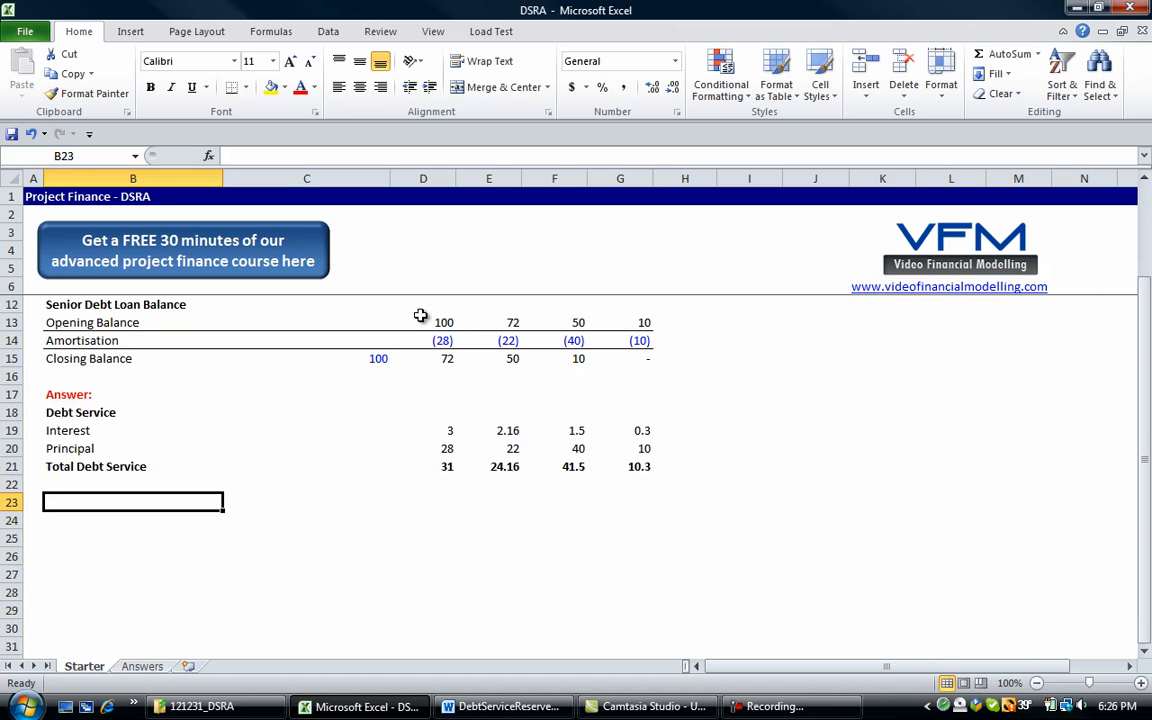
text(DSRA)
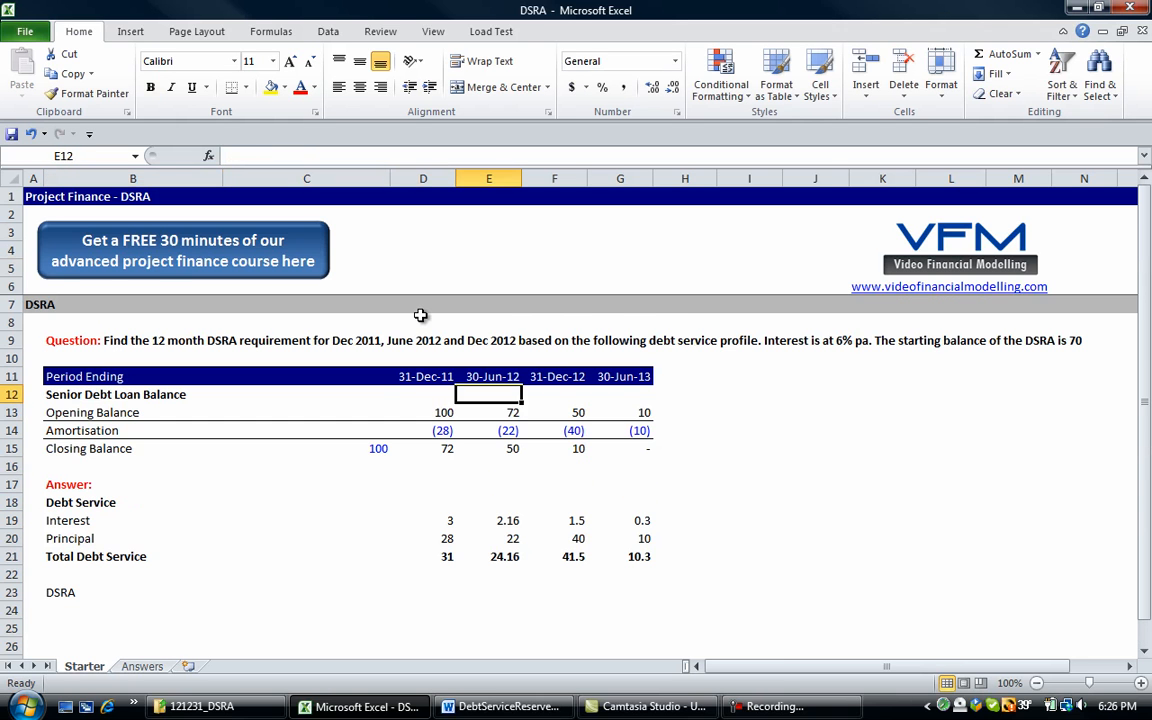
- Enter =SUM(E21:F21) in D23 to total the next two periods' debt service
click(423, 592)
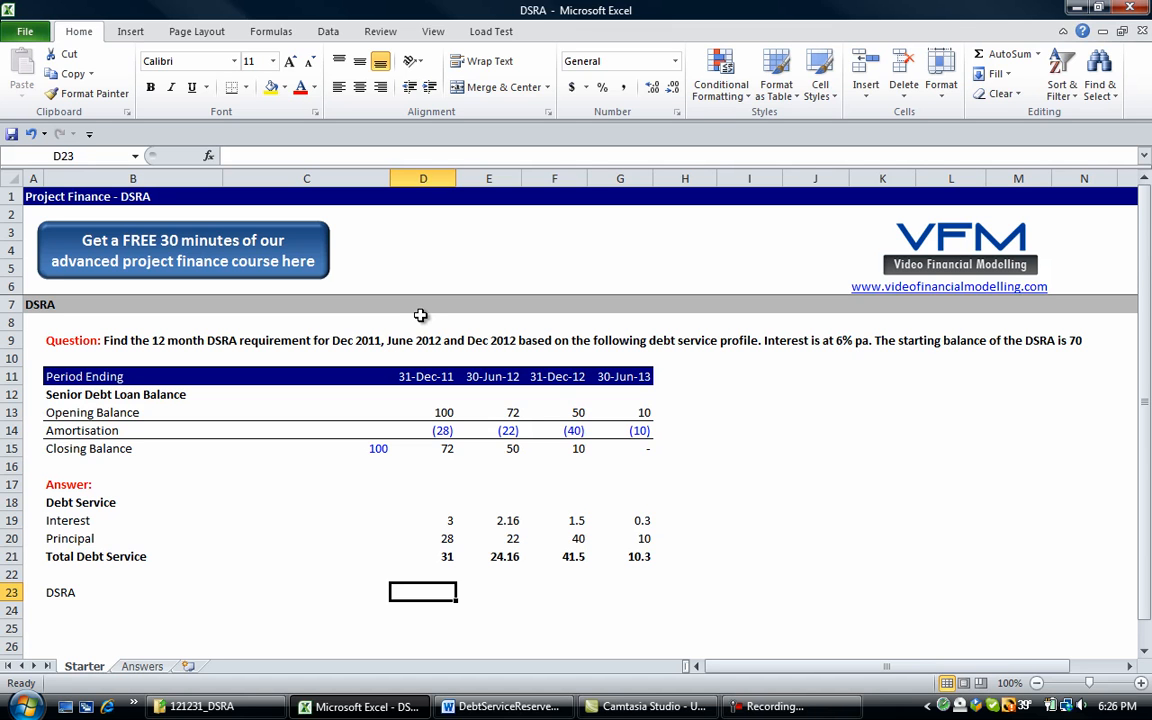
text(=)
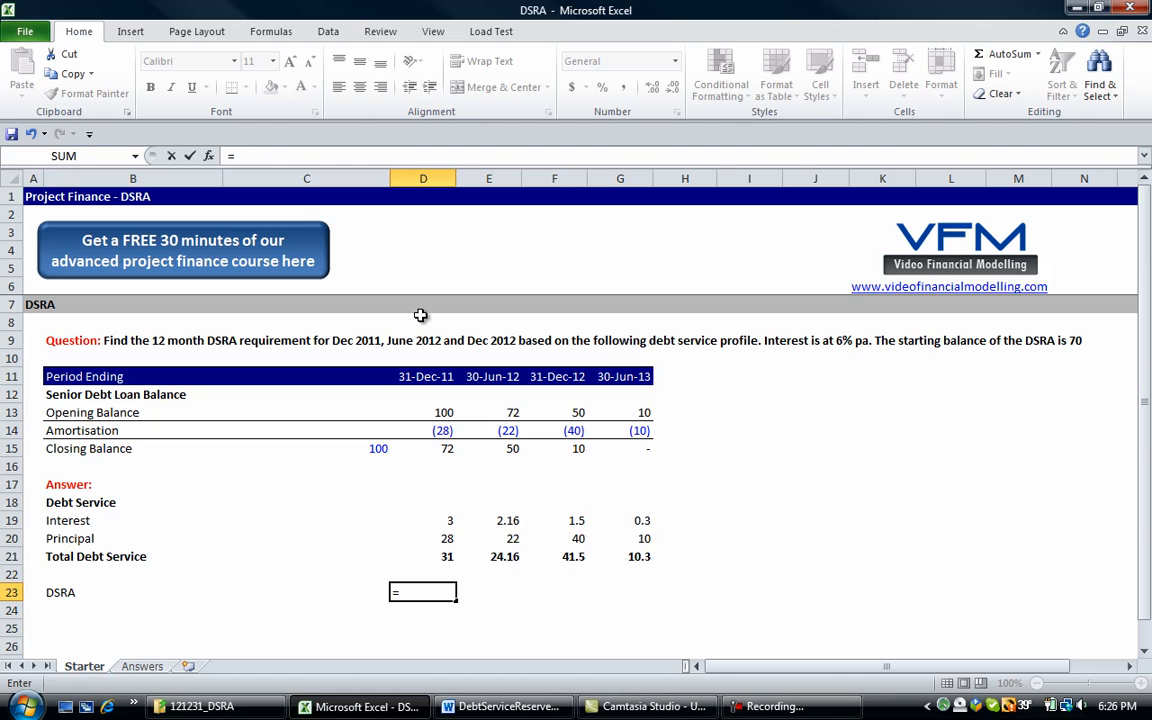
text(sum()
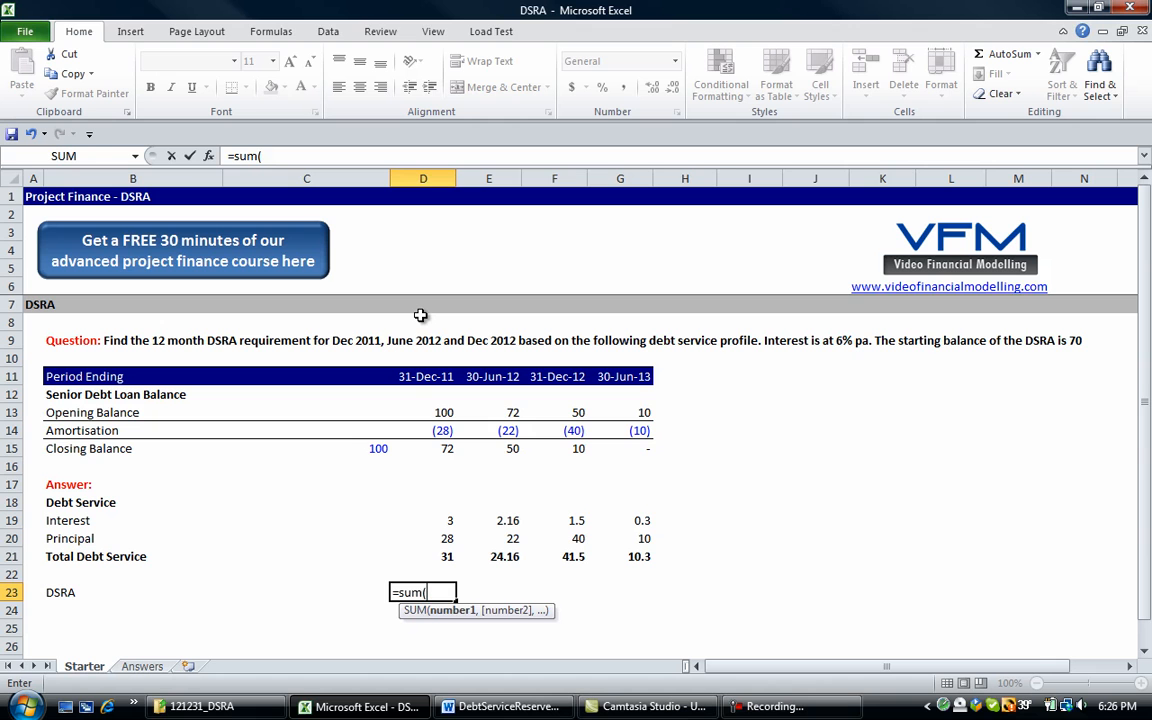
click(488, 556)
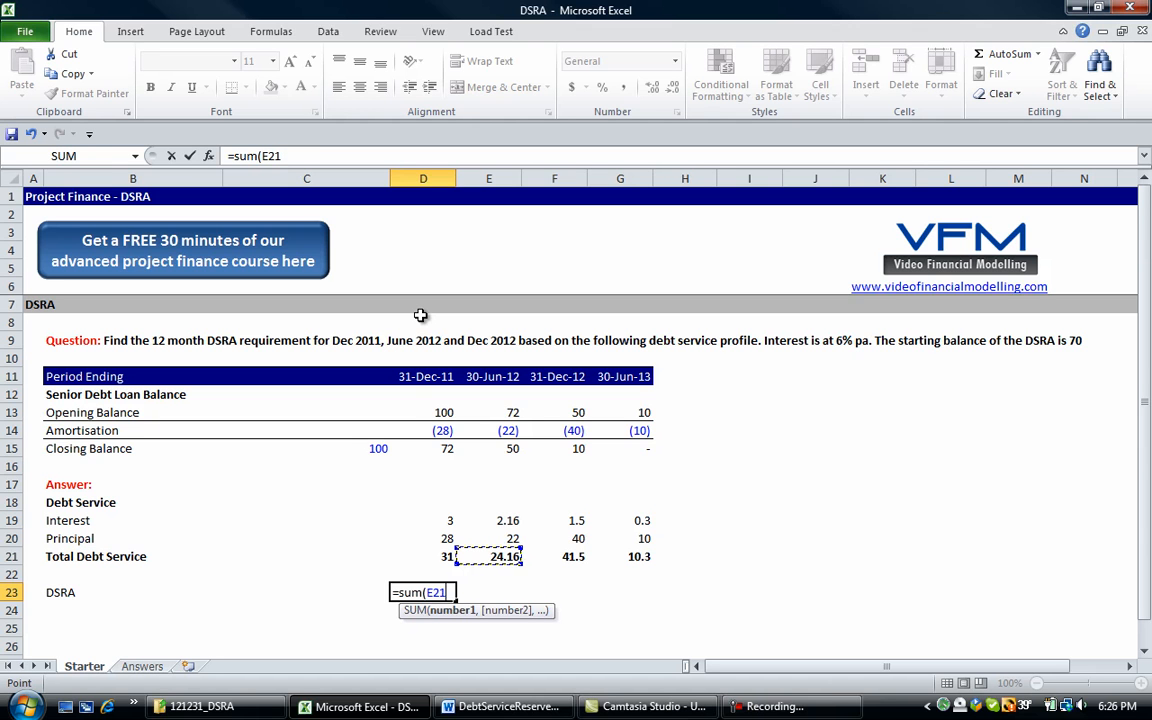
drag(488, 556, 554, 556)
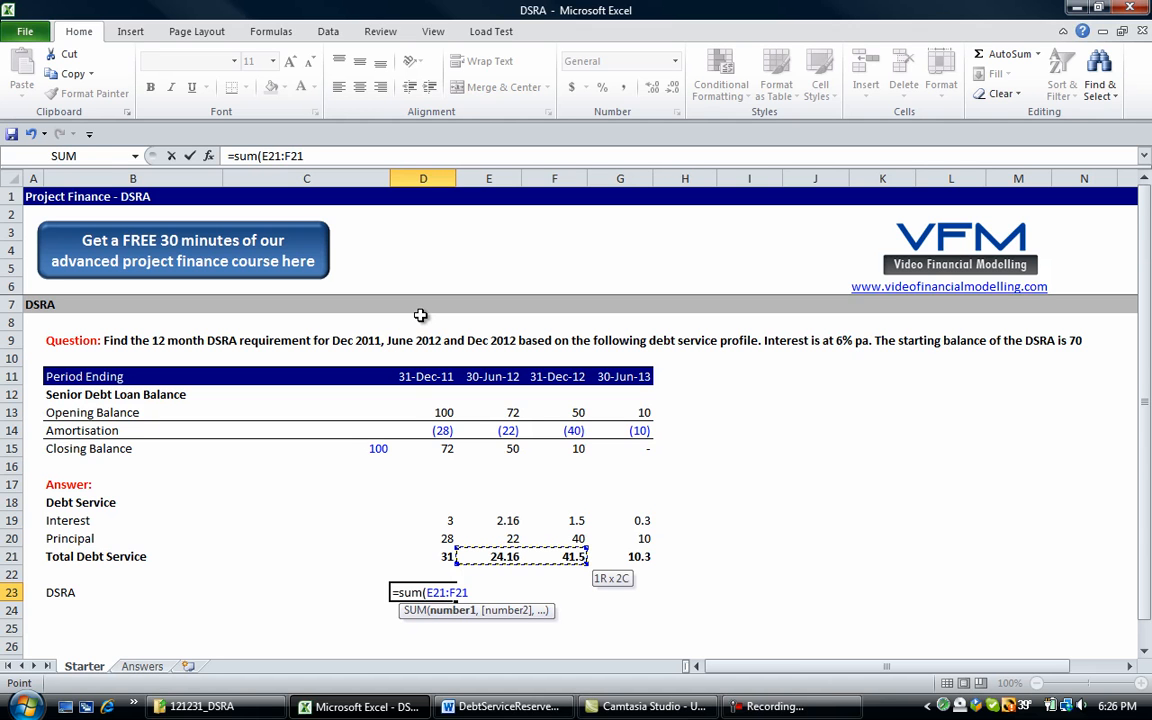
text())
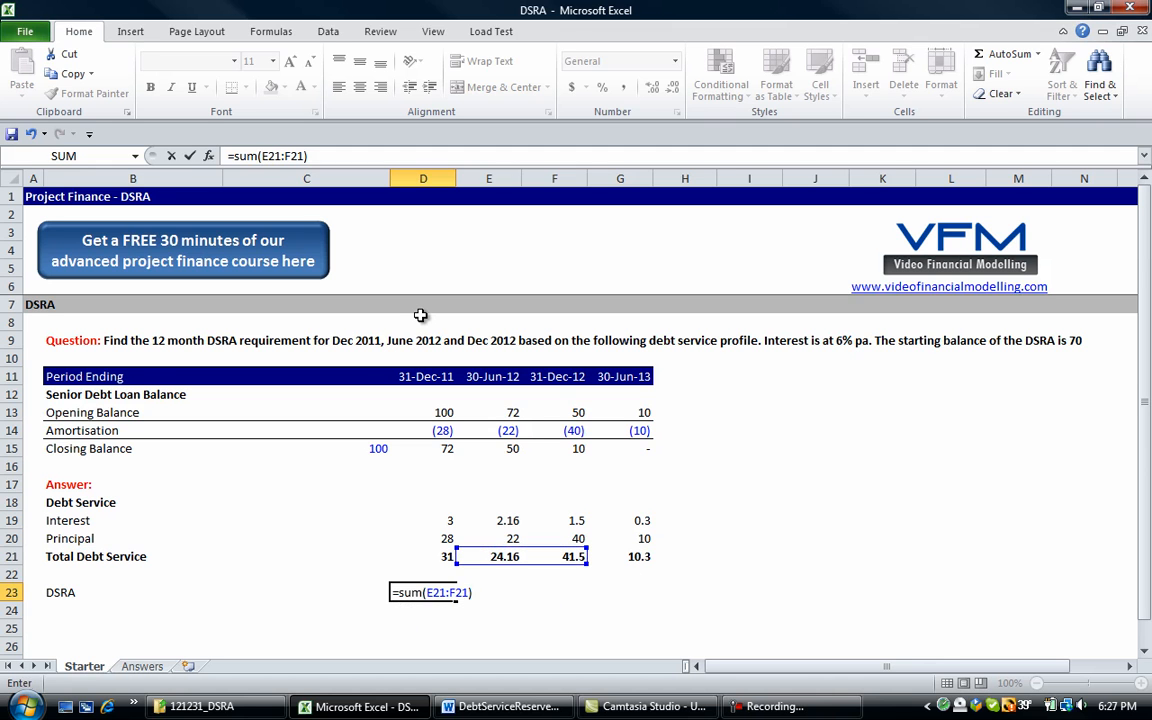
key(Return)
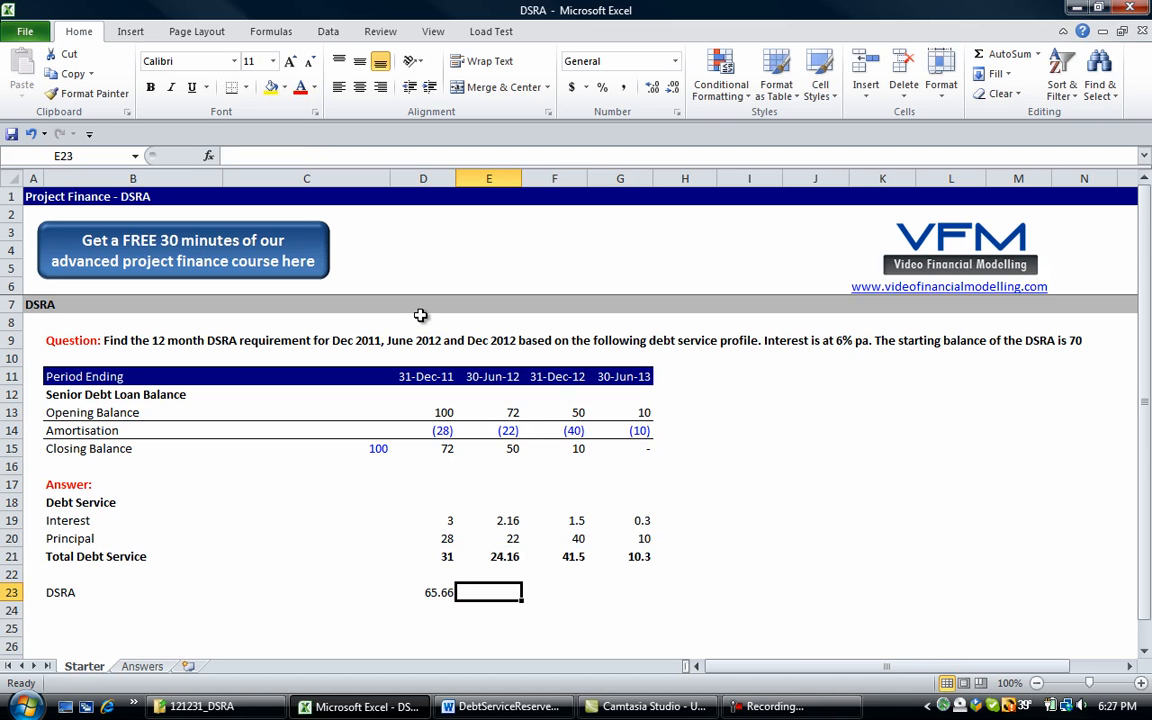
- Fill the DSRA formula to G23 and rename the label DSRA closing balance
click(554, 556)
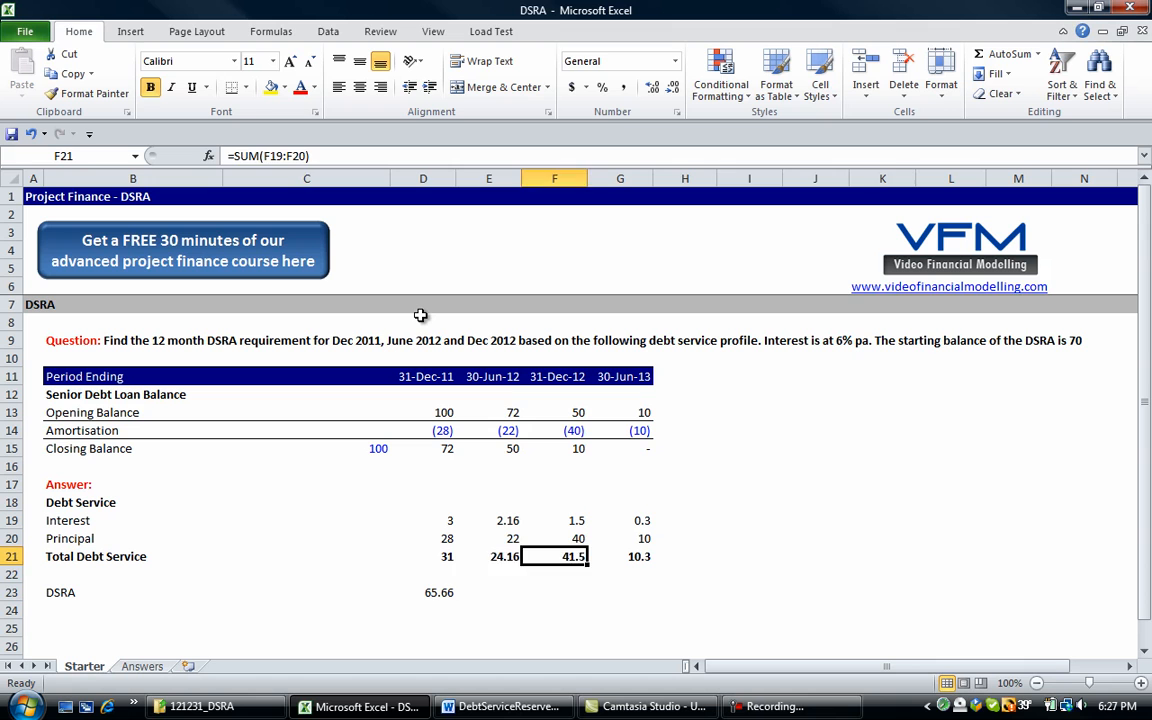
click(423, 592)
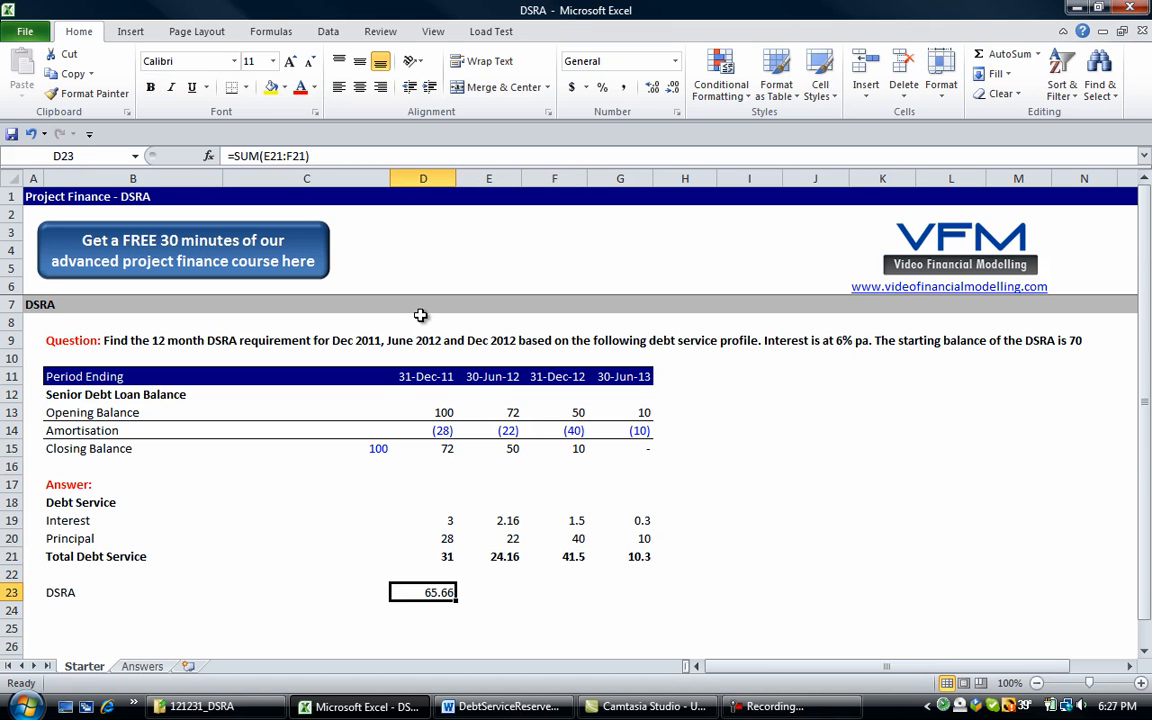
drag(423, 591, 554, 591)
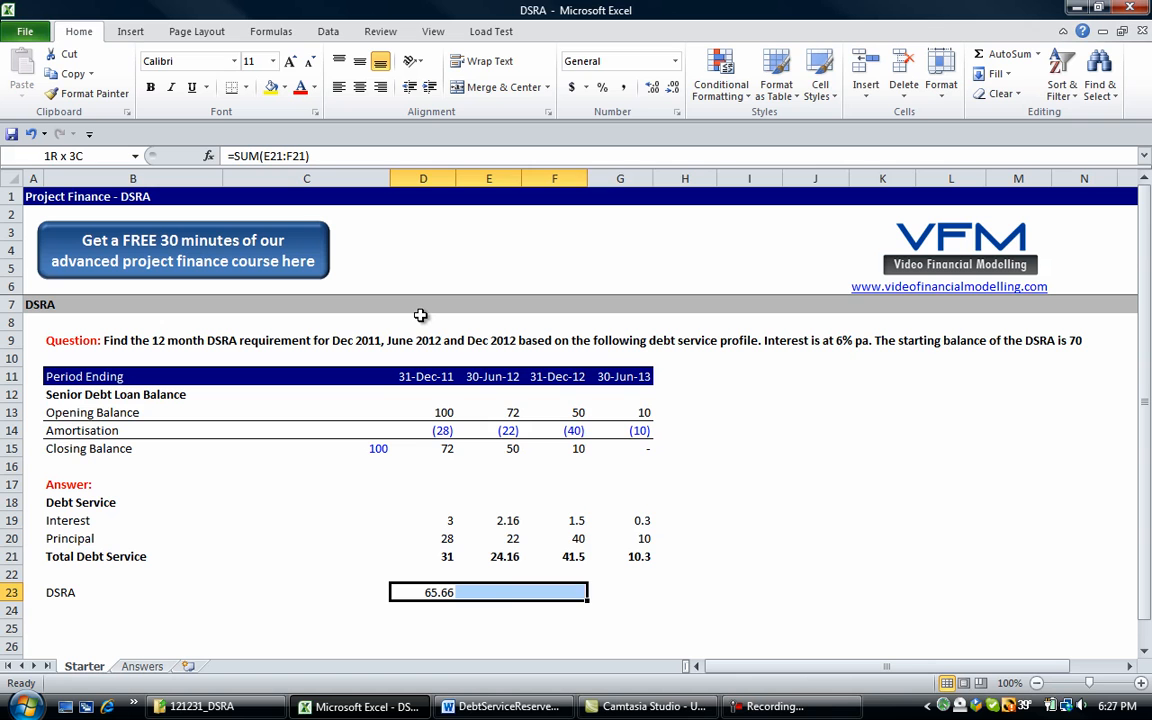
drag(489, 591, 648, 591)
text( closing balance)
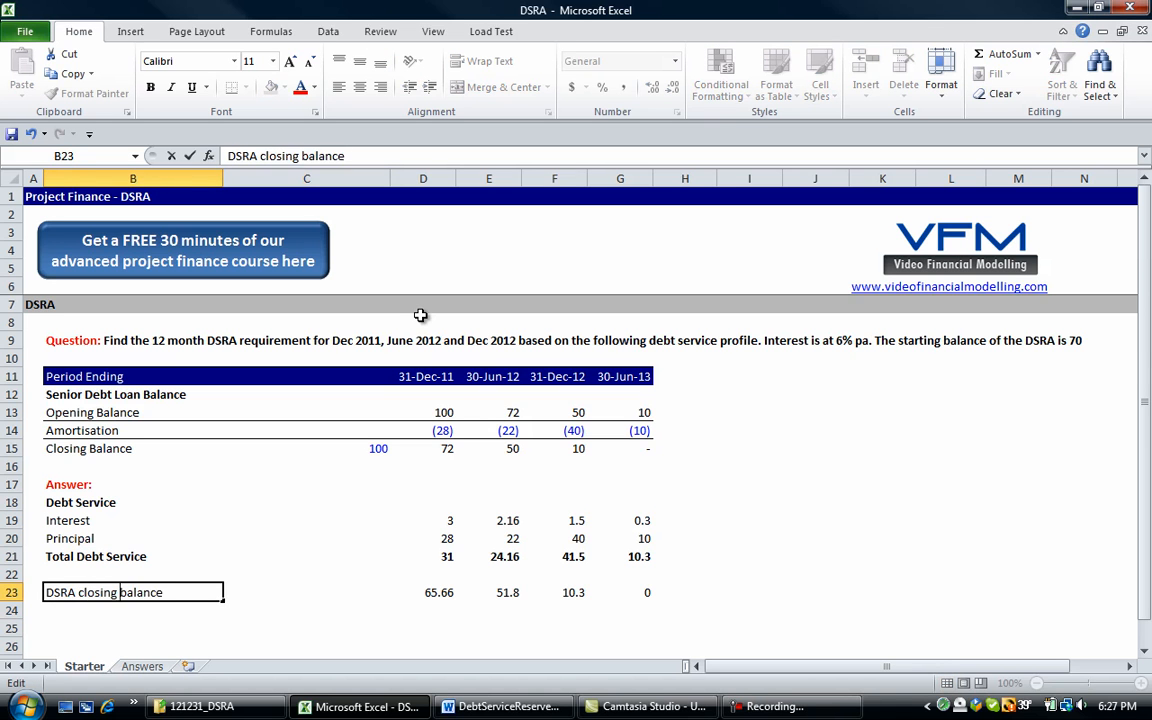
click(573, 592)
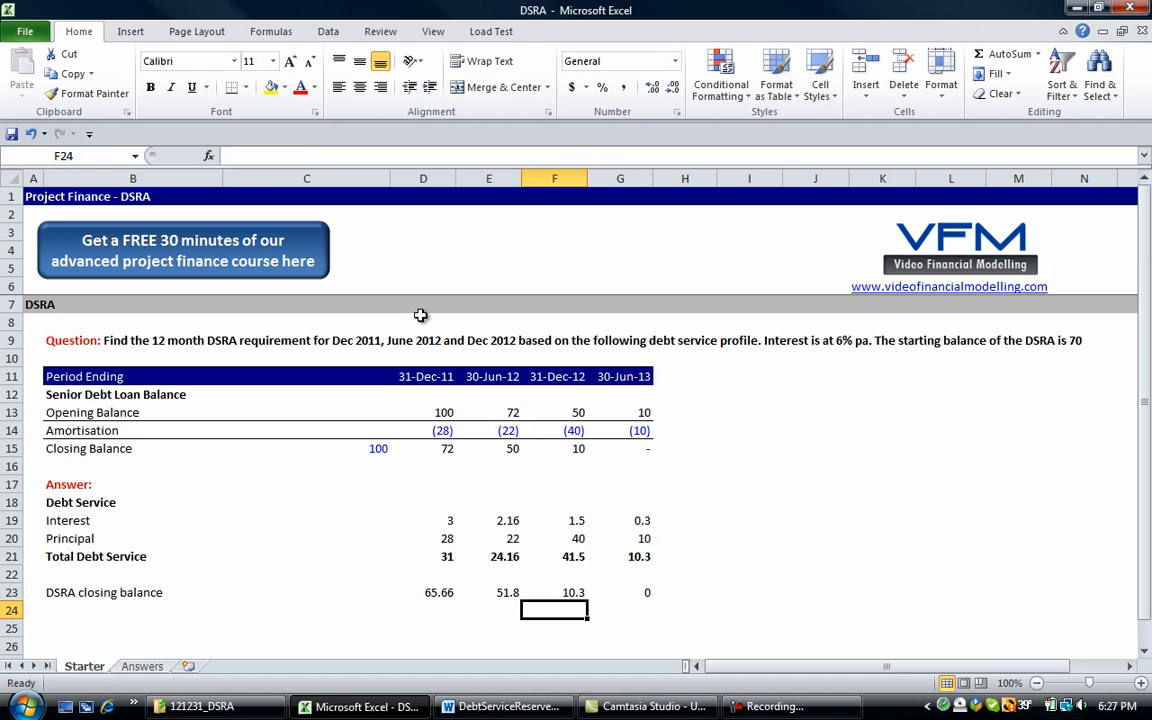
click(620, 484)
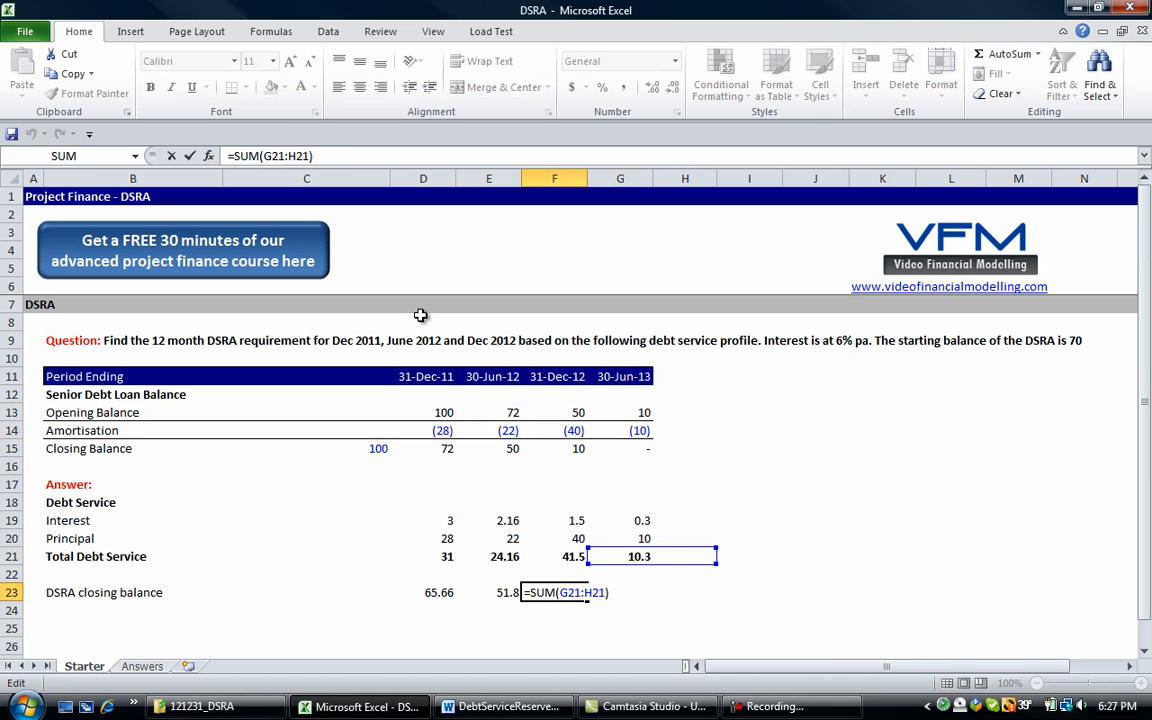
key(Return)
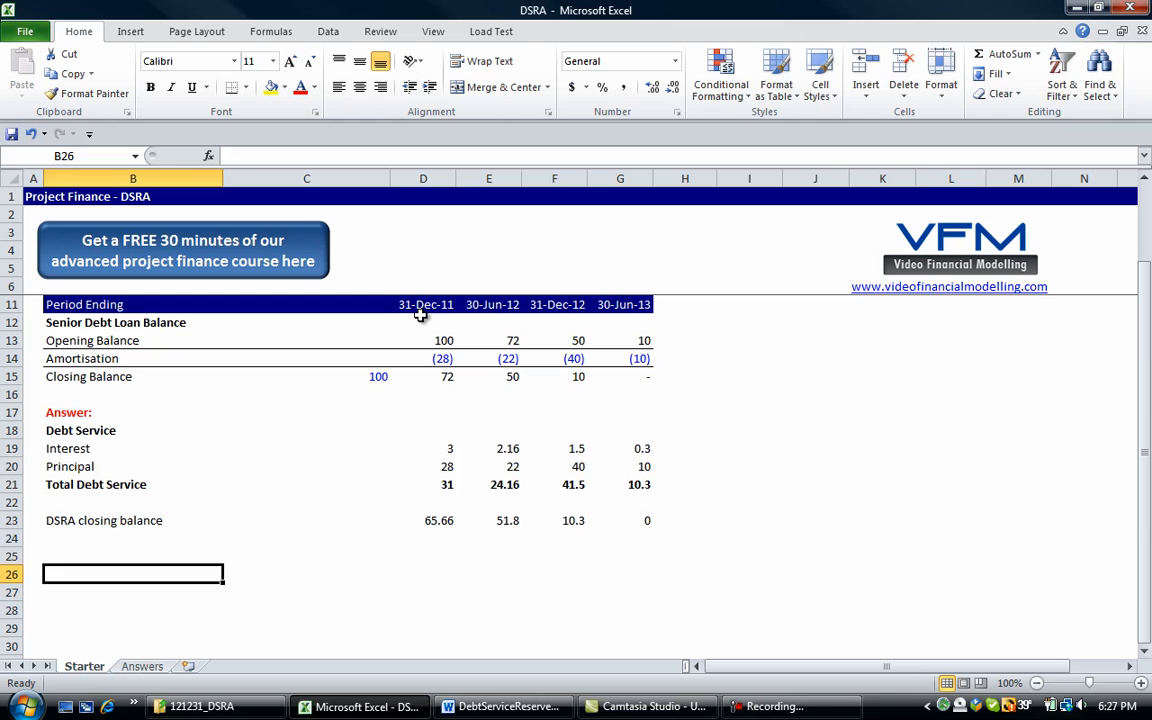
- Type the DSRA, Opening Balance and Closing Balance labels in B25:B28
click(132, 520)
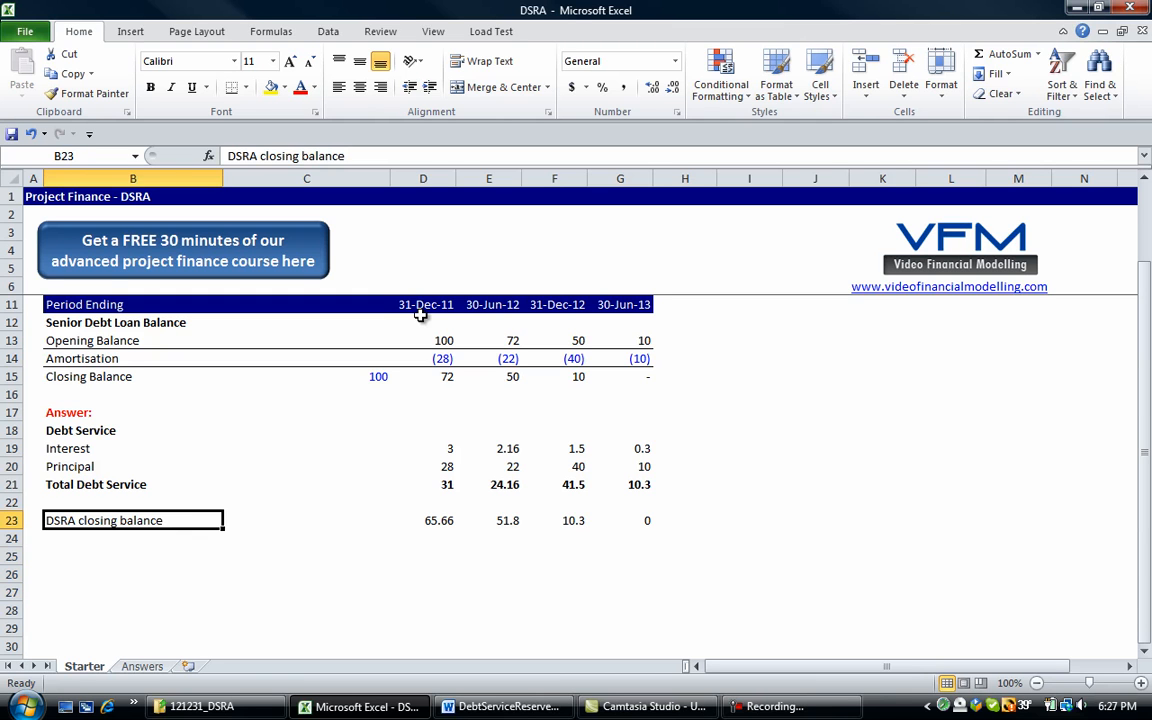
click(133, 555)
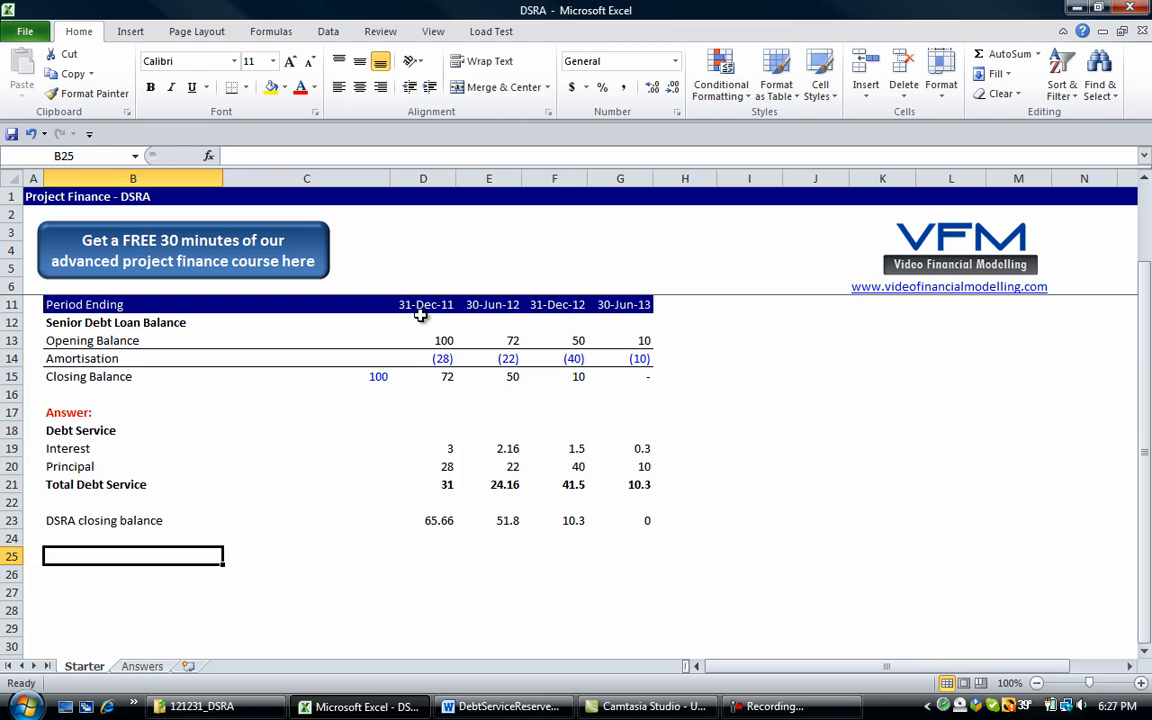
text(DSRA)
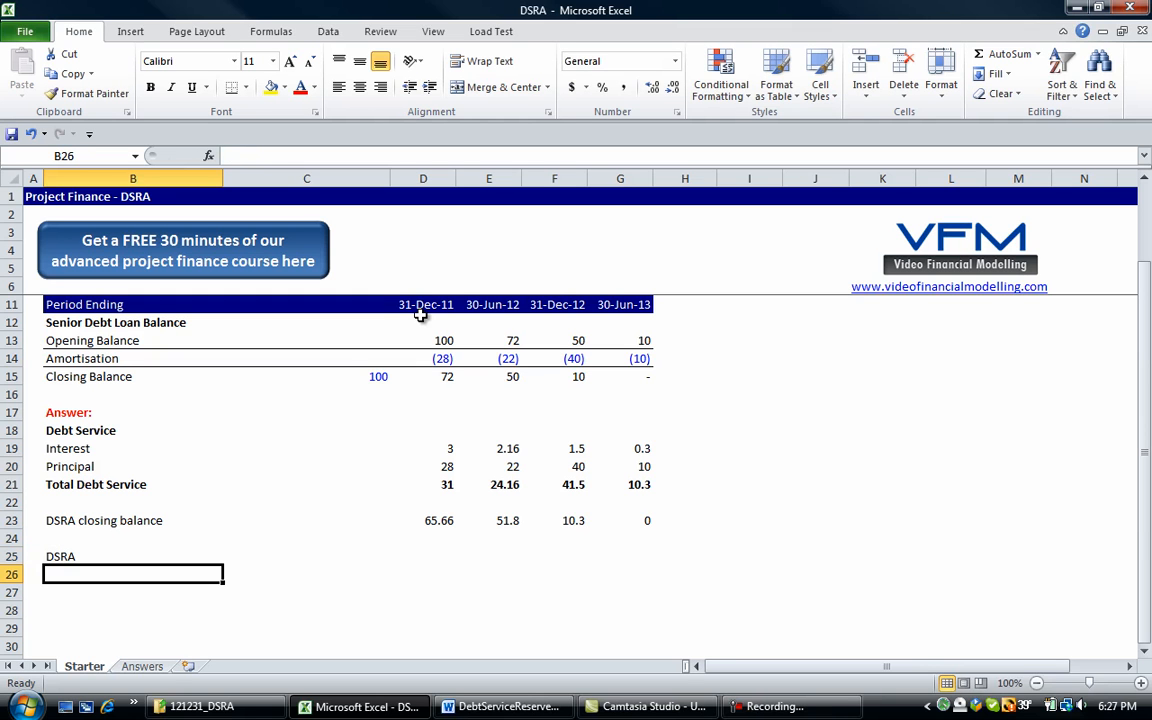
text(Opening Balance)
click(133, 610)
text(Closing Balance)
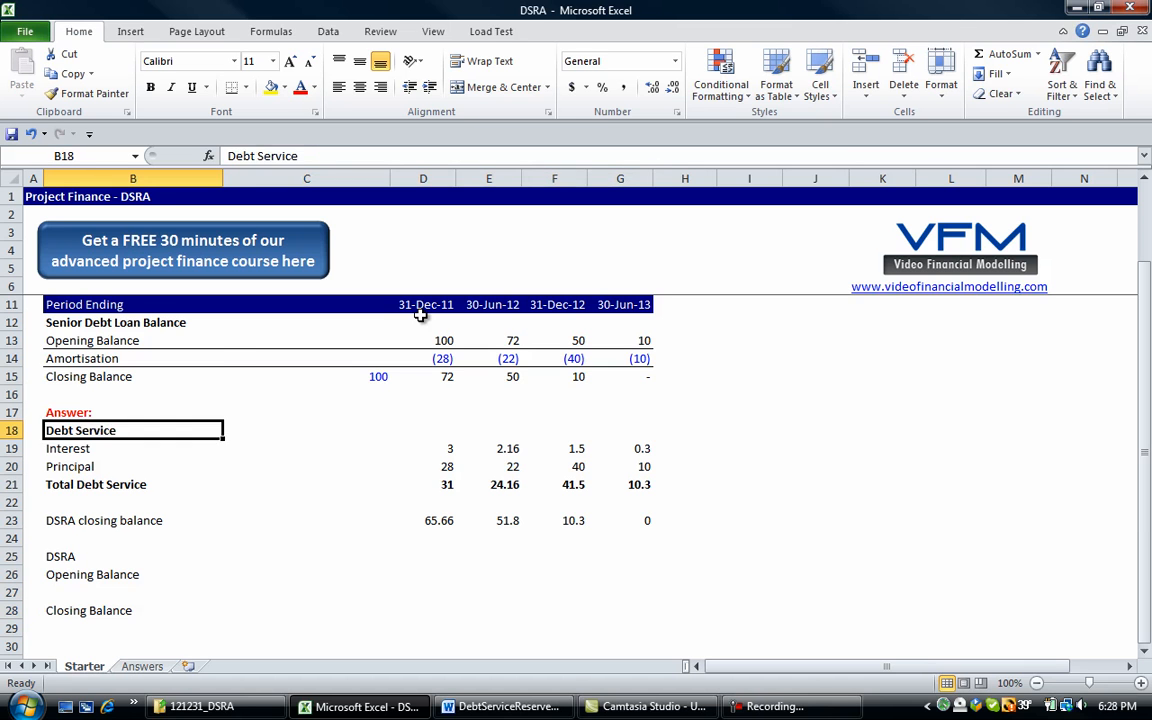
- Copy row 15's ruled-line formatting onto the Closing Balance row
click(132, 393)
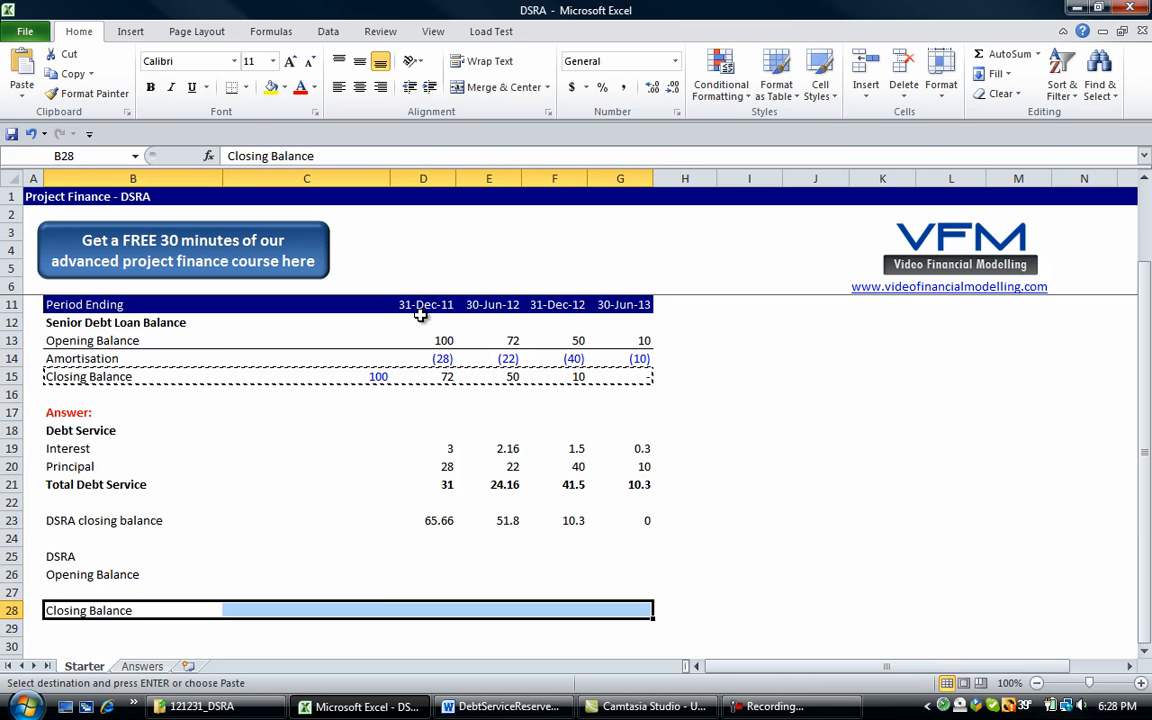
click(307, 610)
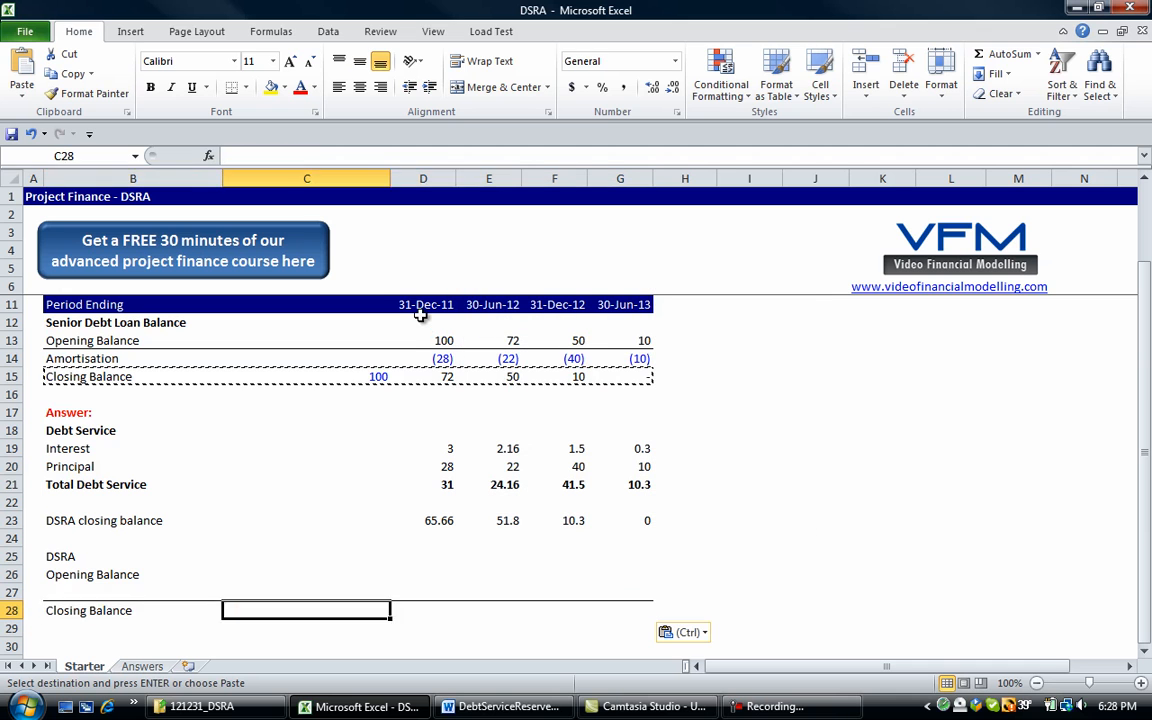
click(132, 591)
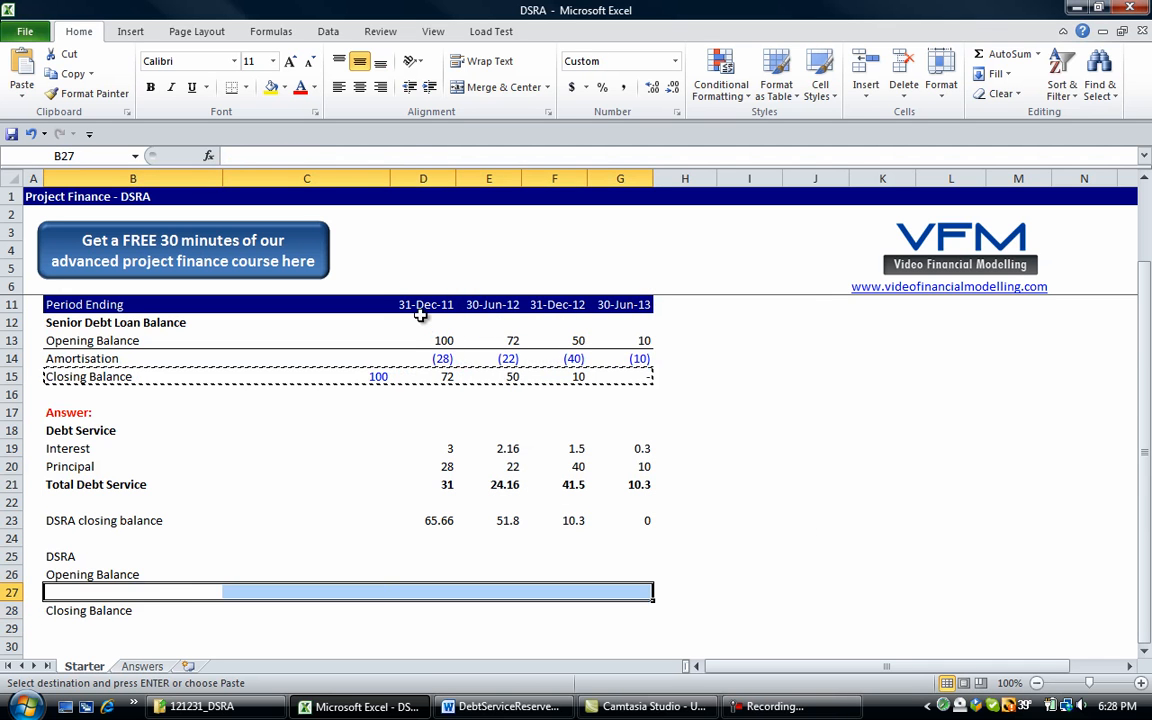
- Apply the line formatting and link DSRA balances with =C28 and =D23
click(422, 574)
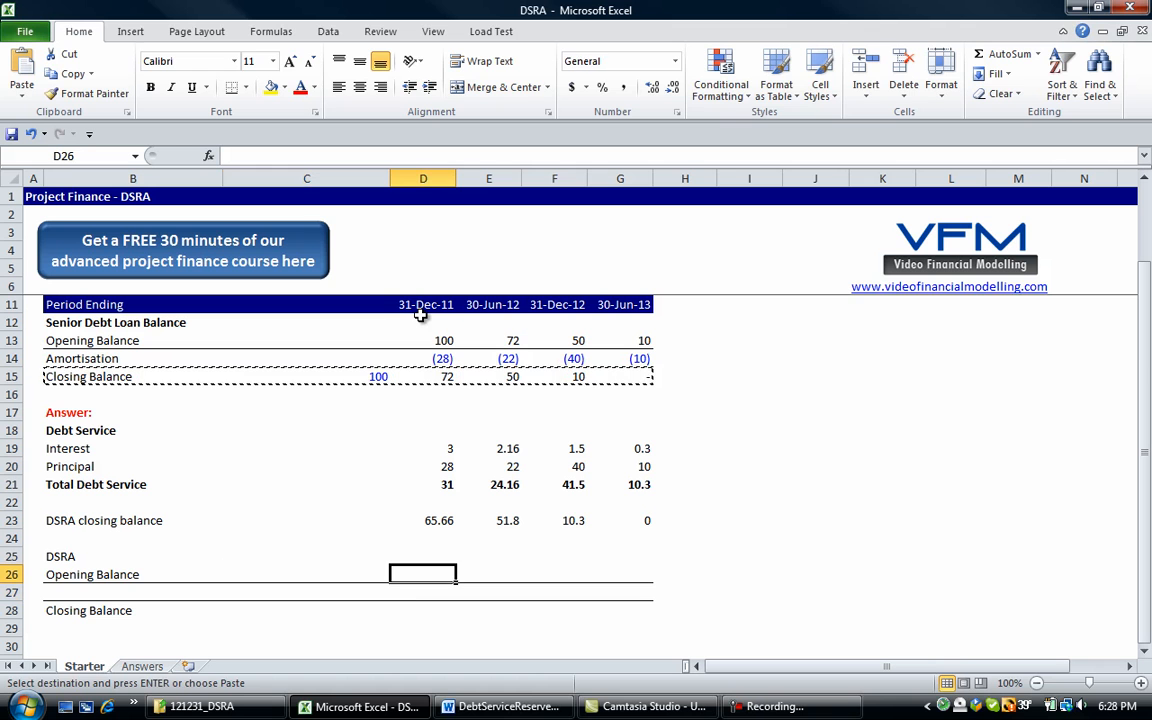
text(=C28)
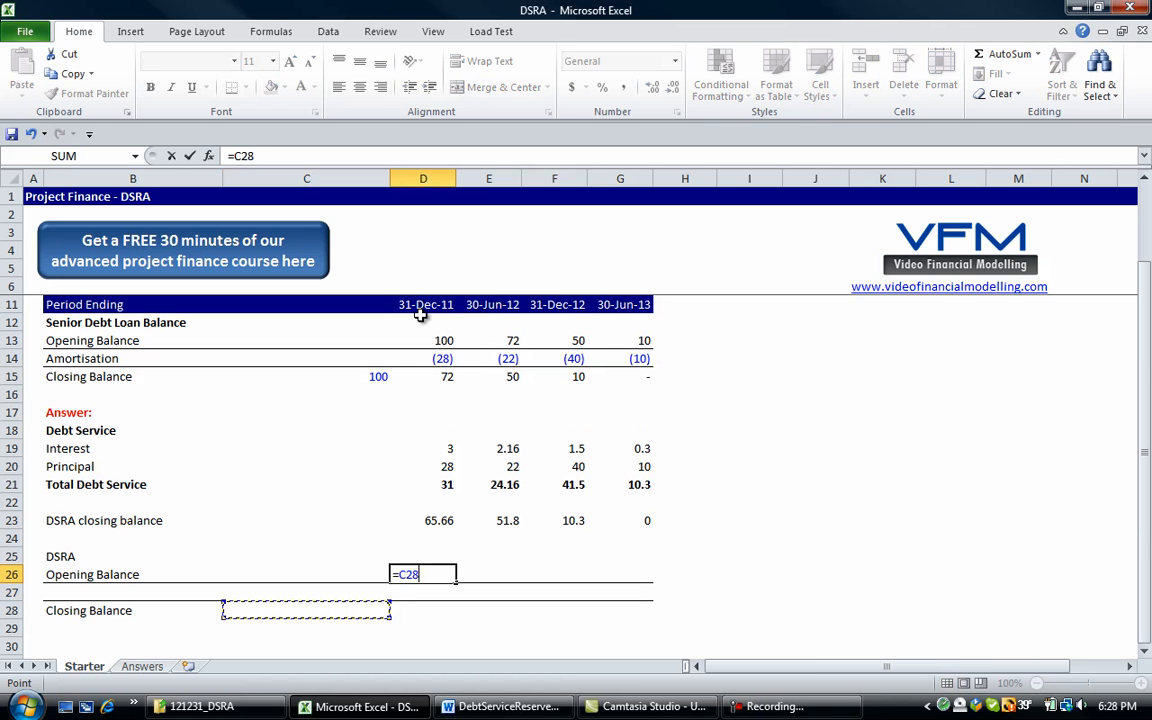
key(Return)
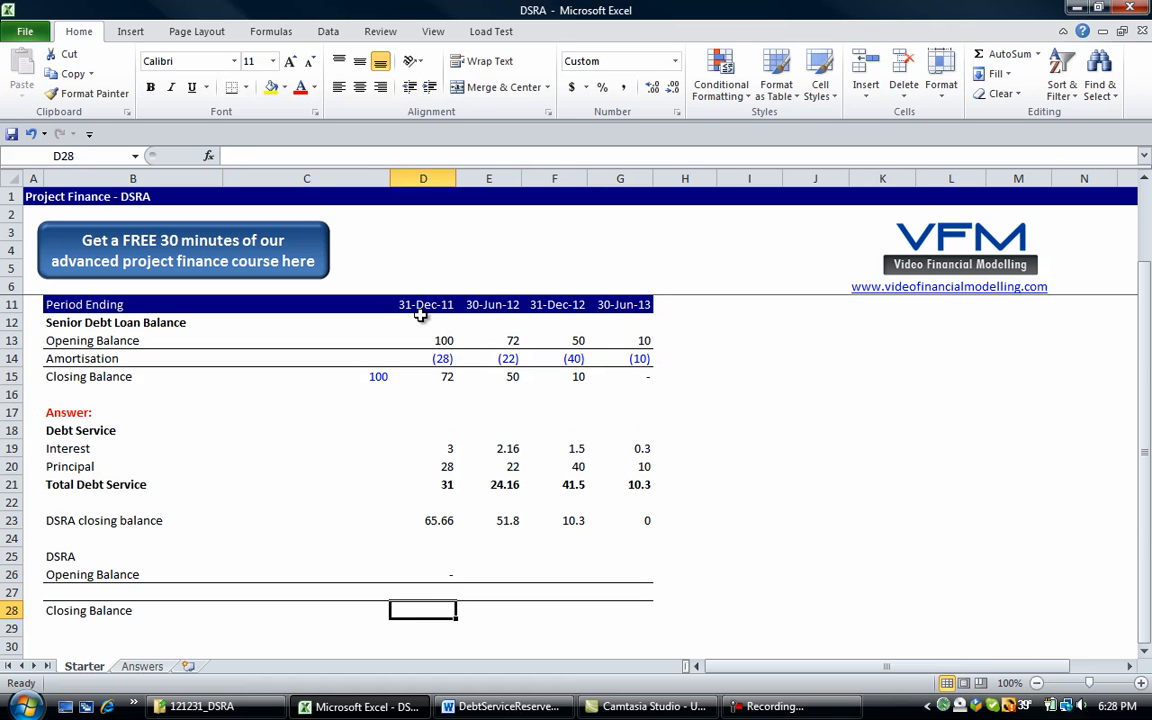
text(=D23)
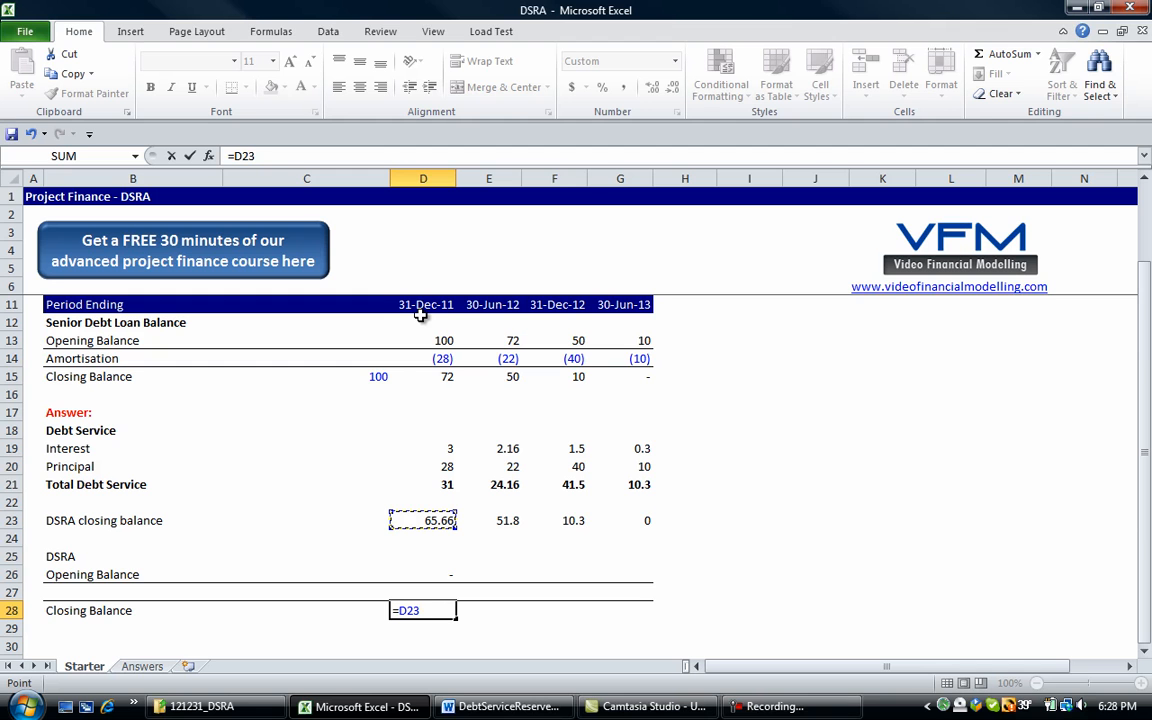
key(Return)
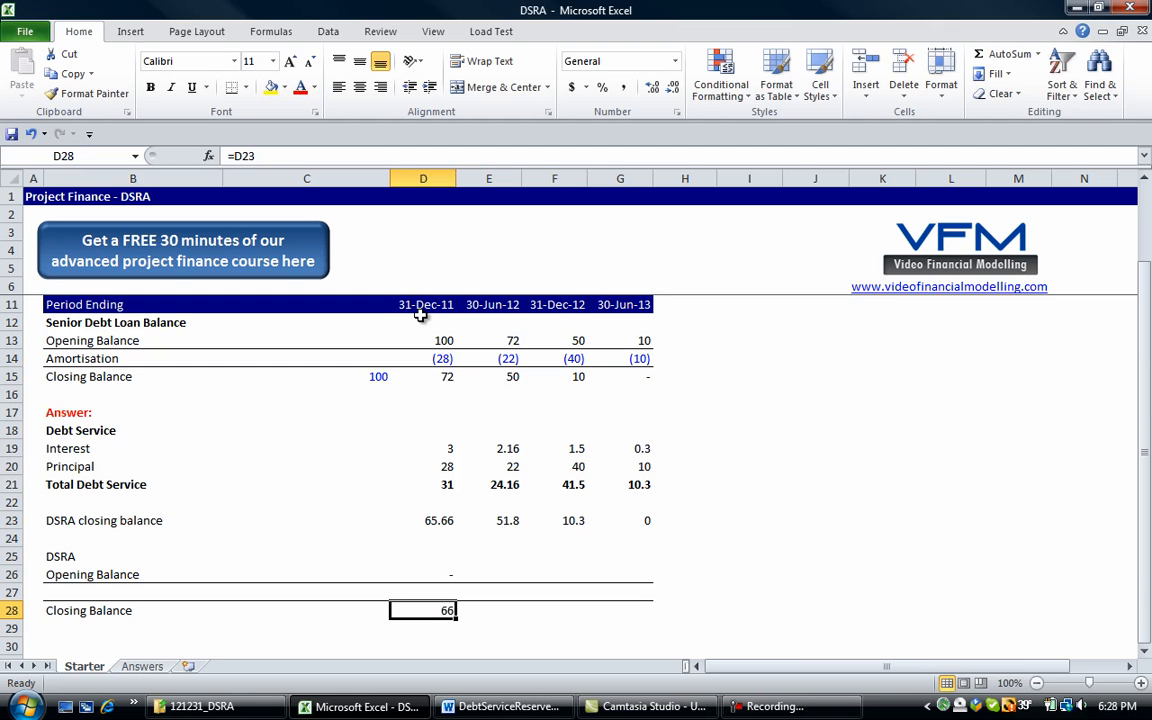
- Enter 70 as a blue opening input in D26 and link E26 to D28
click(423, 555)
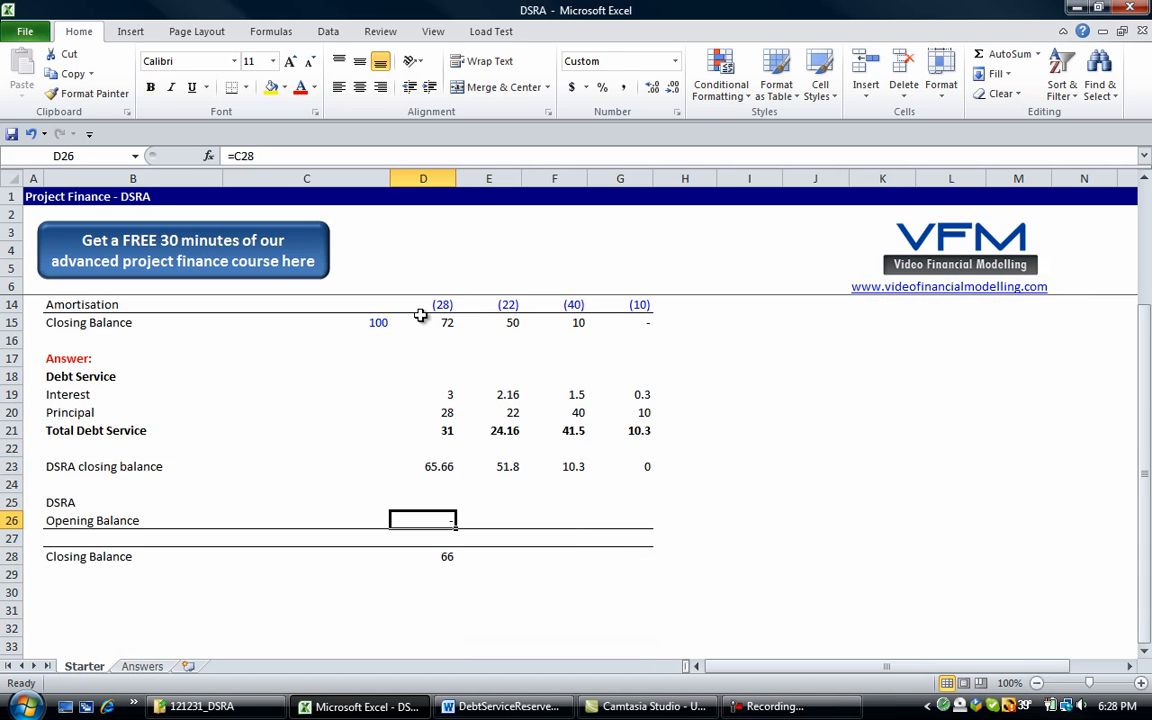
text(70)
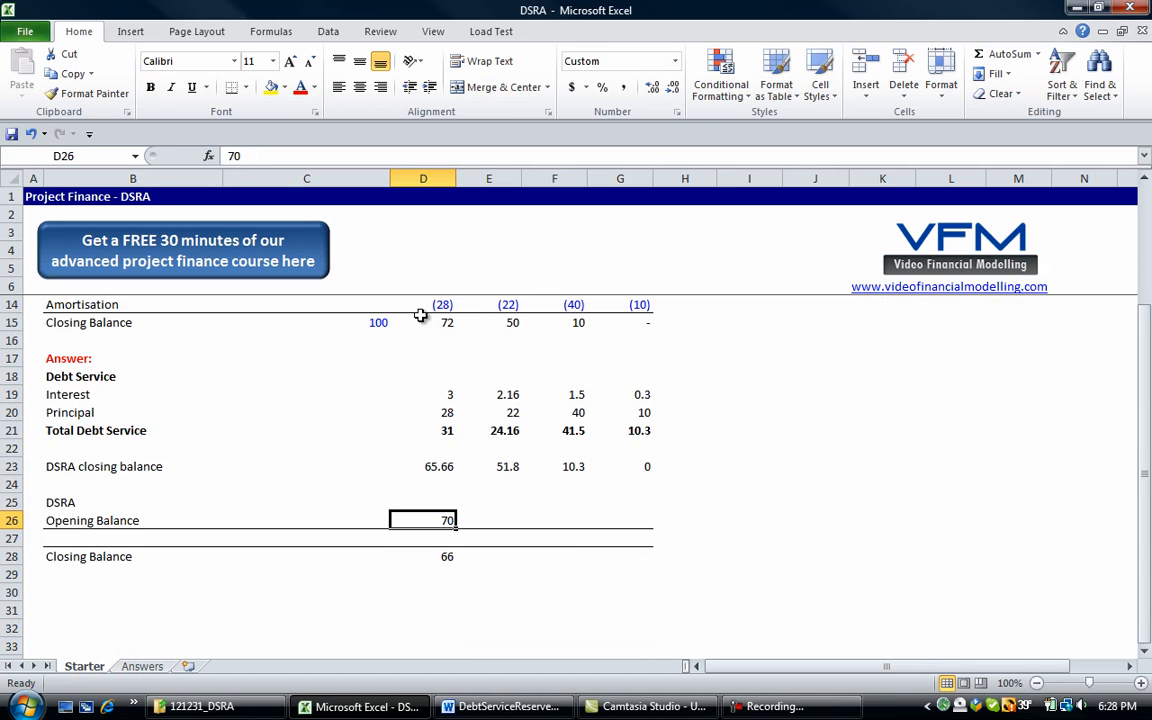
click(306, 304)
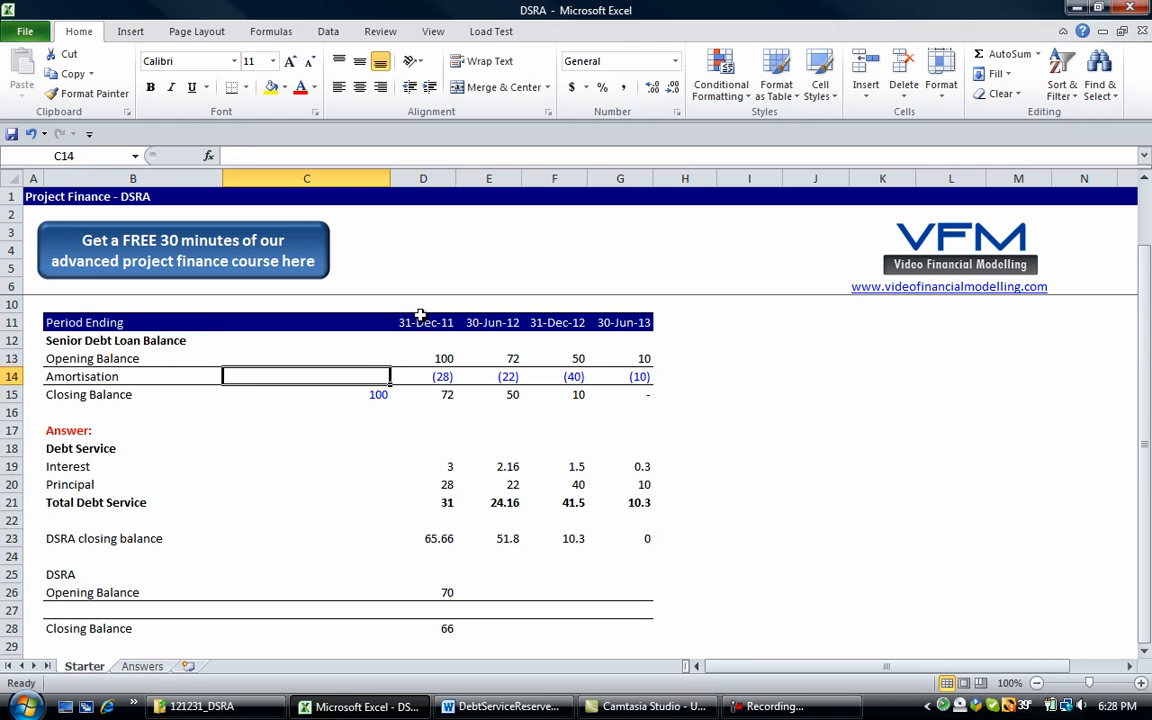
click(423, 592)
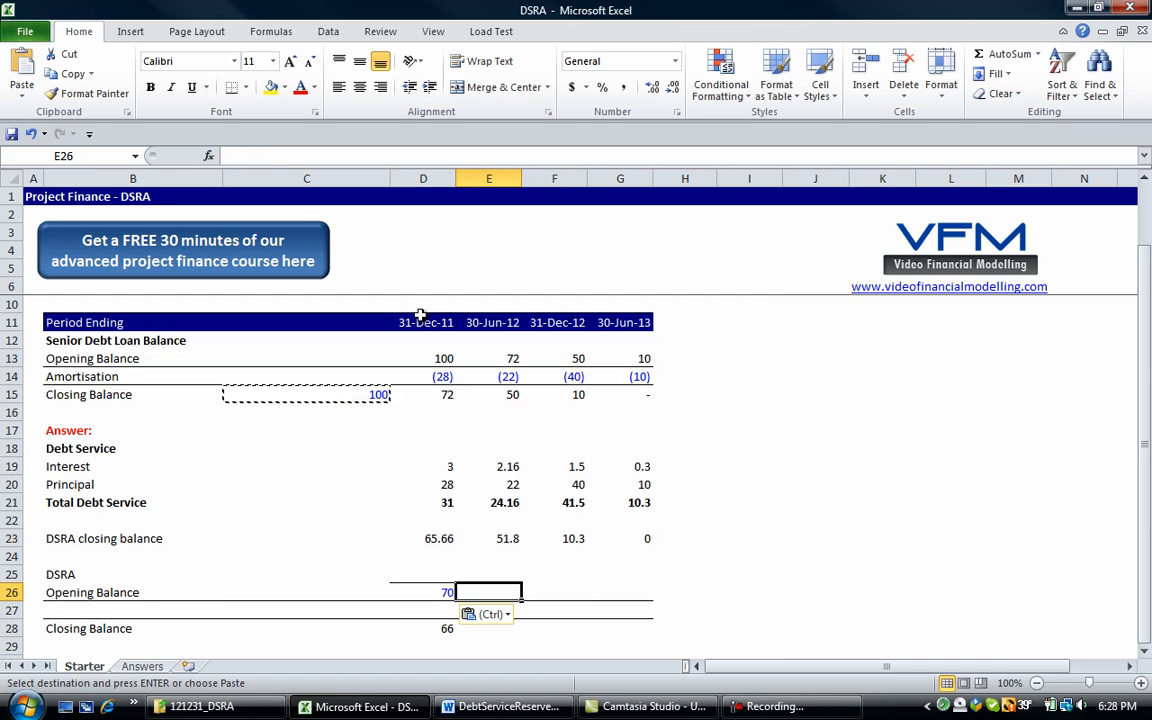
key(Return)
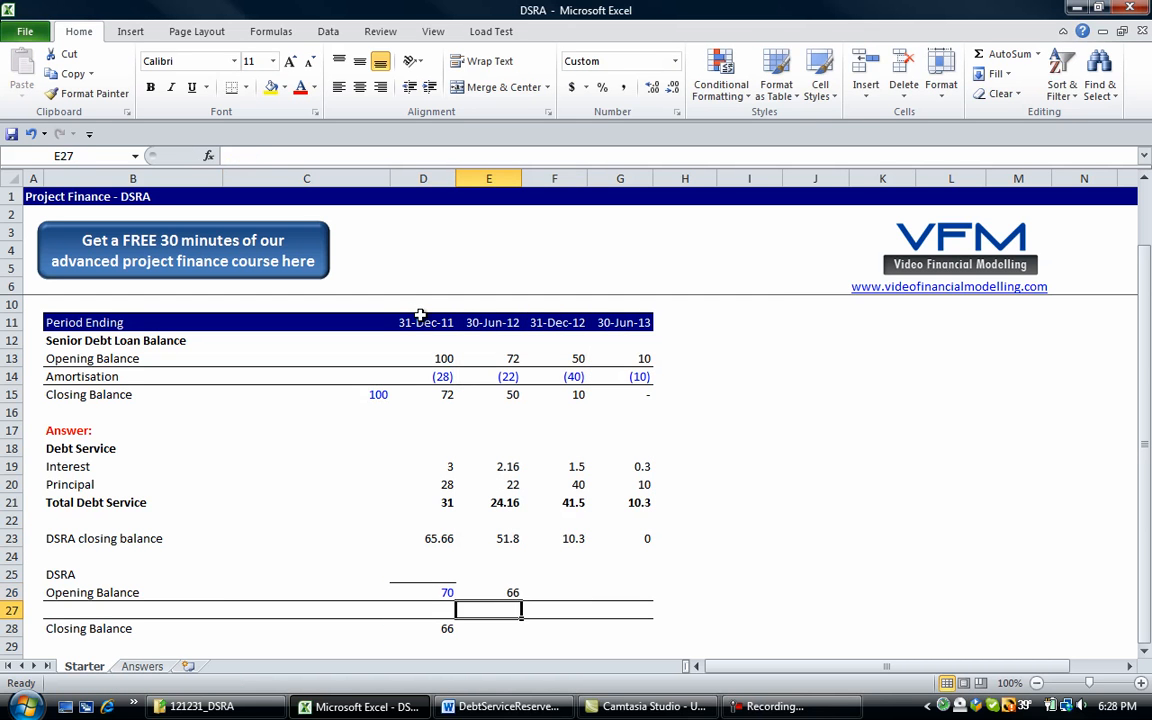
click(489, 592)
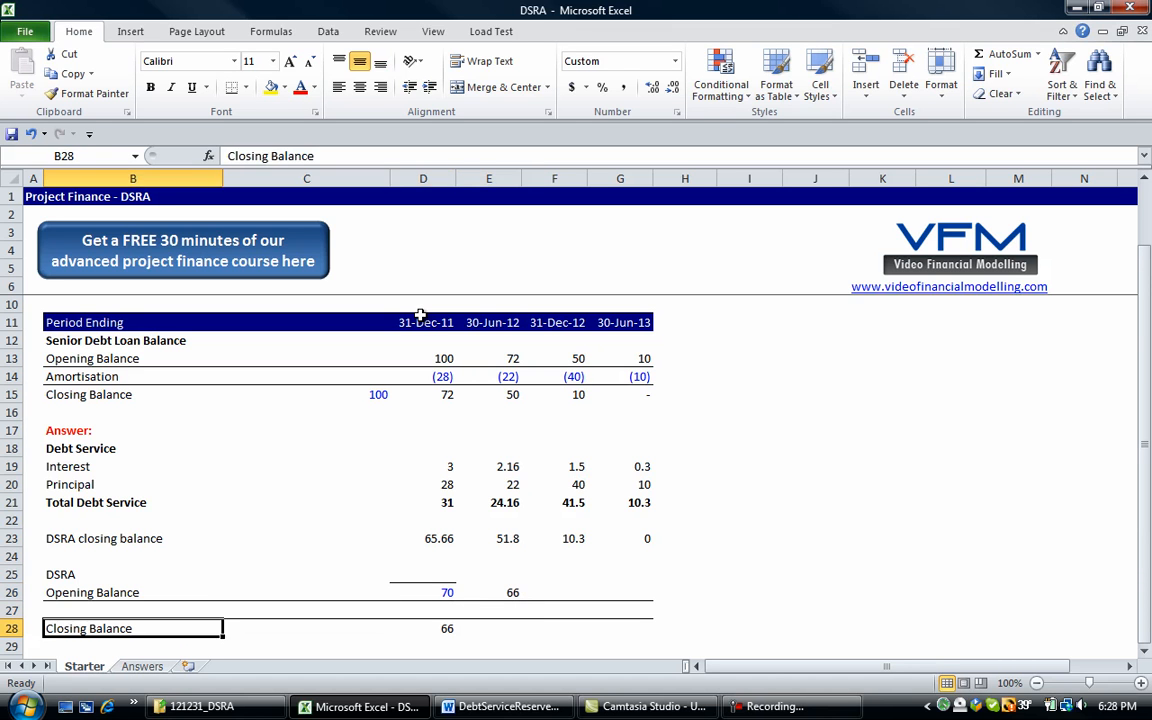
click(423, 628)
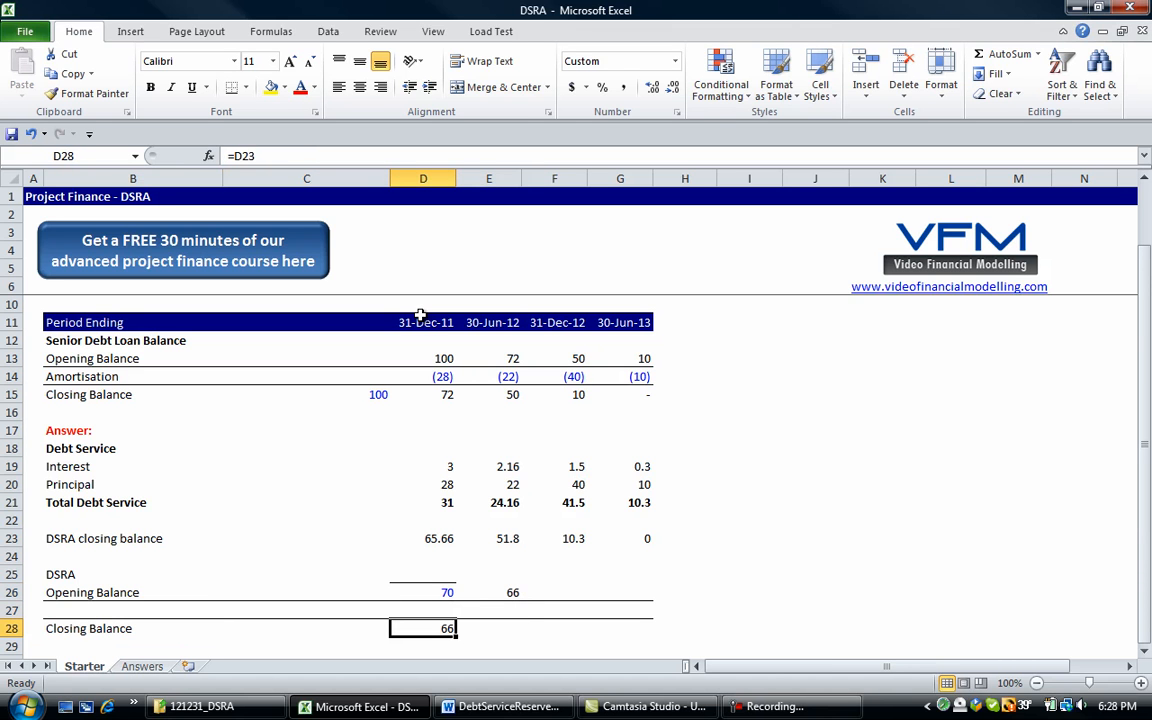
- Add an Inflows/(Outflows) row with =D28-D26 filled across: (4), (14), (42), (10)
click(423, 610)
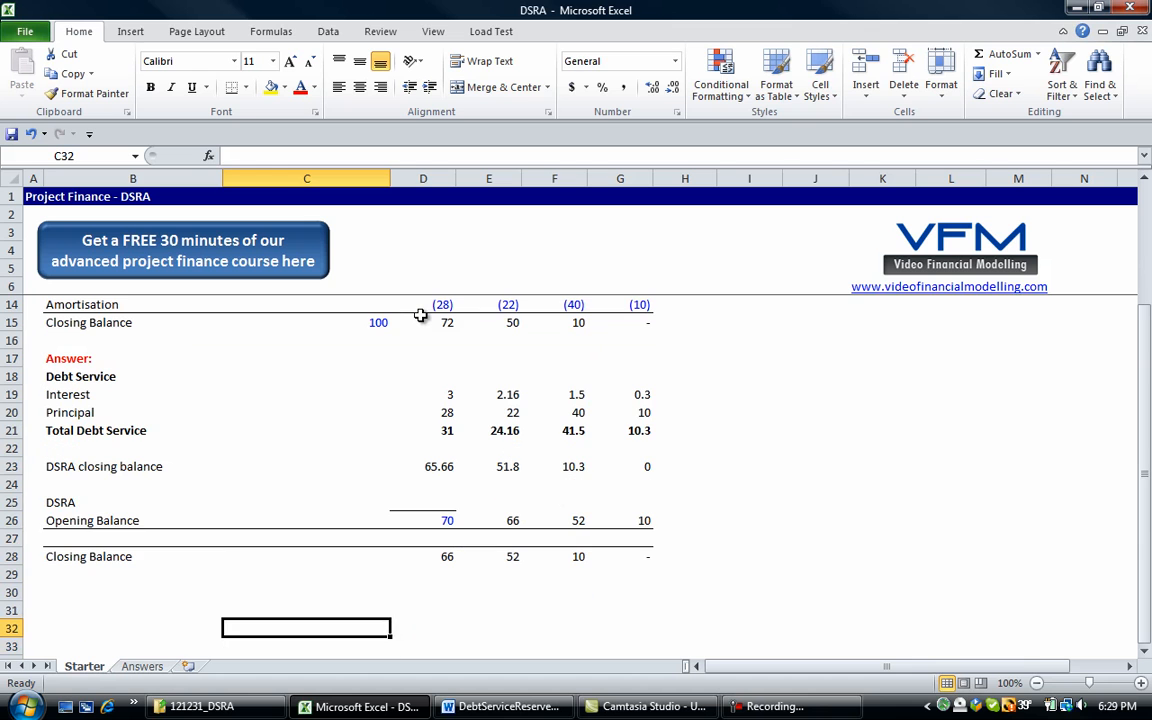
text(Inflows/Outflows)
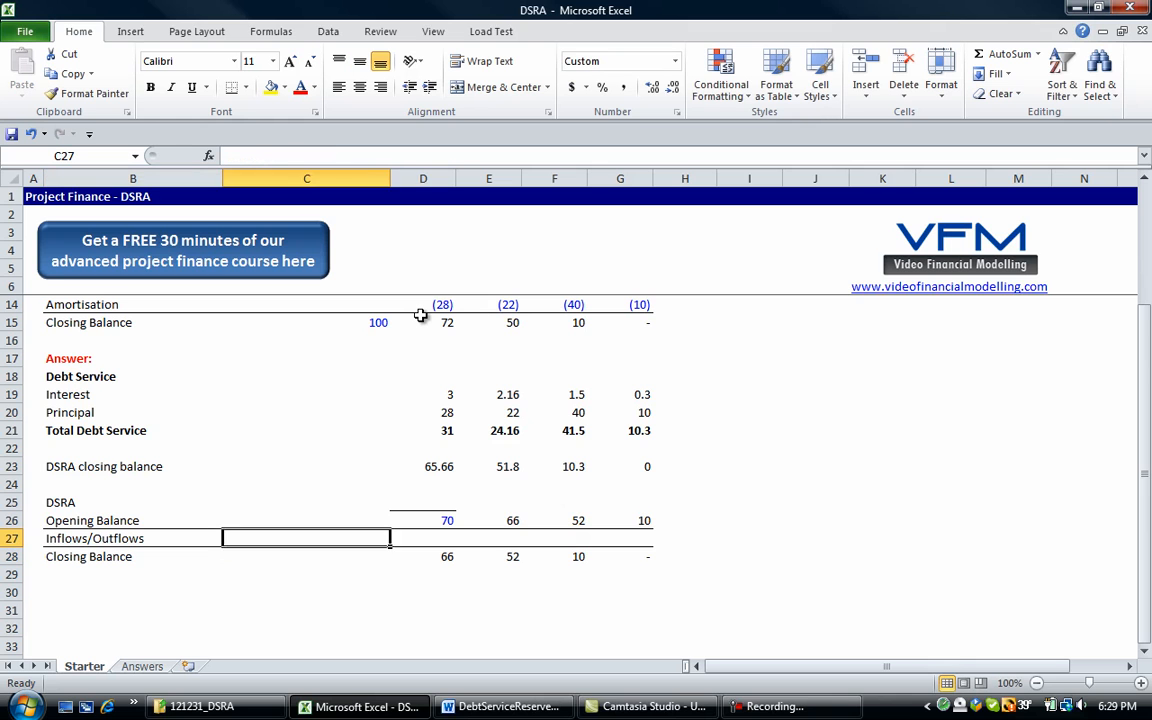
click(423, 520)
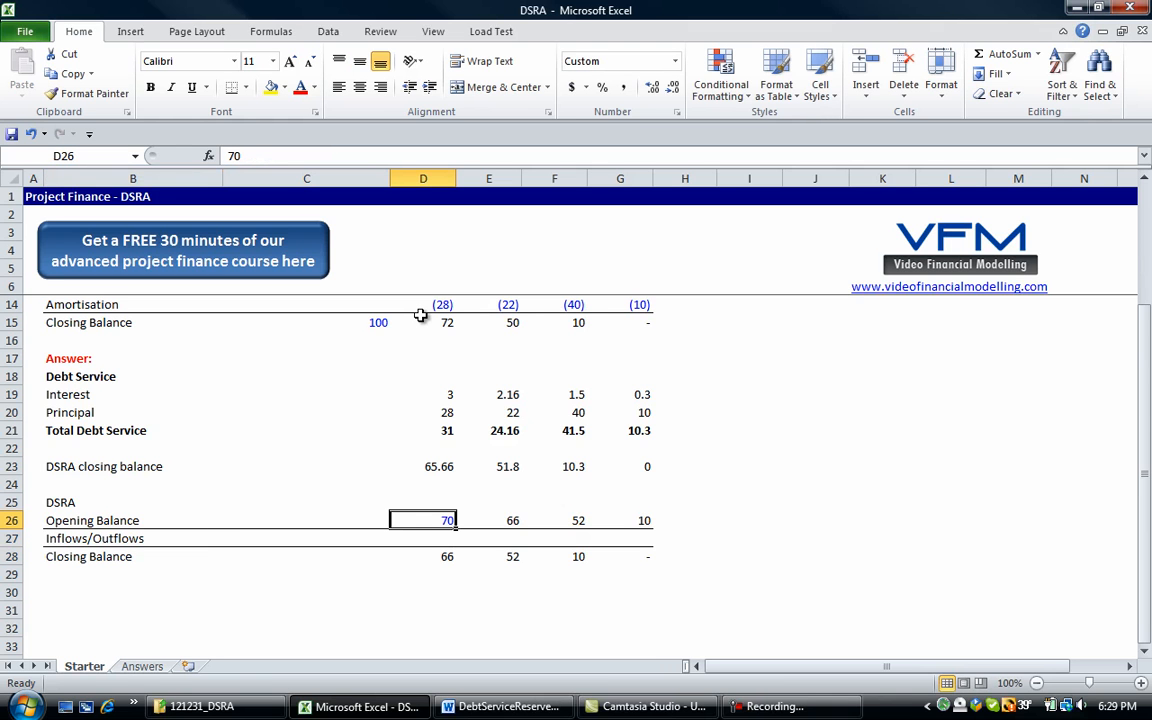
click(422, 556)
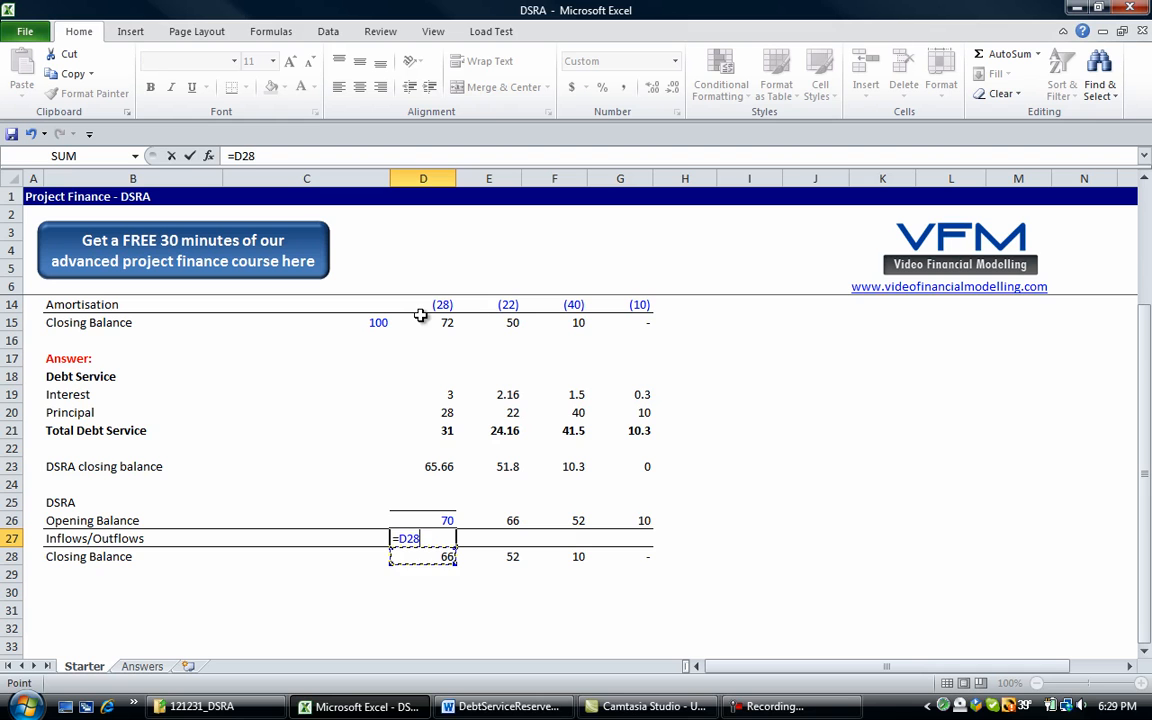
text(-D26)
key(Return)
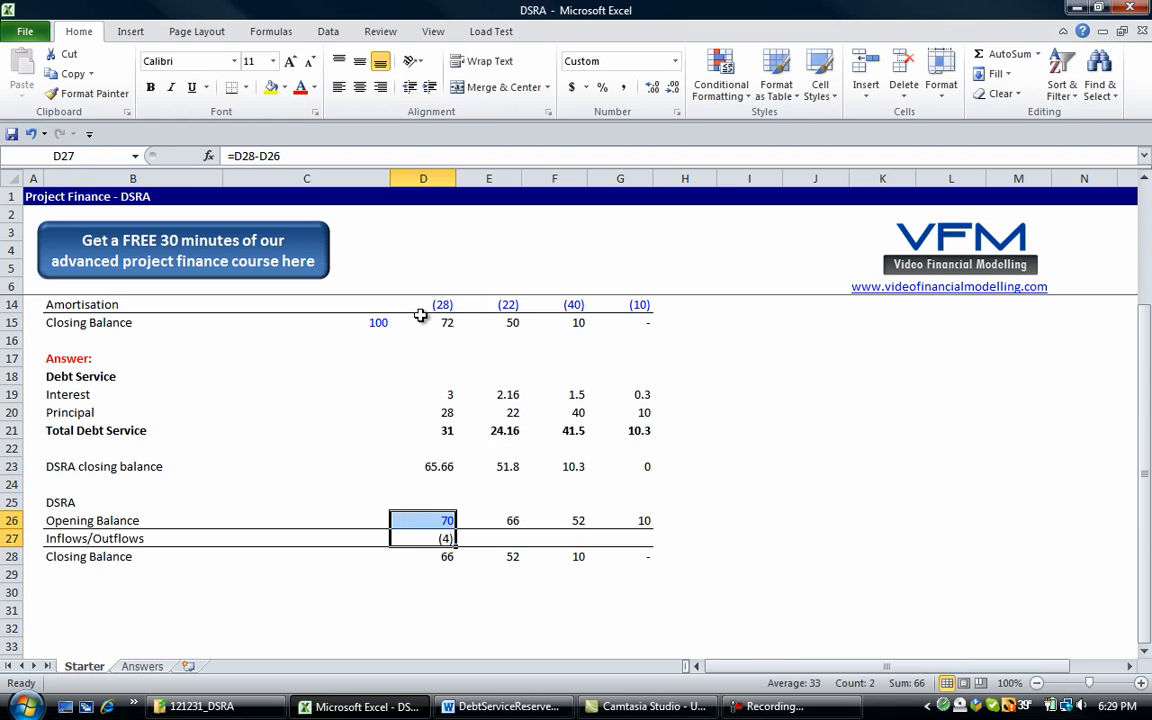
drag(423, 538, 489, 538)
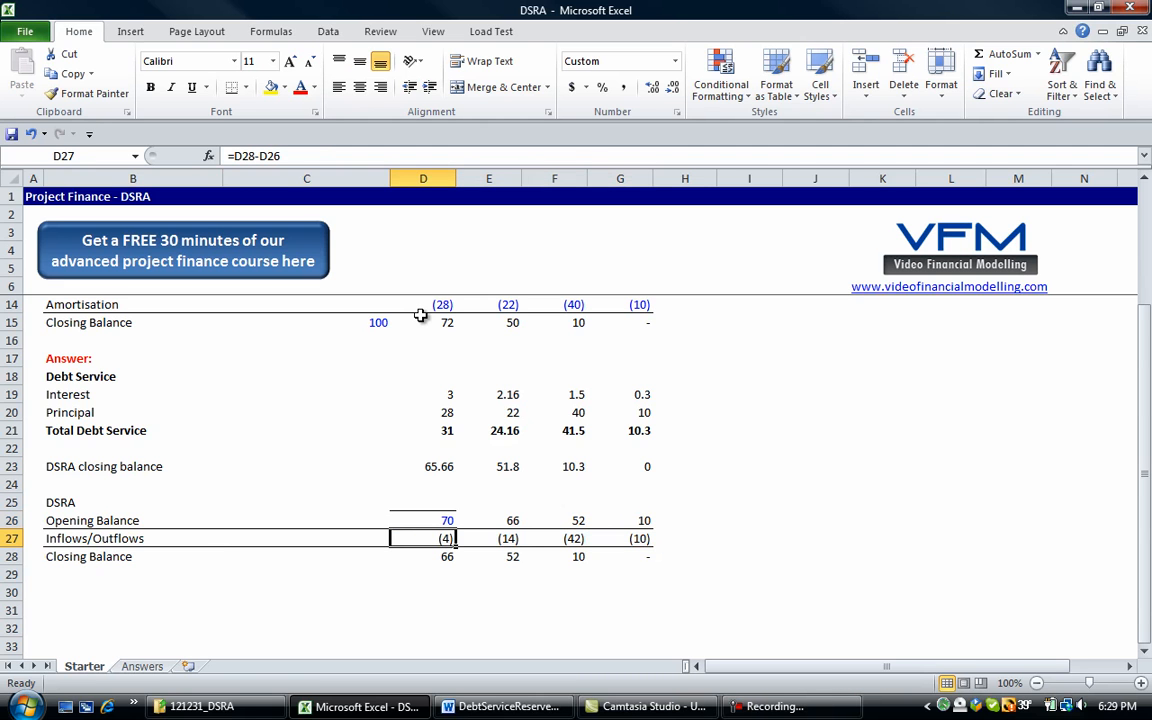
double_click(95, 538)
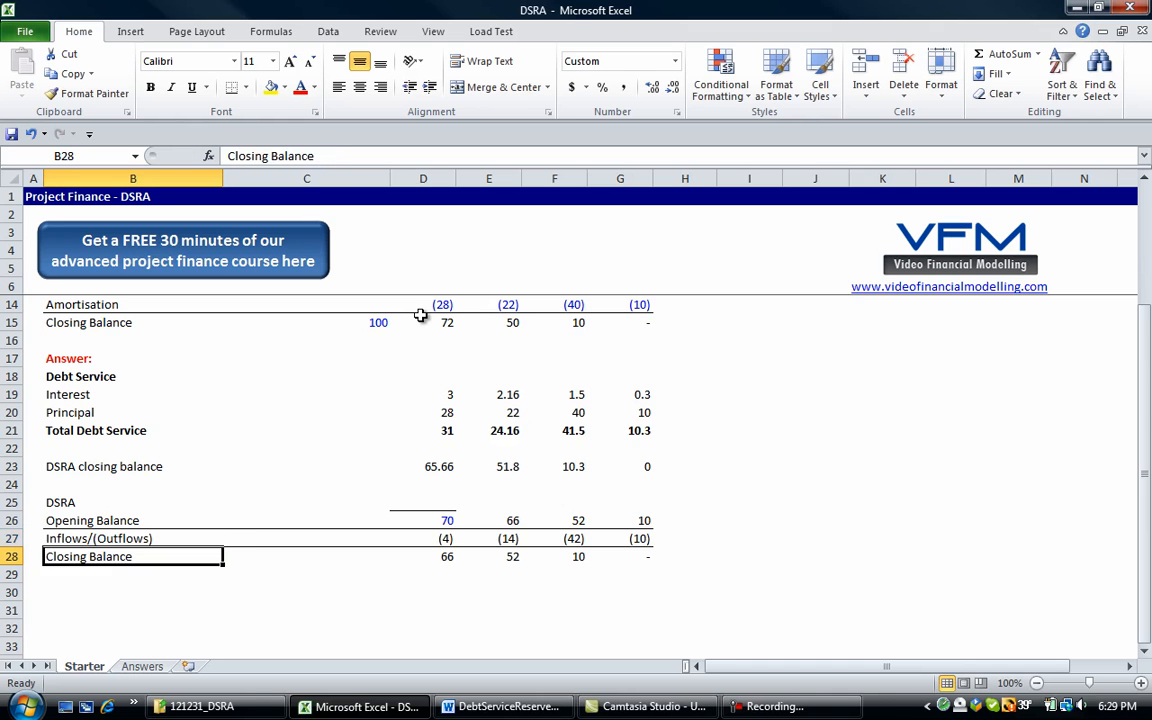
click(447, 538)
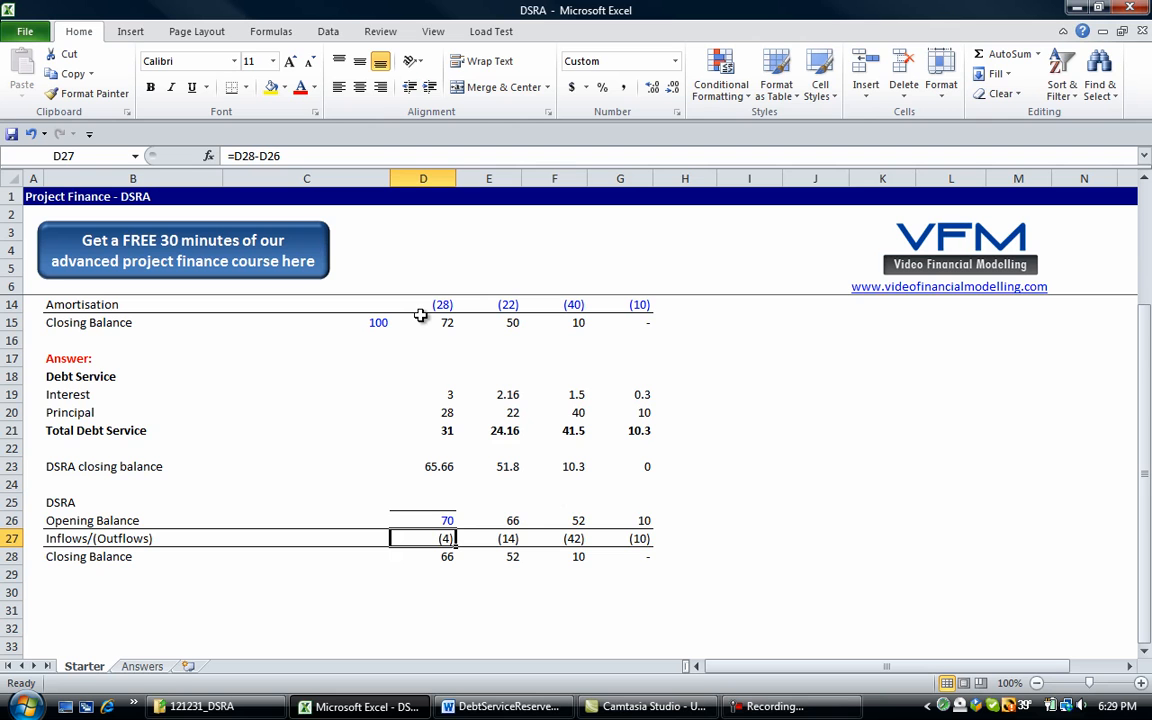
click(488, 538)
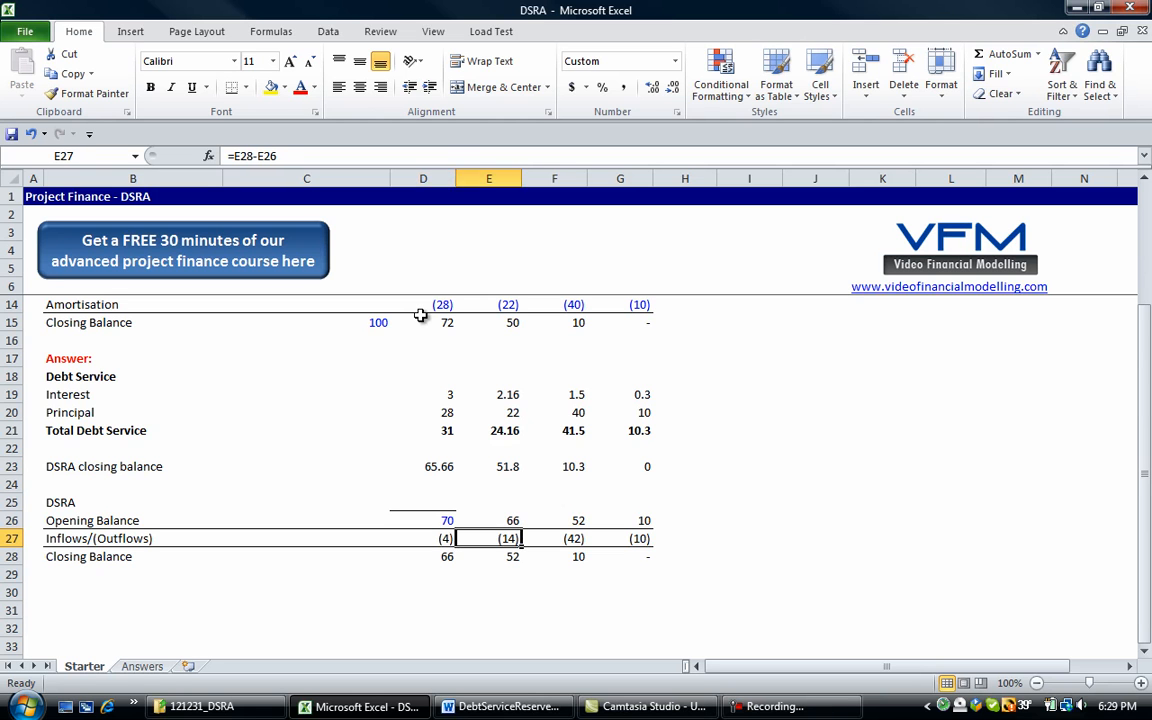
click(423, 538)
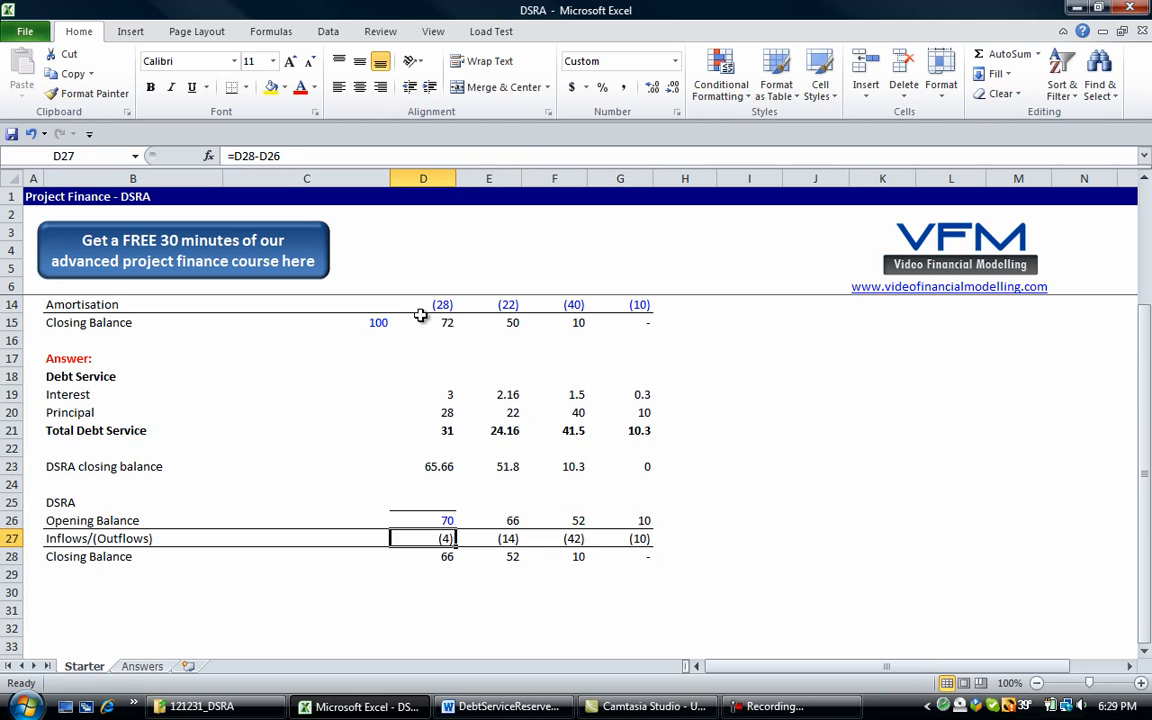
click(620, 538)
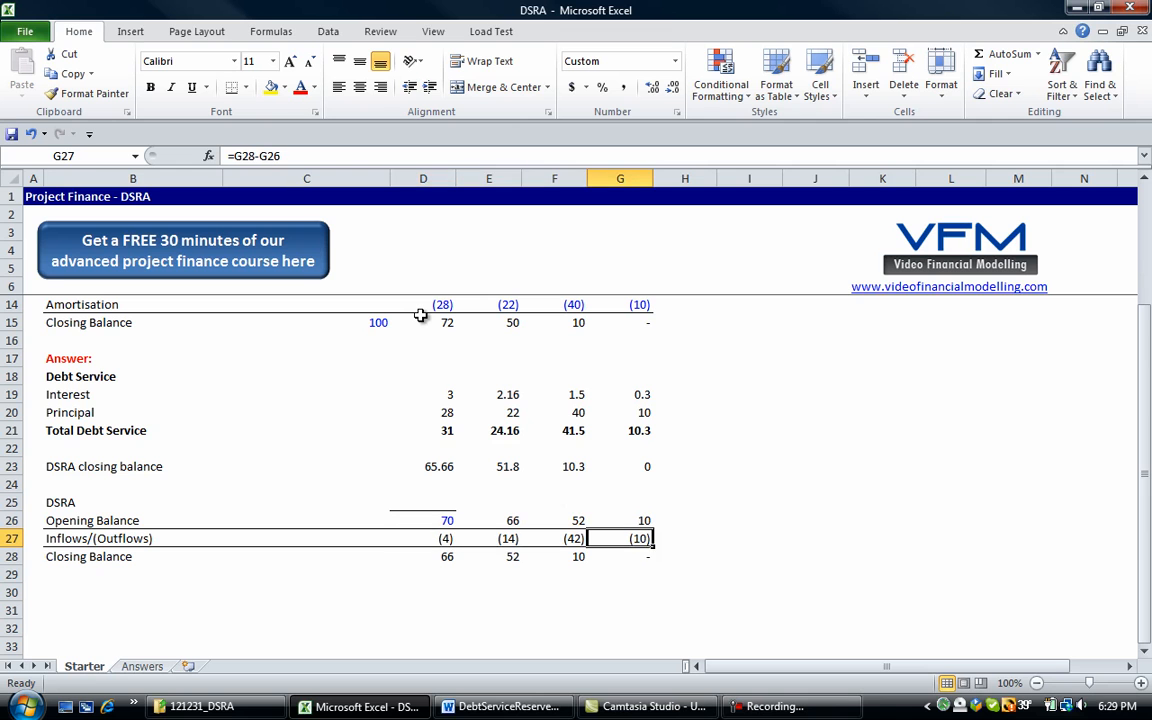
click(422, 538)
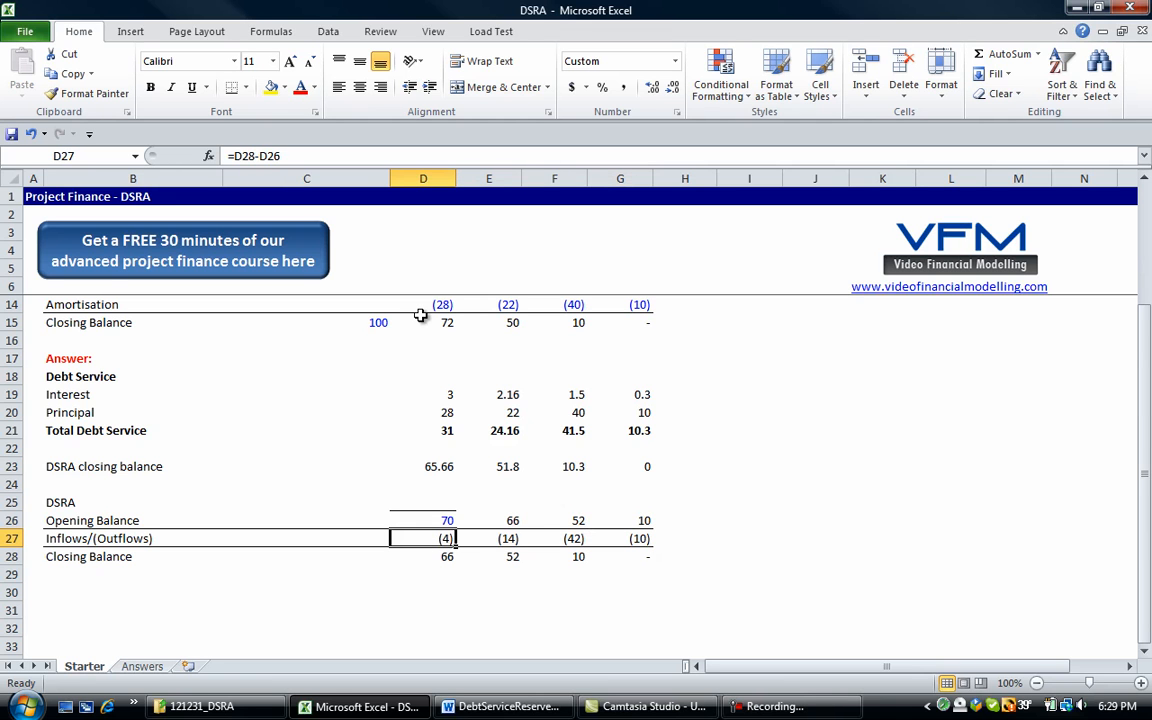
click(620, 538)
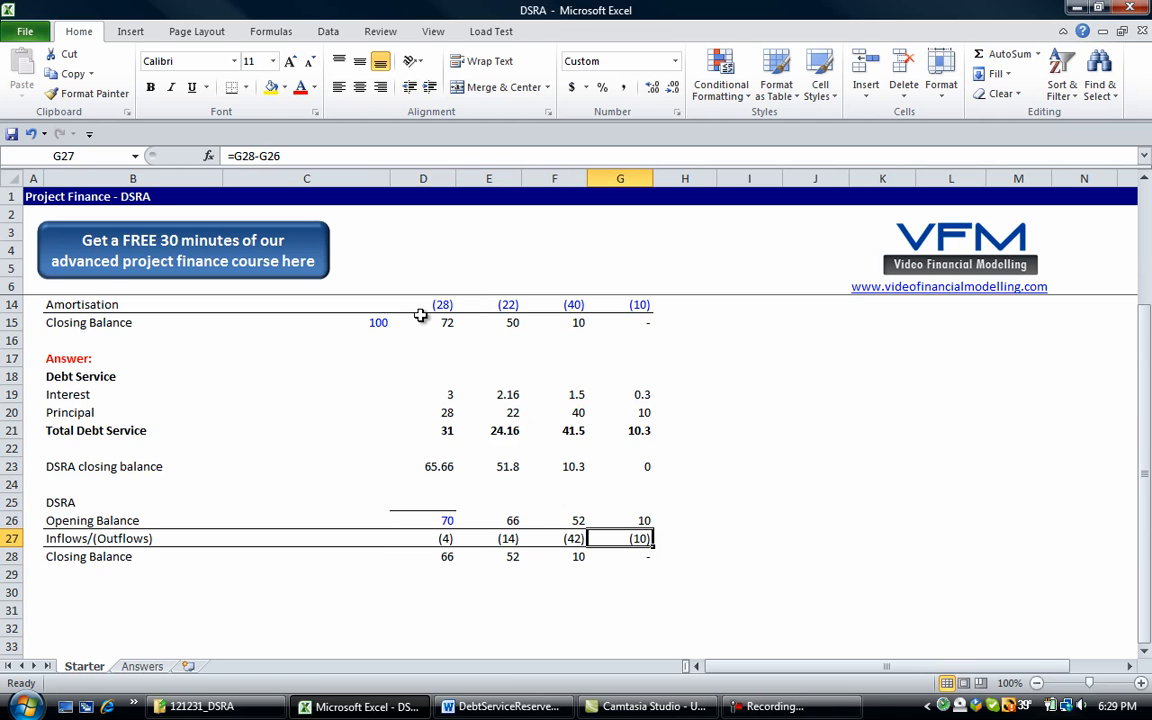
click(488, 520)
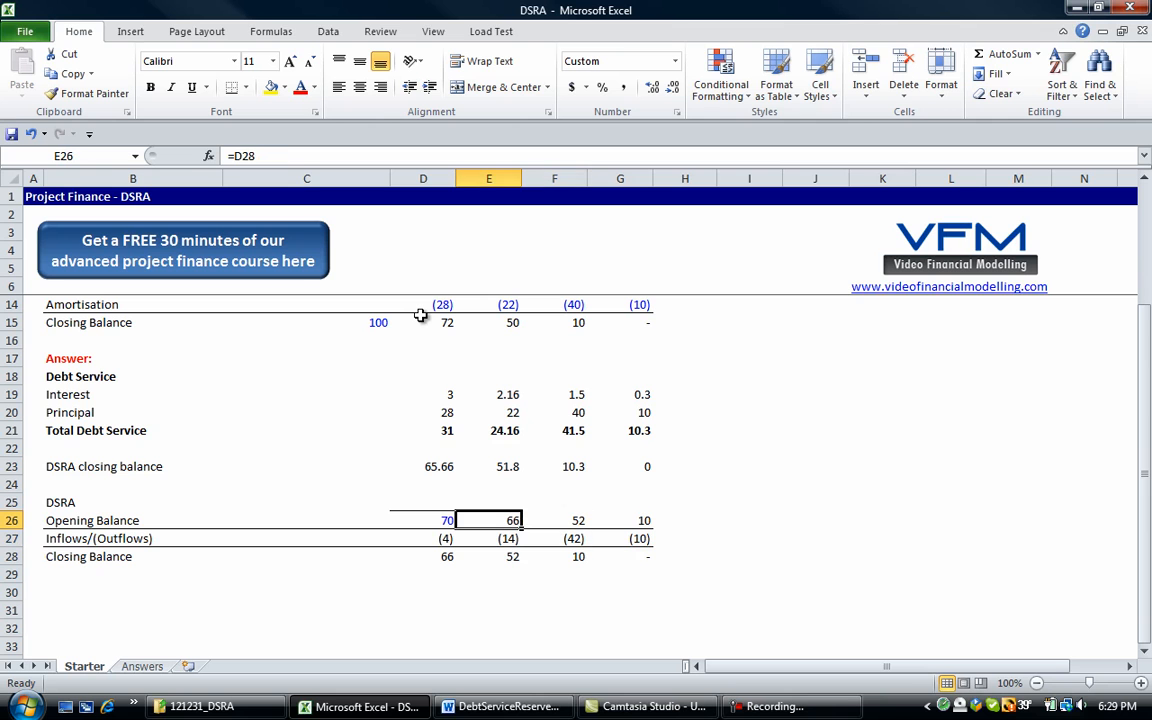
click(489, 556)
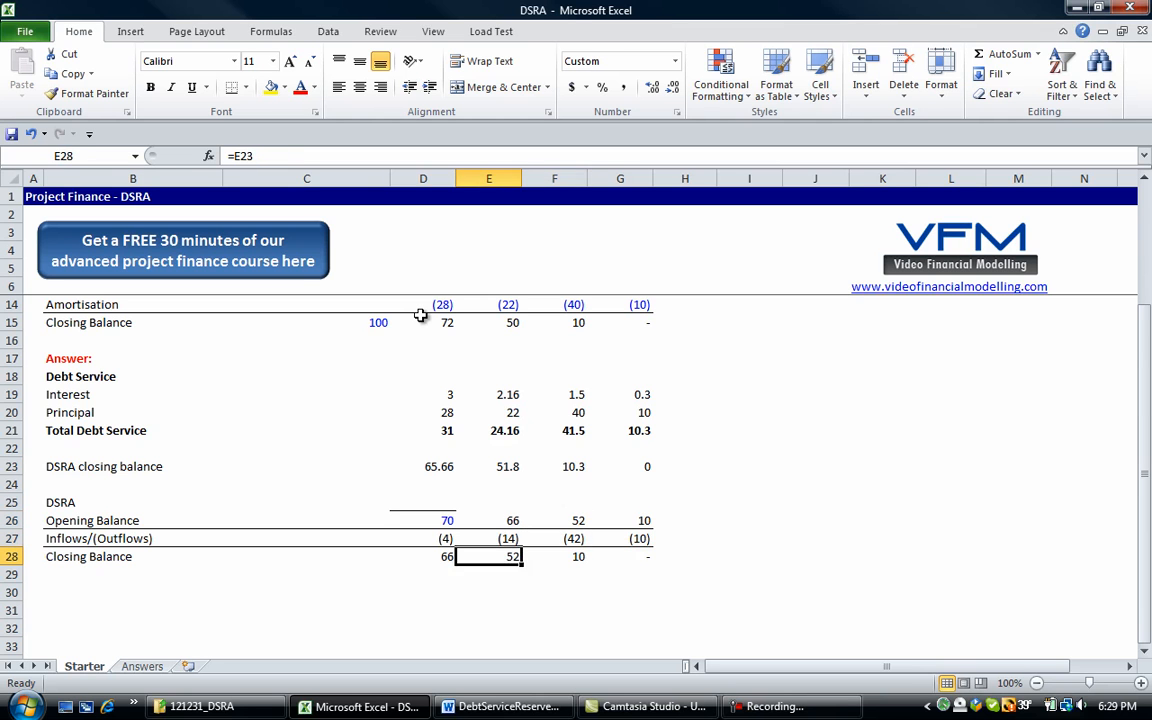
click(554, 556)
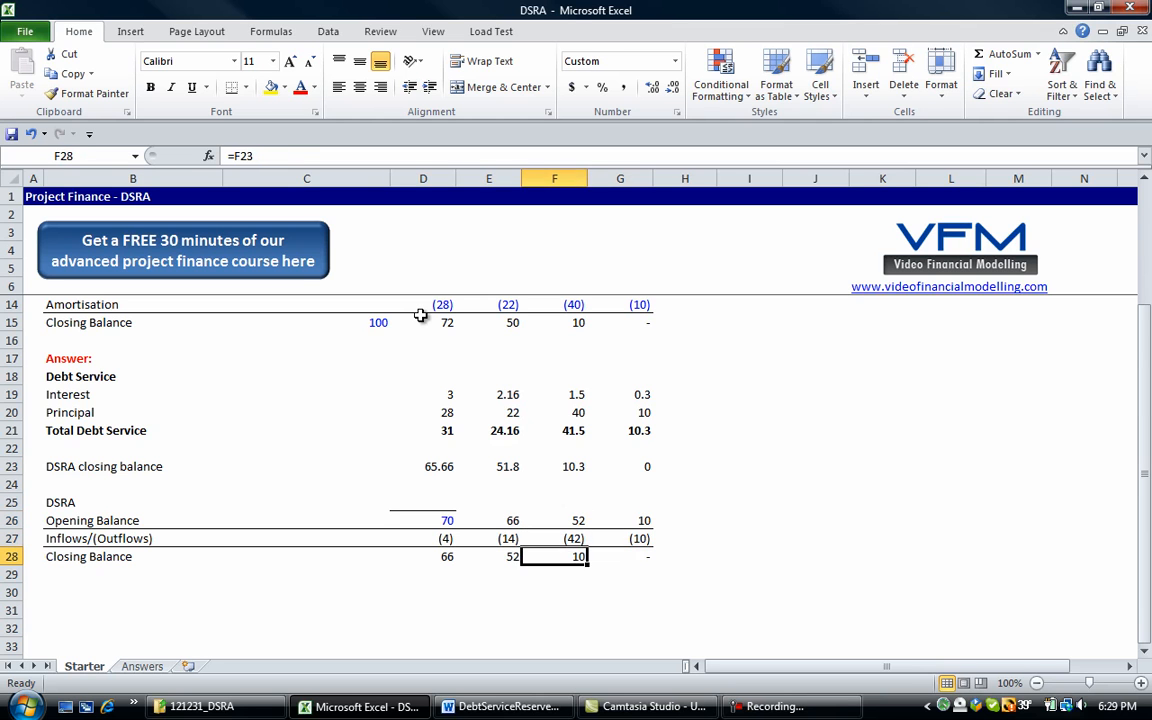
click(33, 448)
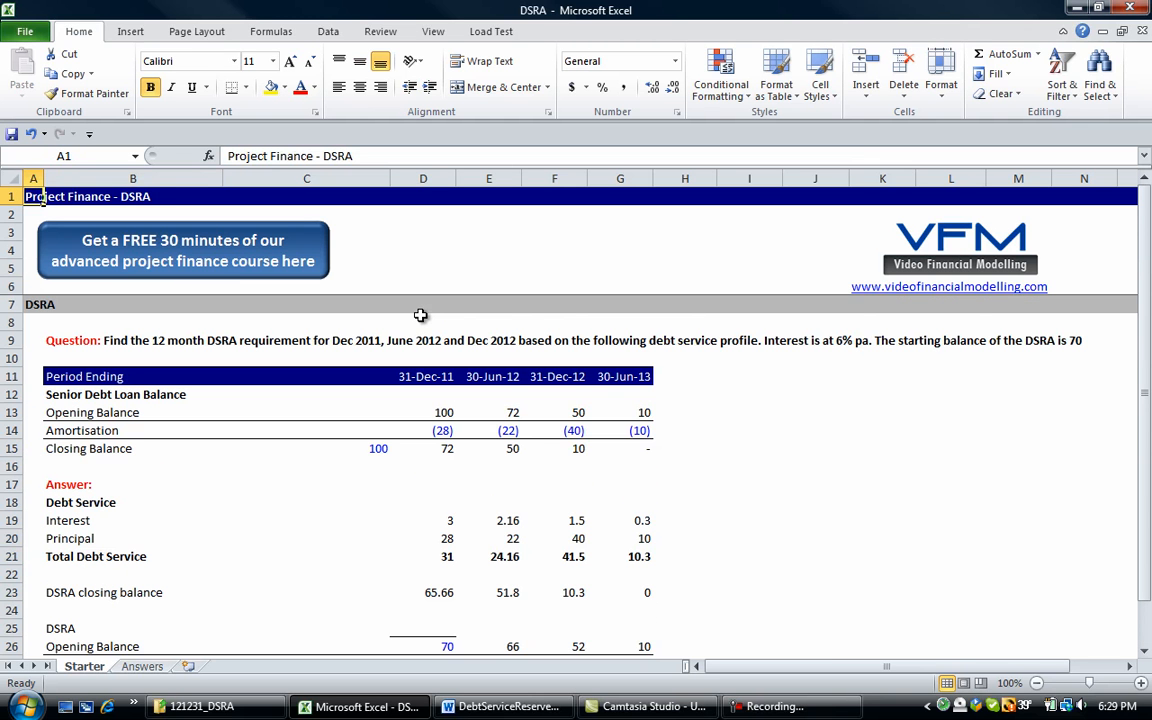
mouse_move(432, 307)
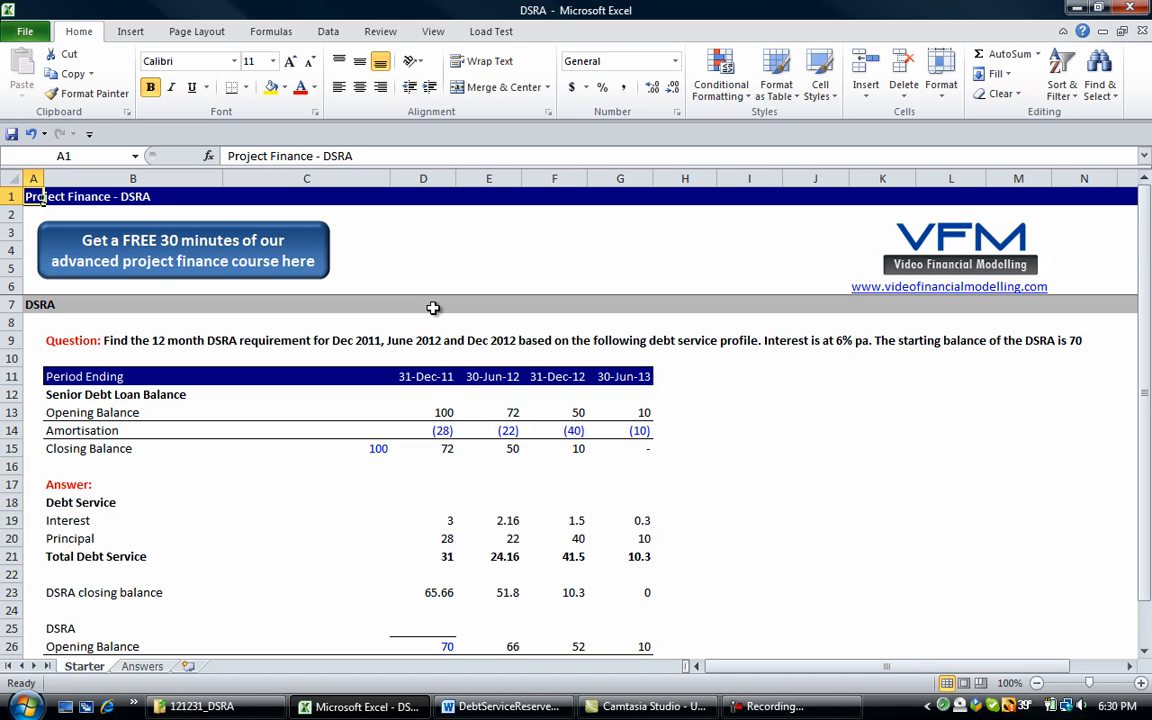
mouse_move(328, 265)
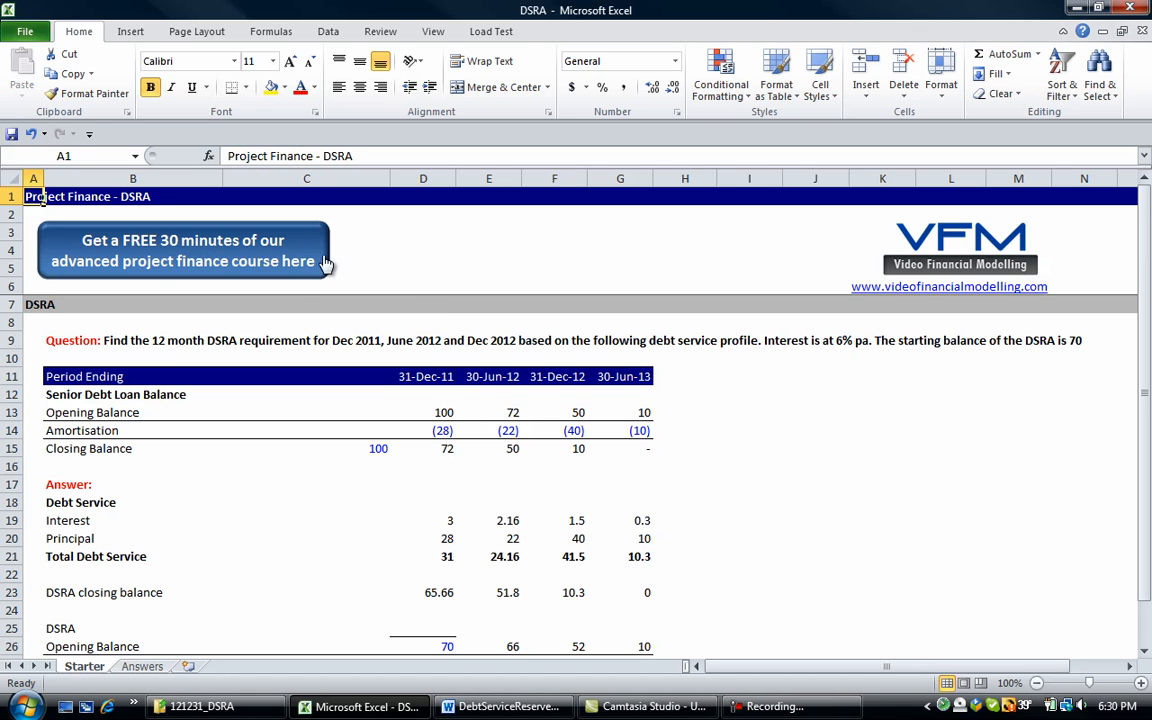
mouse_move(518, 338)
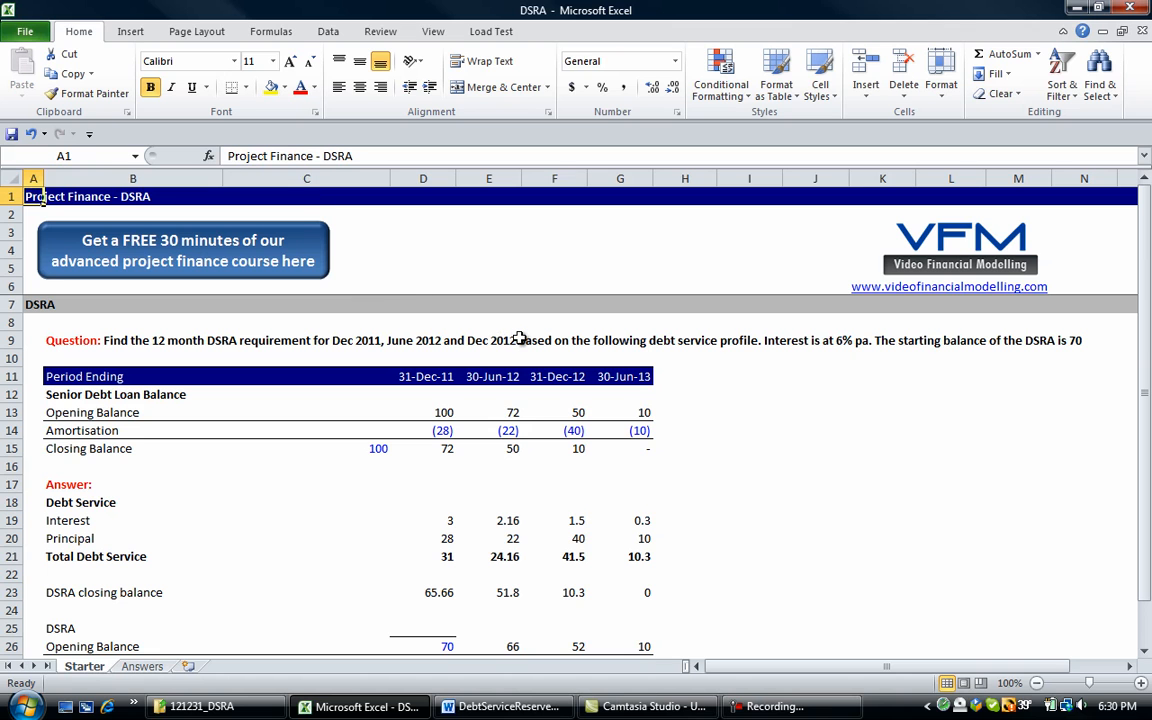